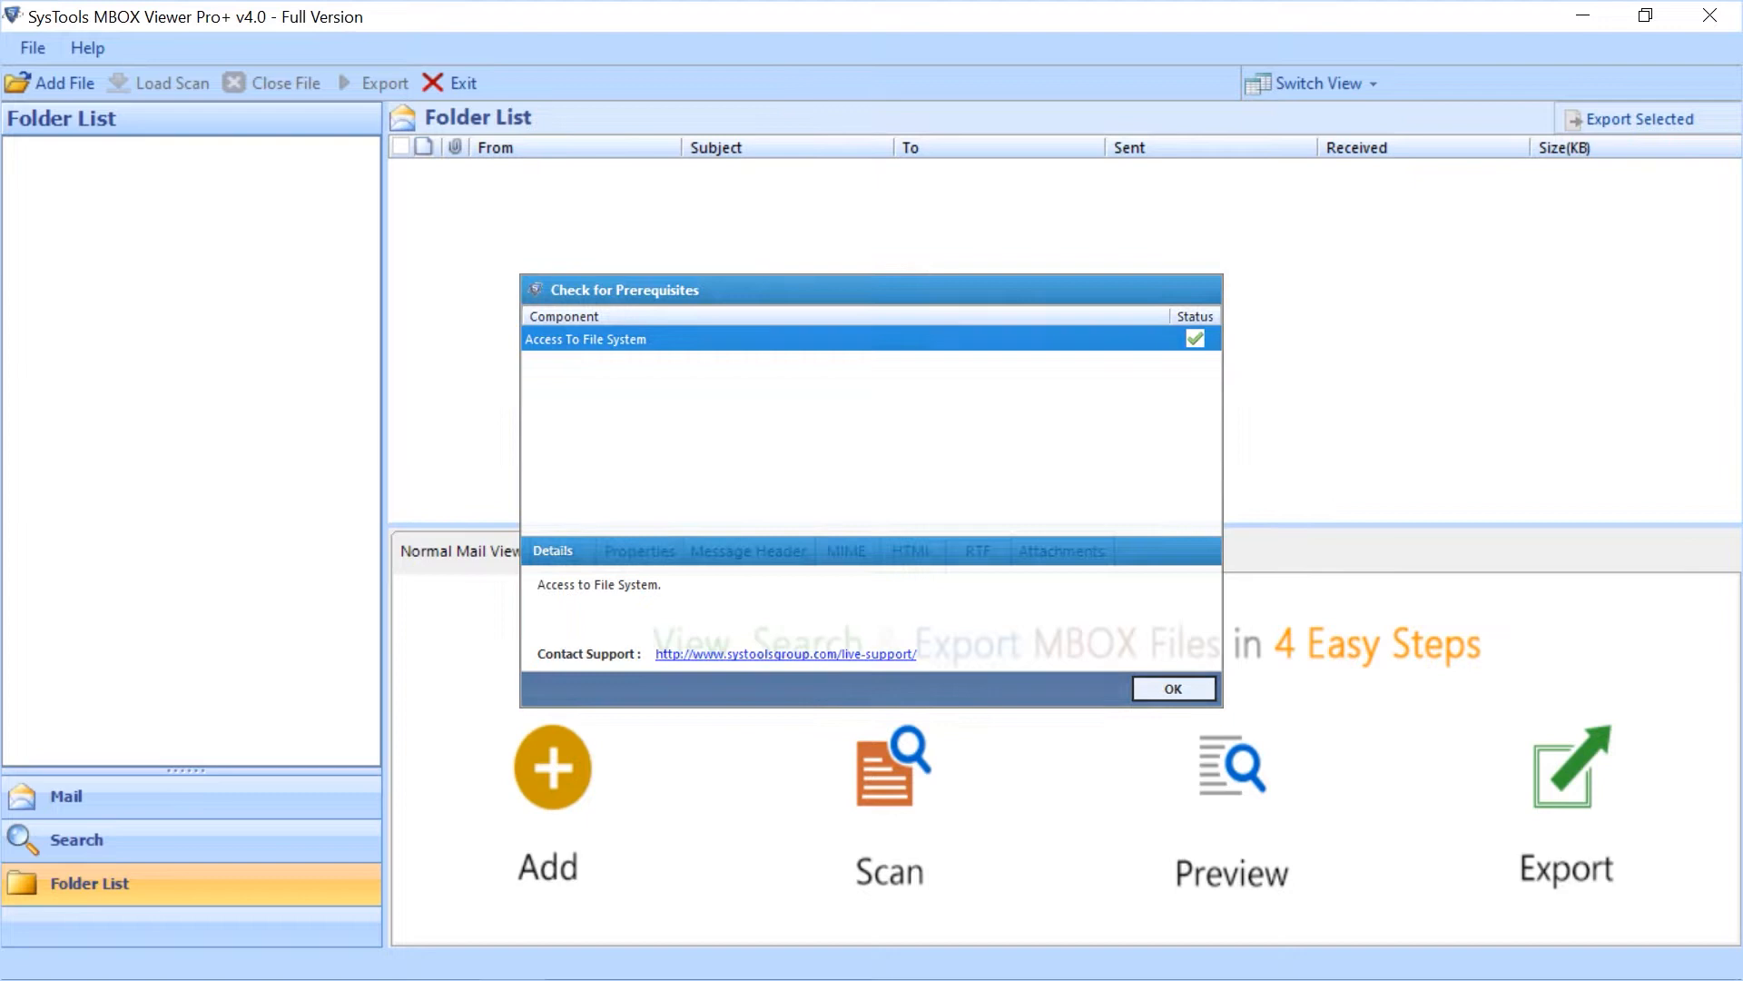
Step: Confirm the prerequisites check so the empty main window is ready
click(1171, 688)
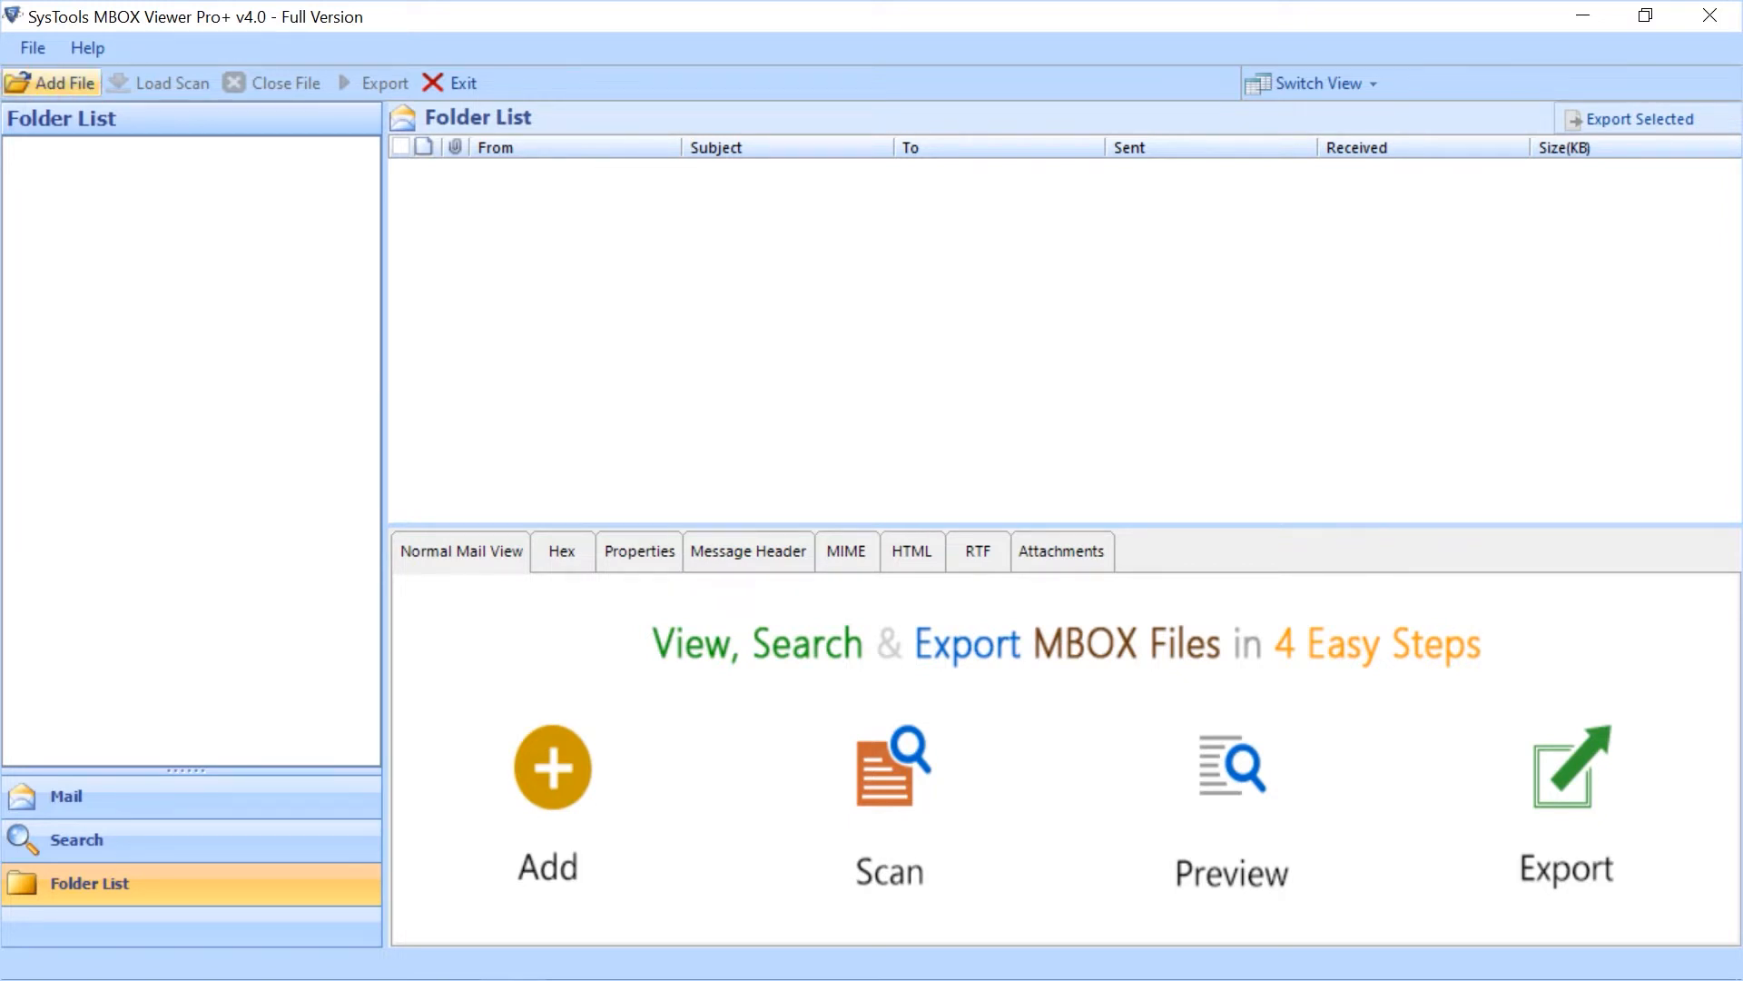
Step: Add the folder E:\Files\MBOX Files\mbox-files so its mailboxes load into the folder list
click(64, 82)
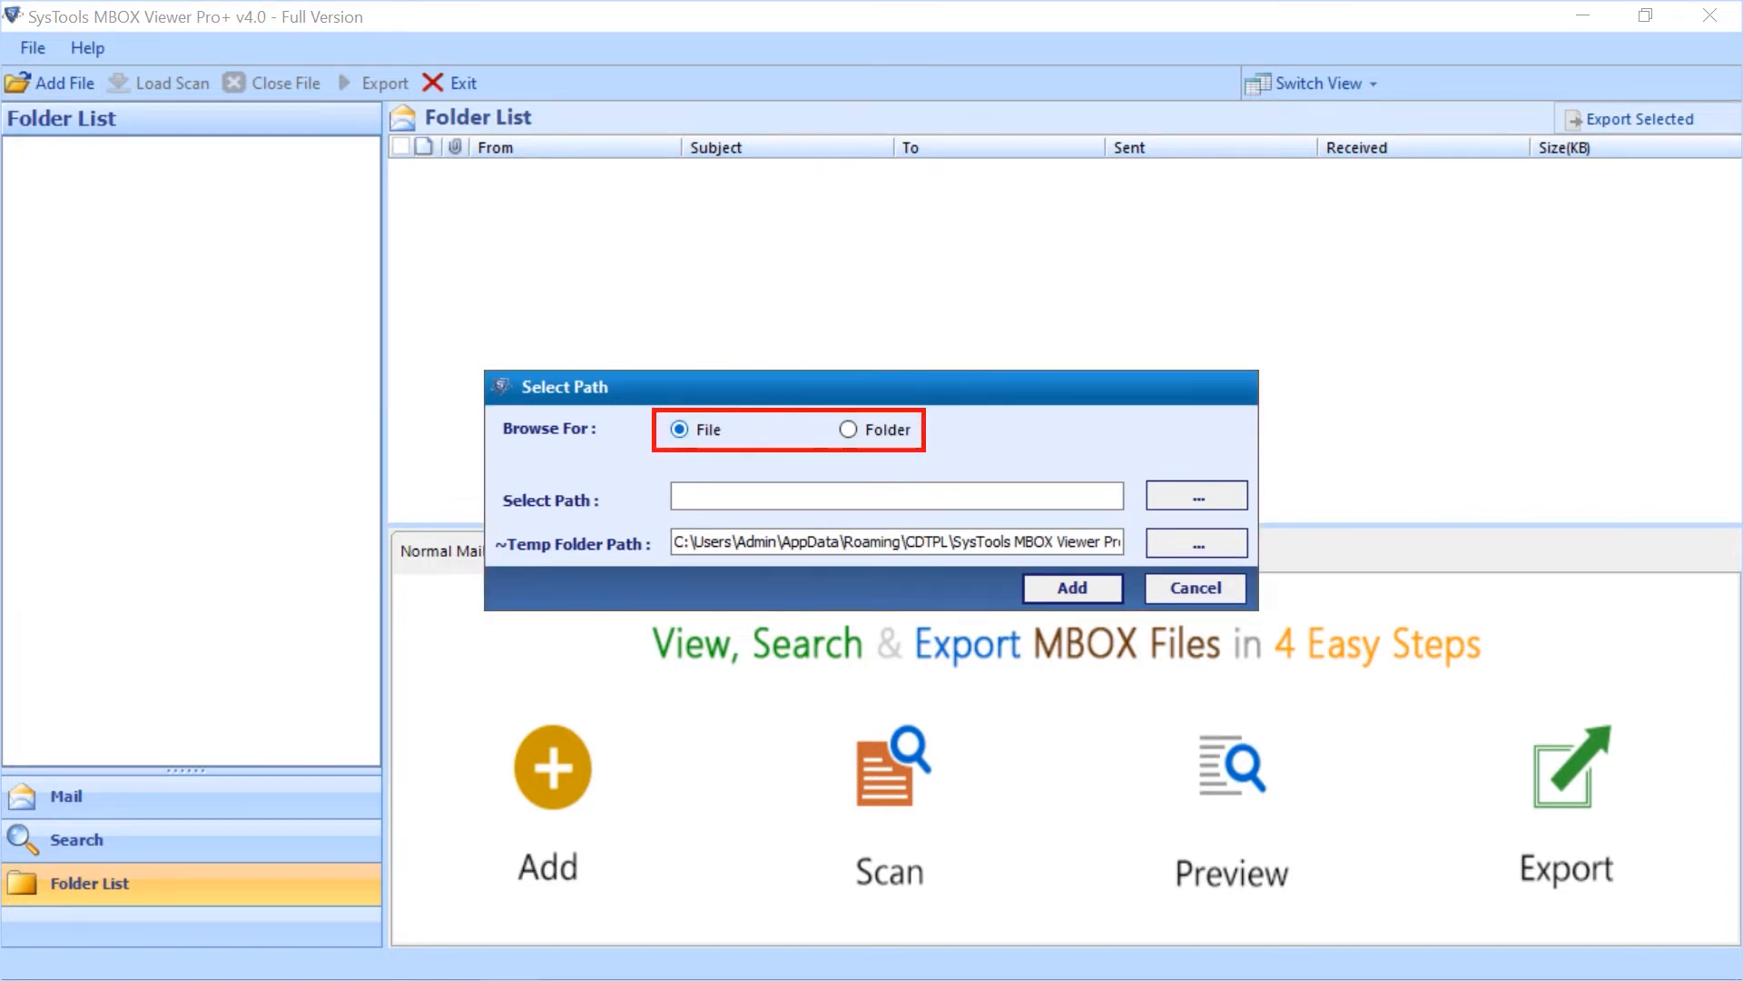
click(846, 430)
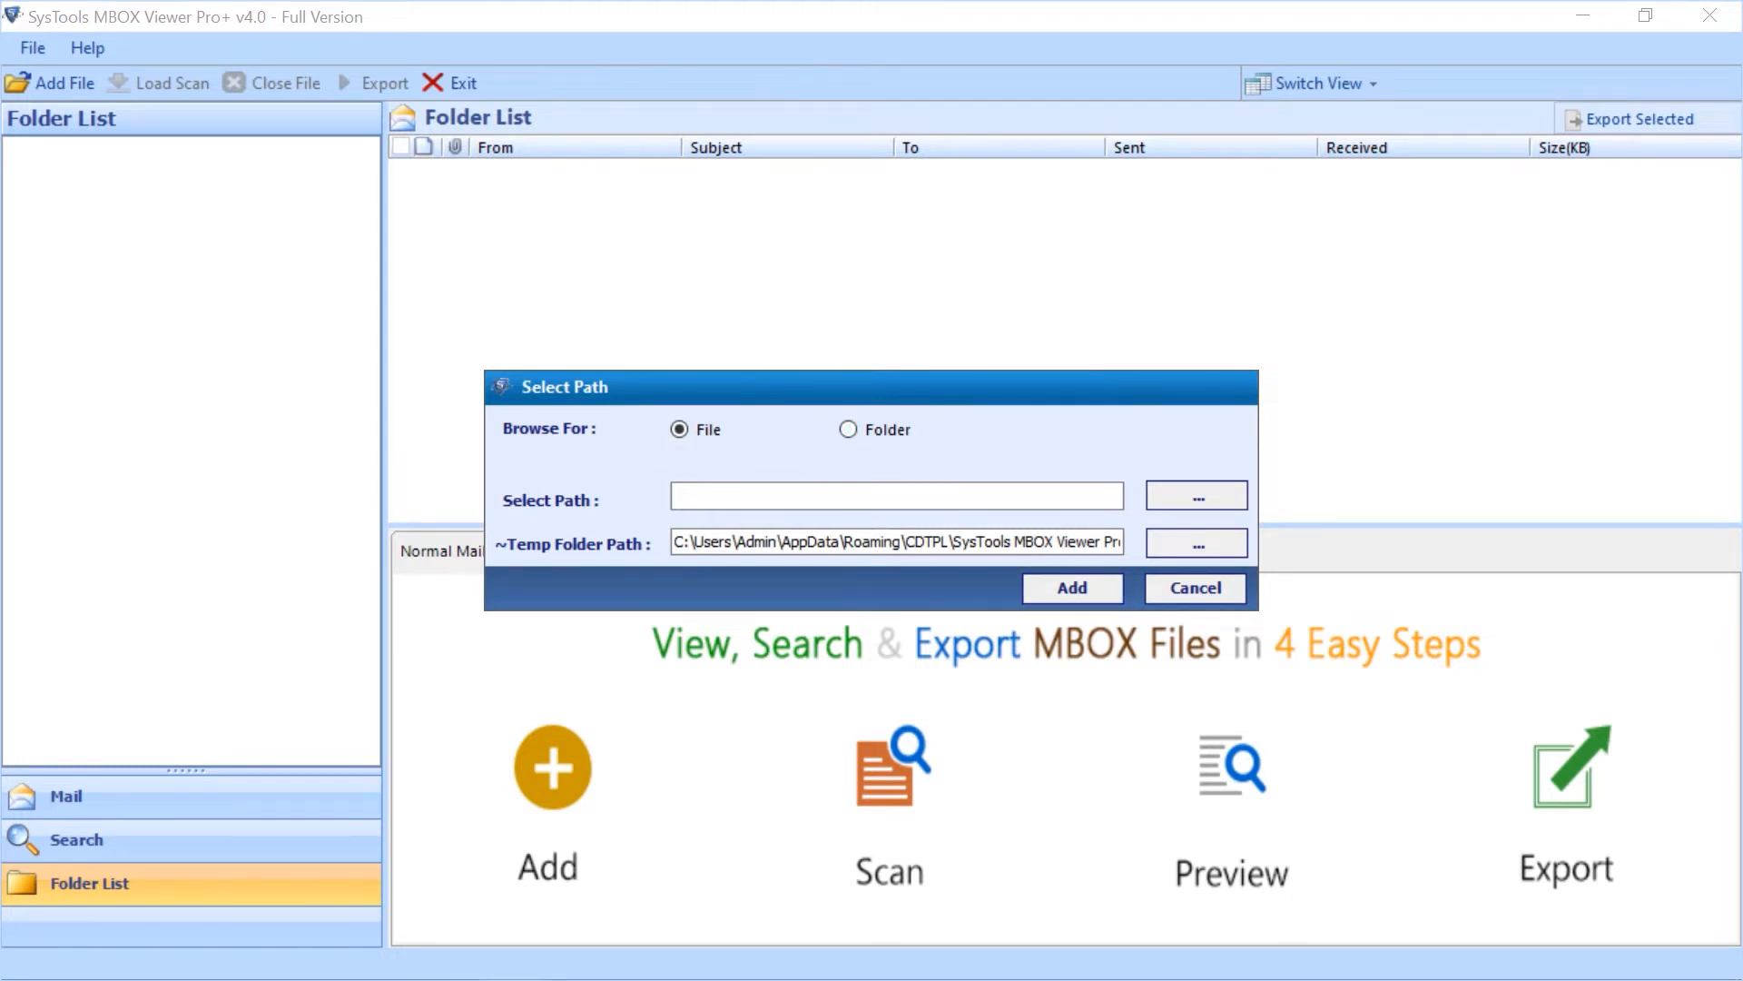
click(848, 428)
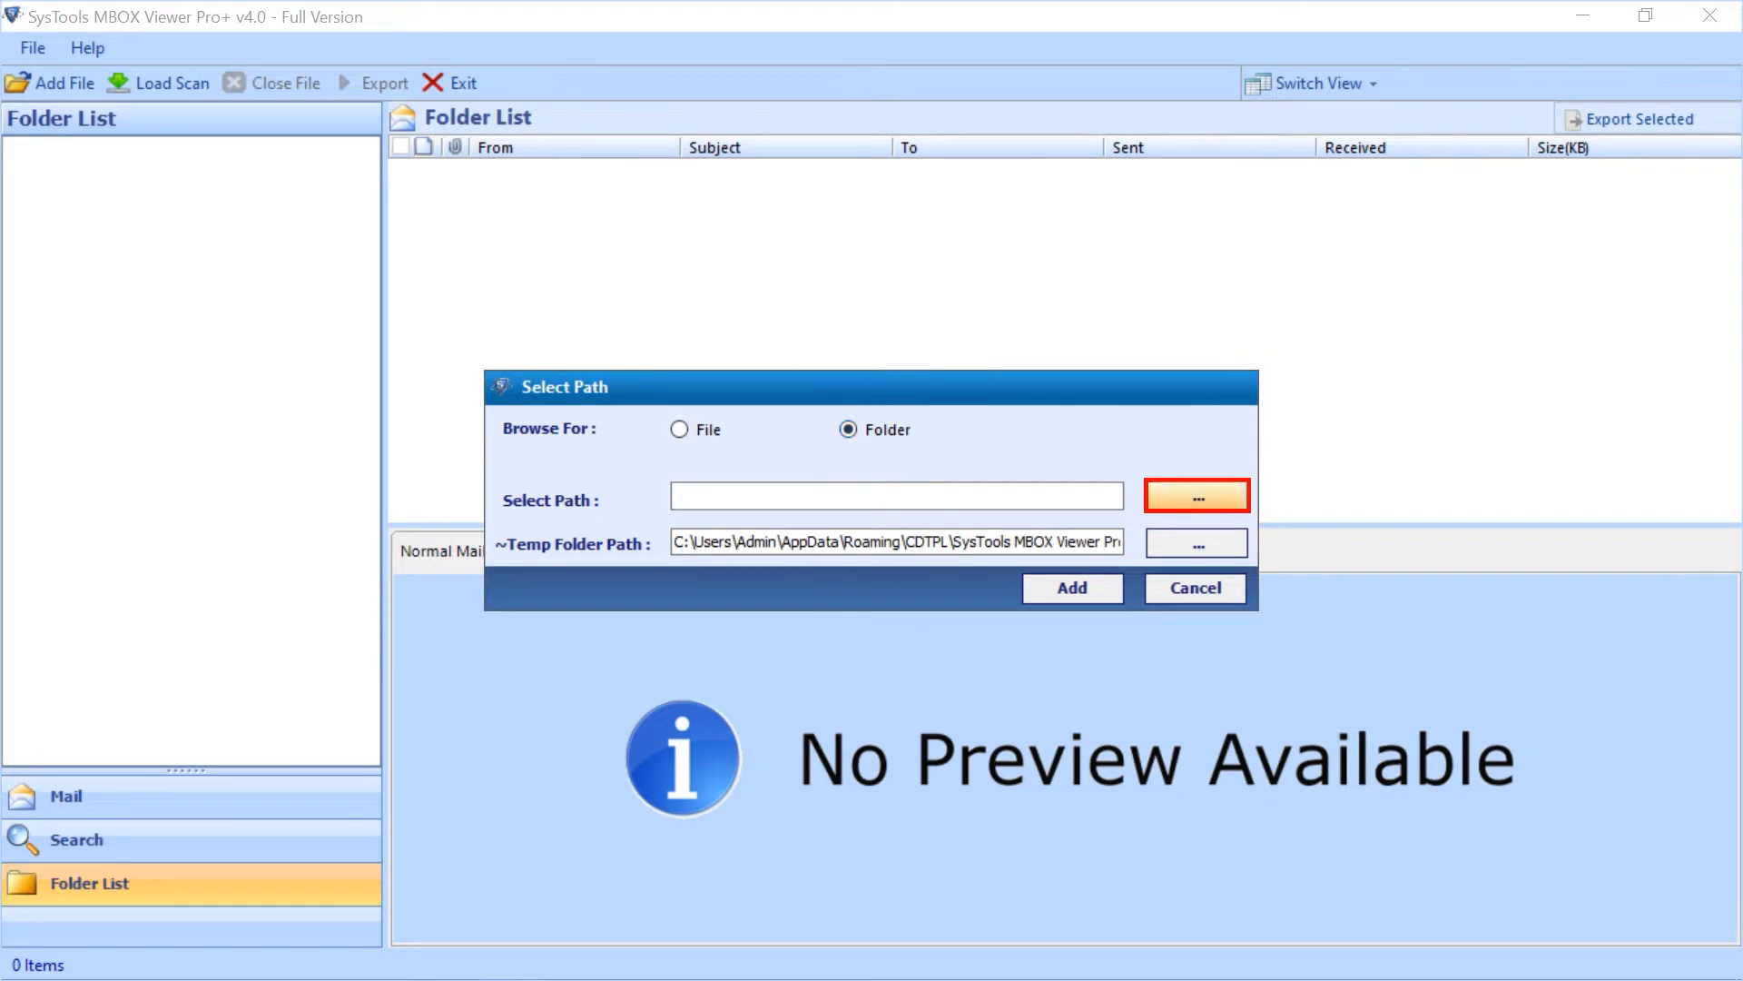
click(1194, 496)
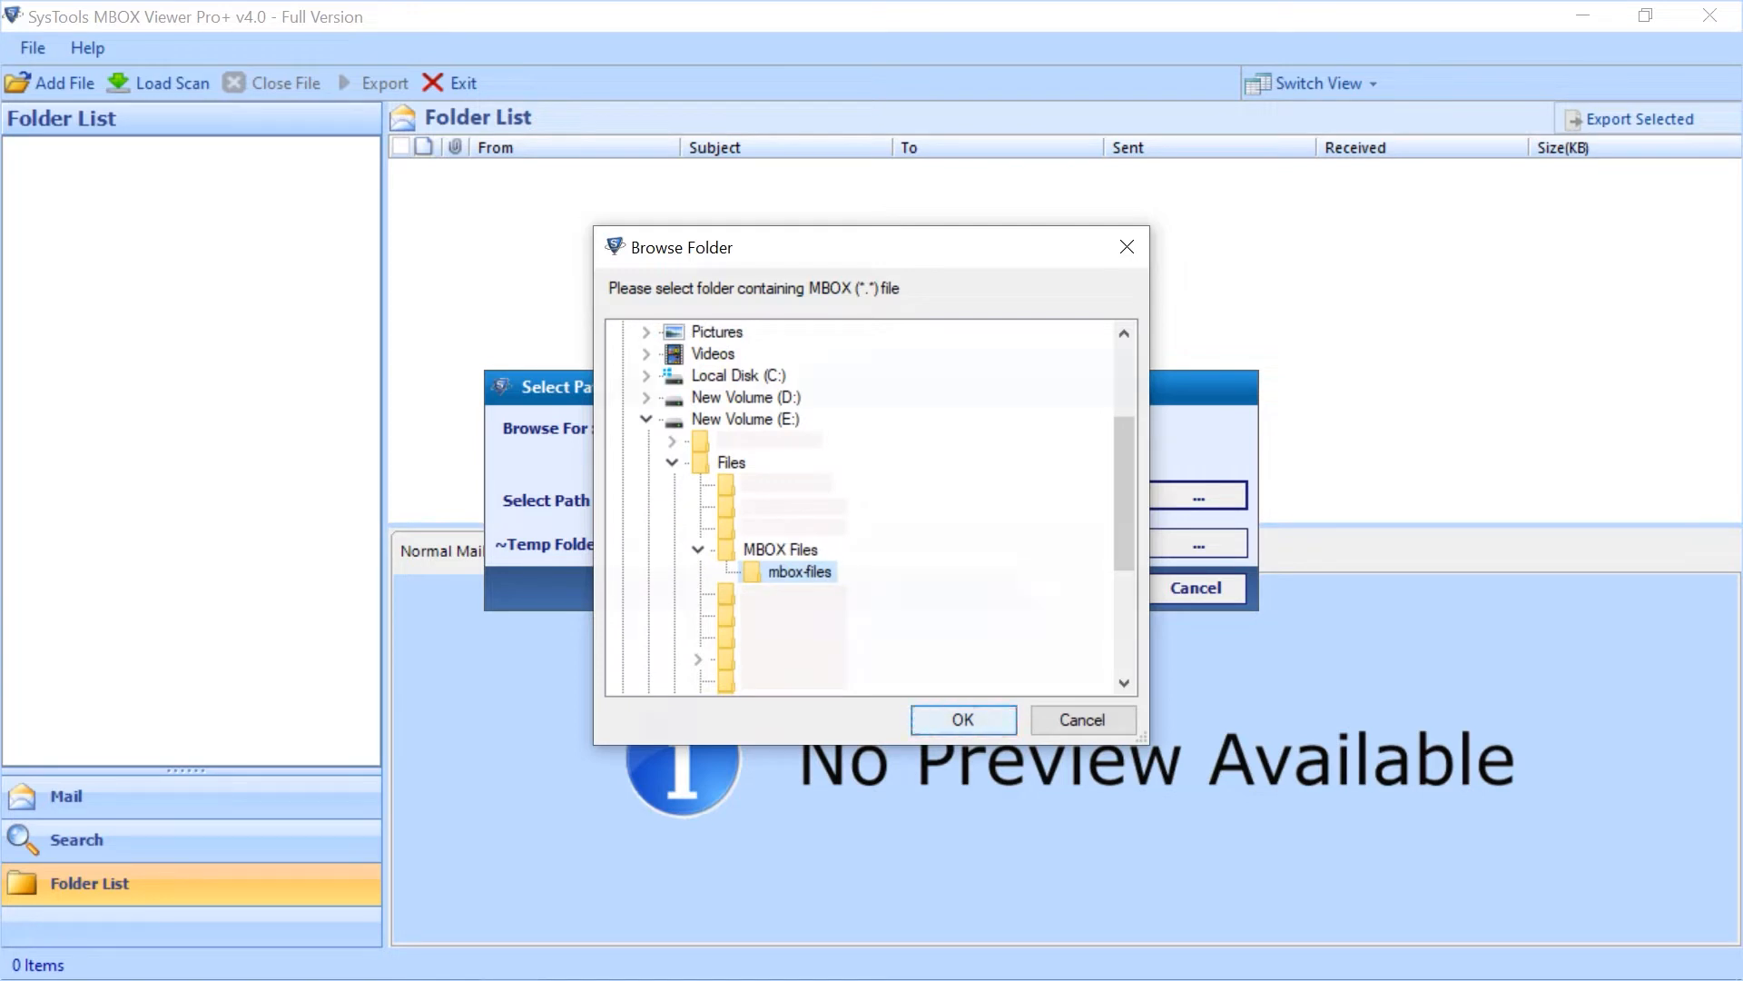
click(960, 719)
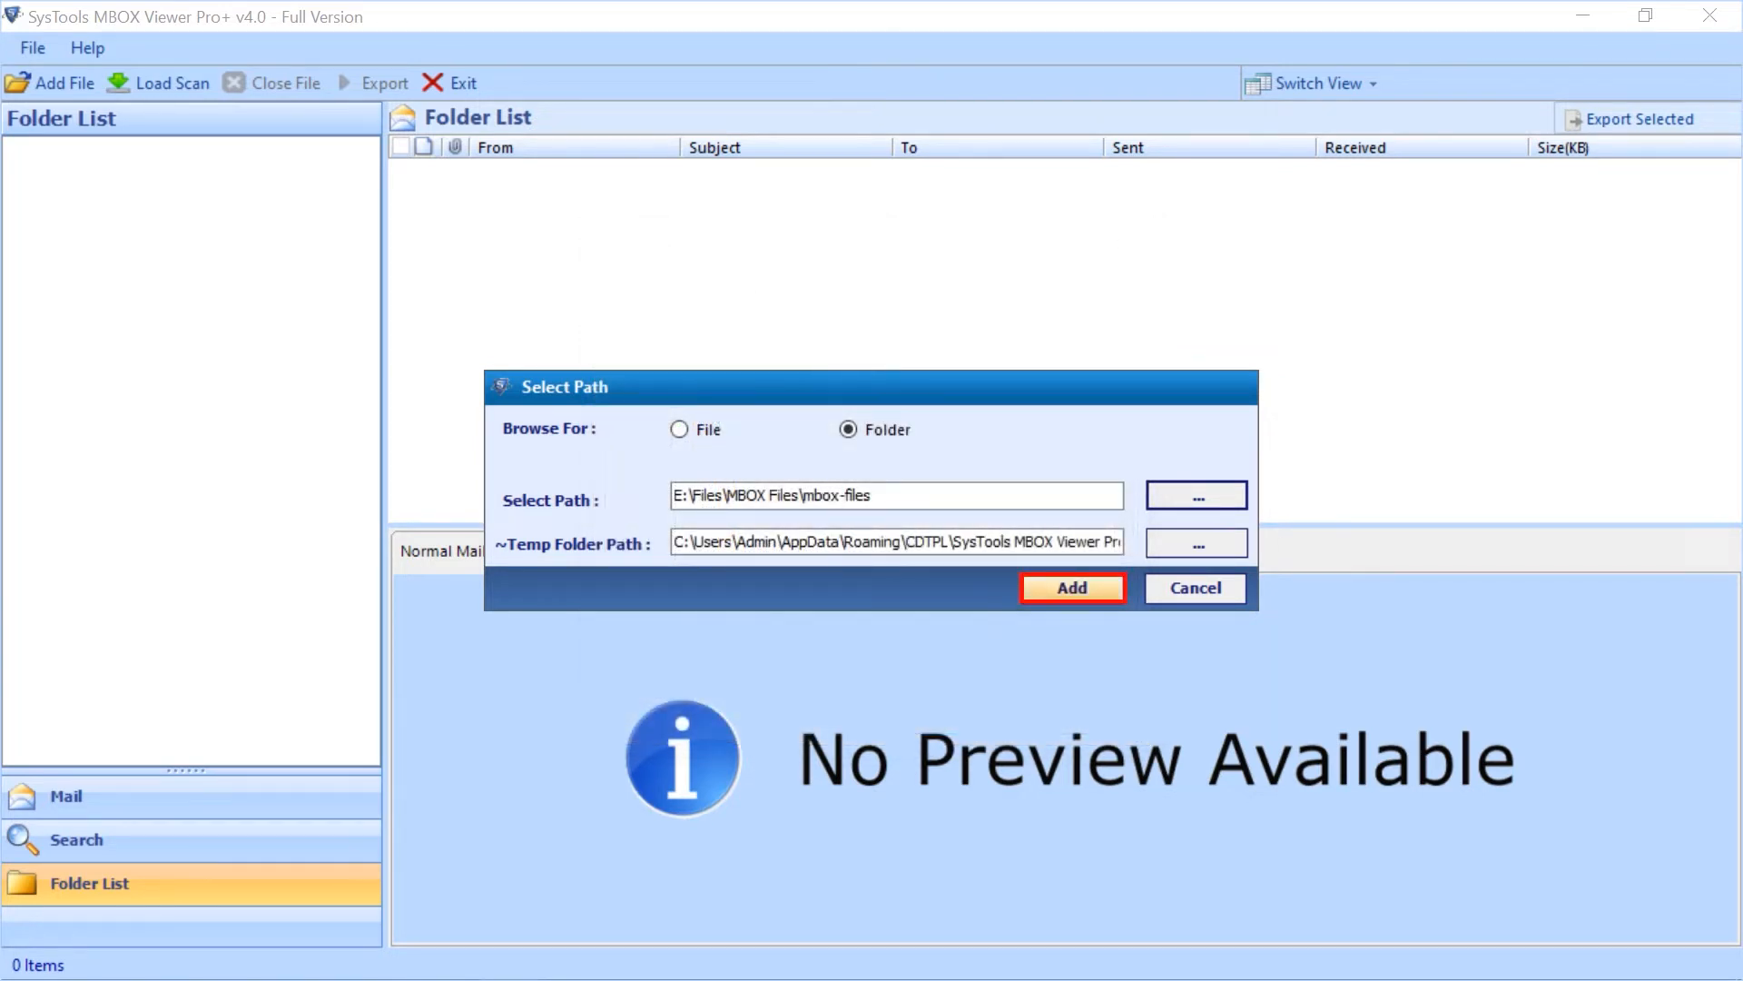
click(1070, 586)
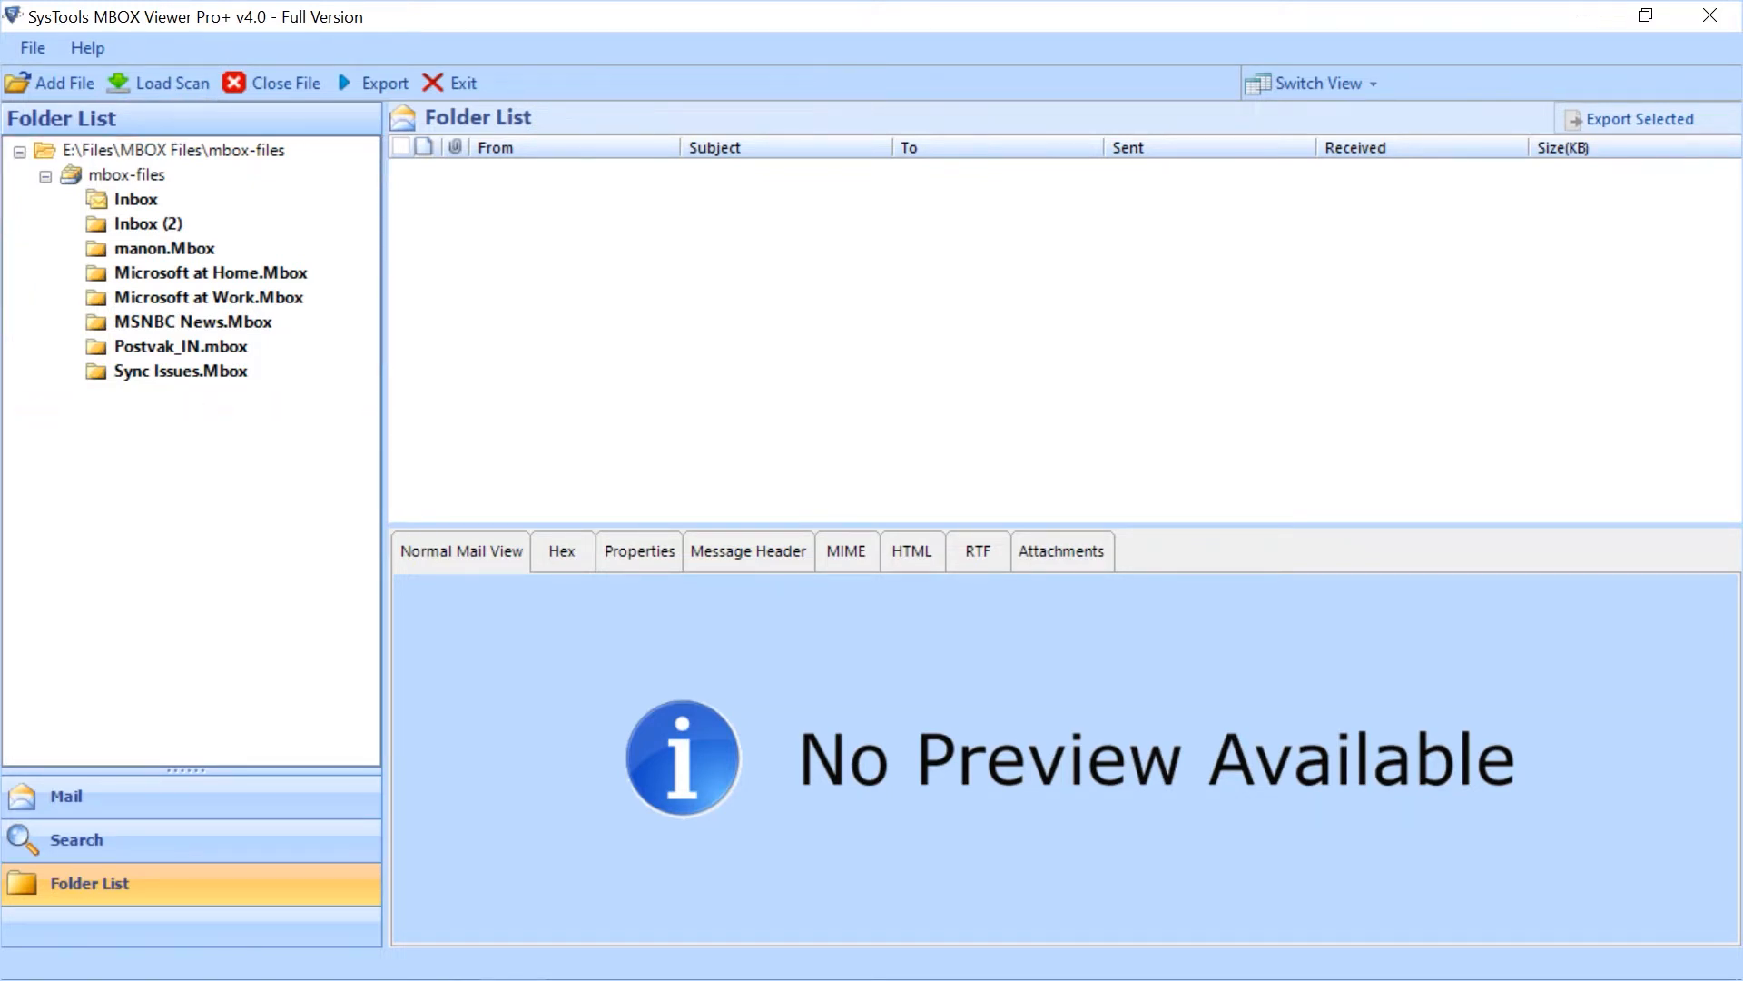
Step: Show the Inbox, switch the pane layout, and preview the Support Pros Take Control email
click(136, 200)
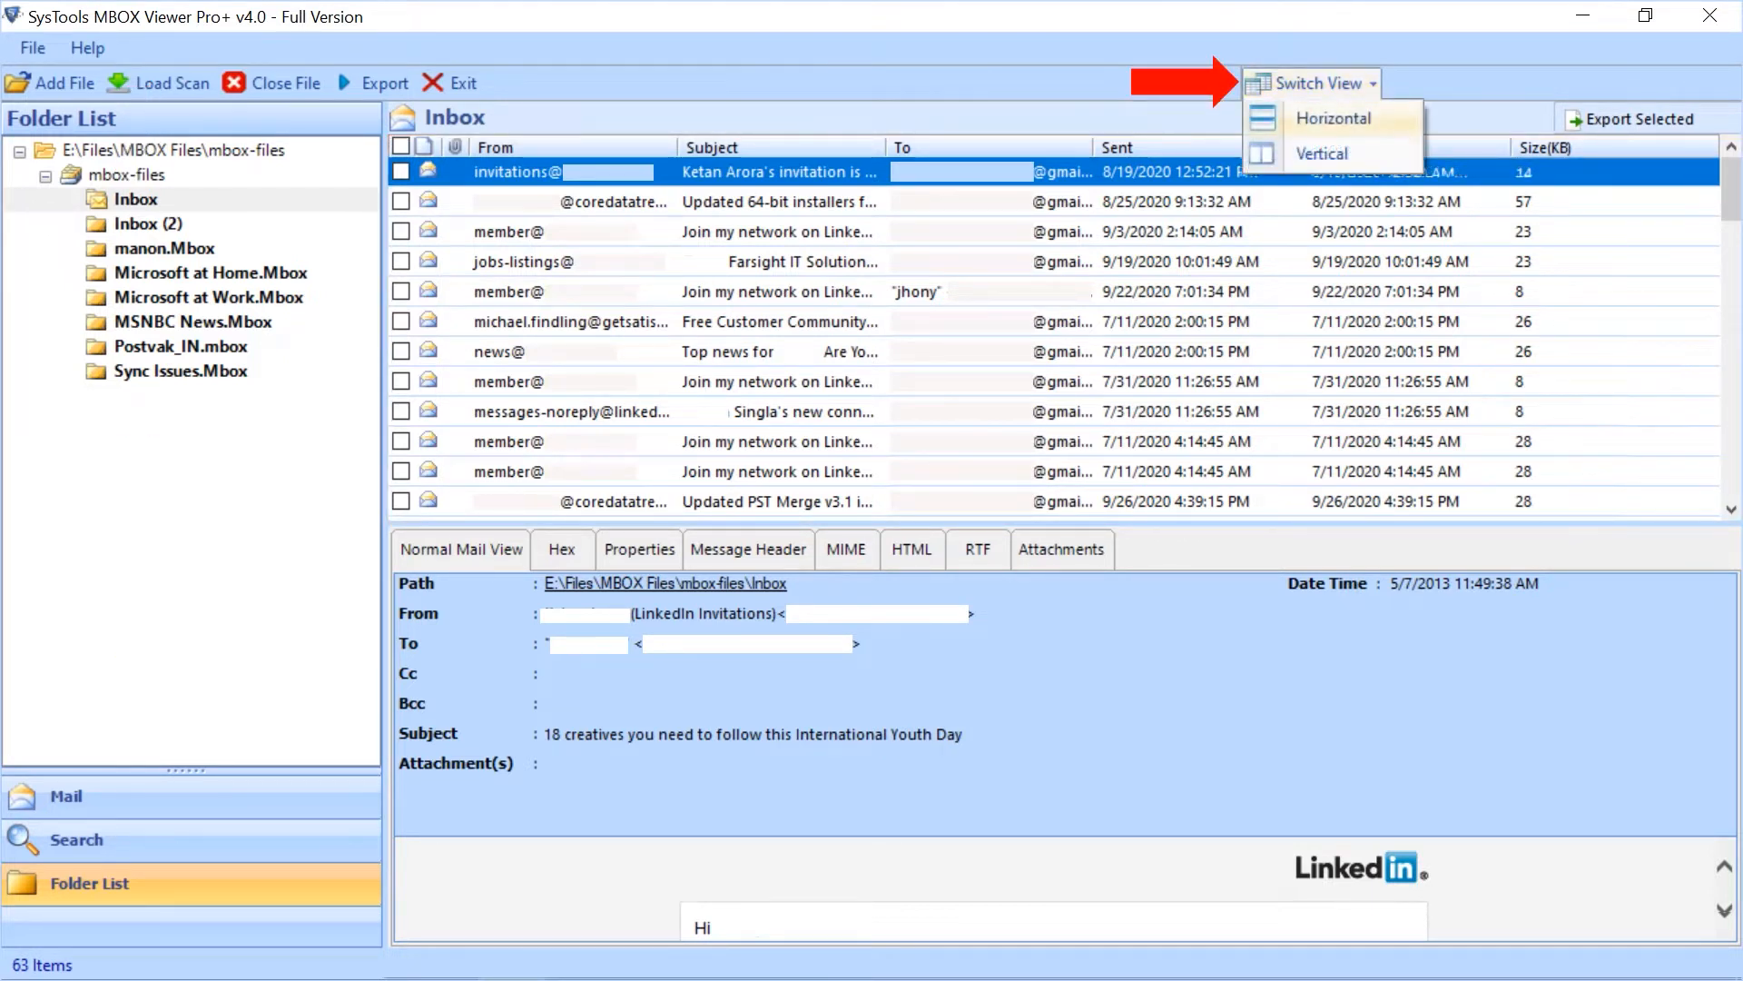
mouse_move(1322, 153)
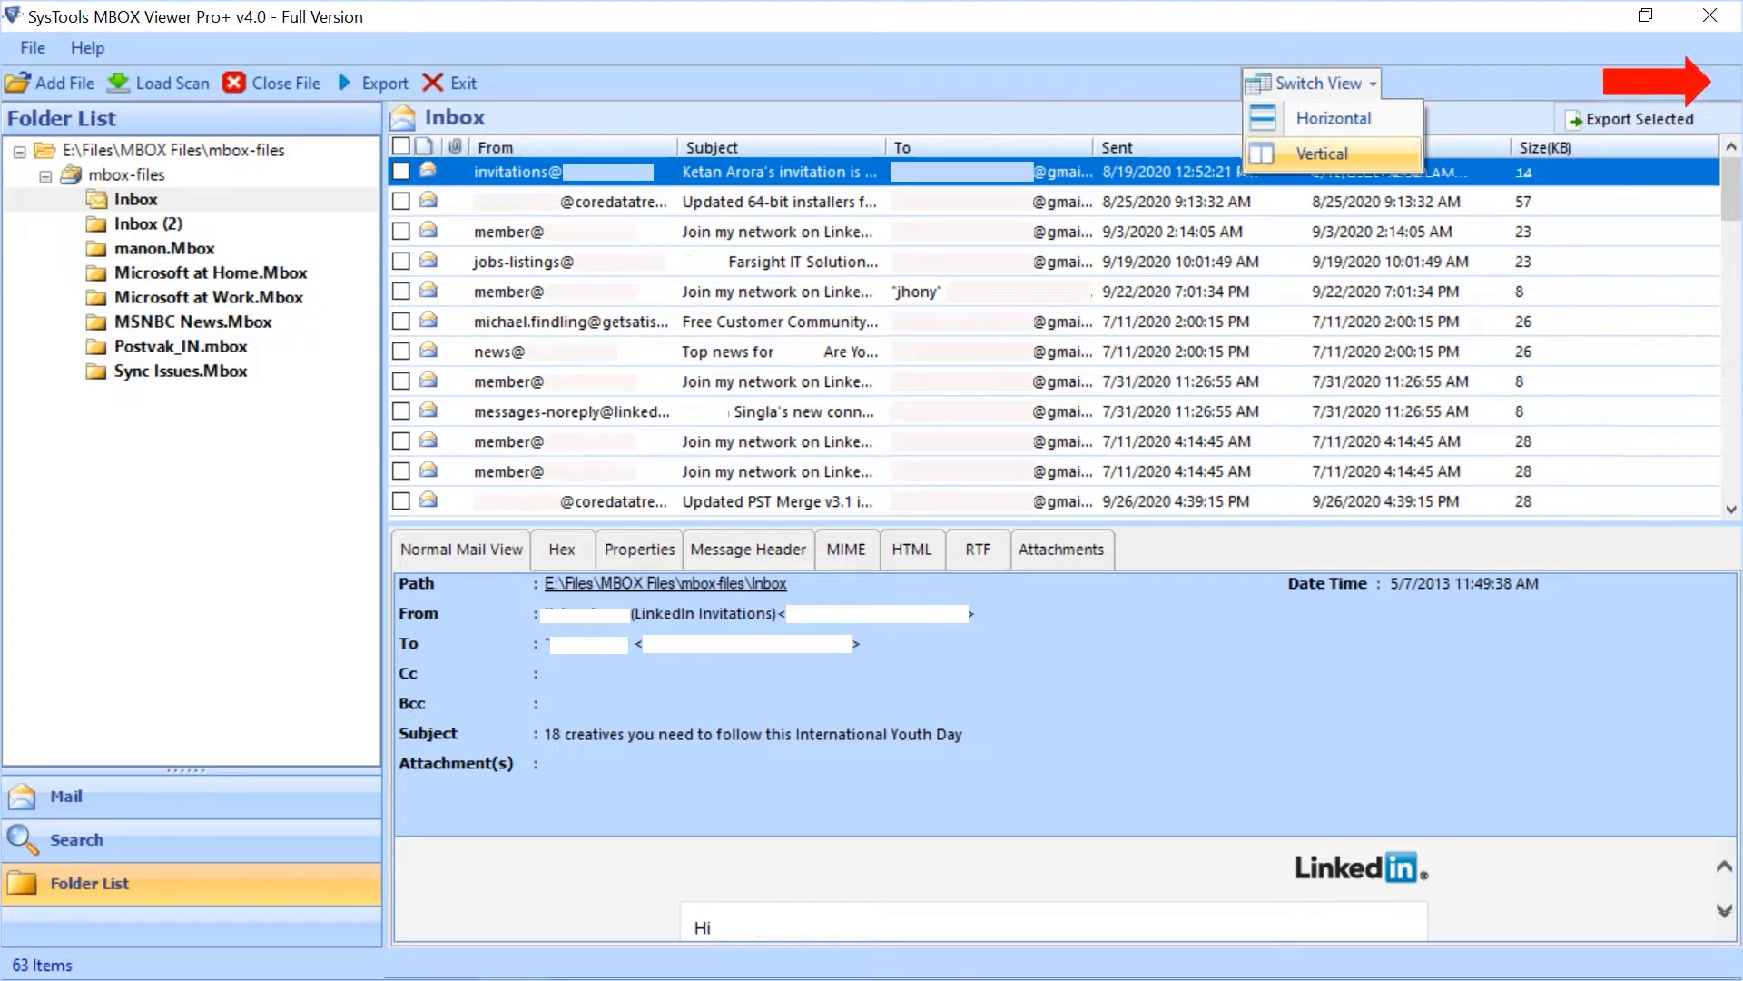
click(1322, 152)
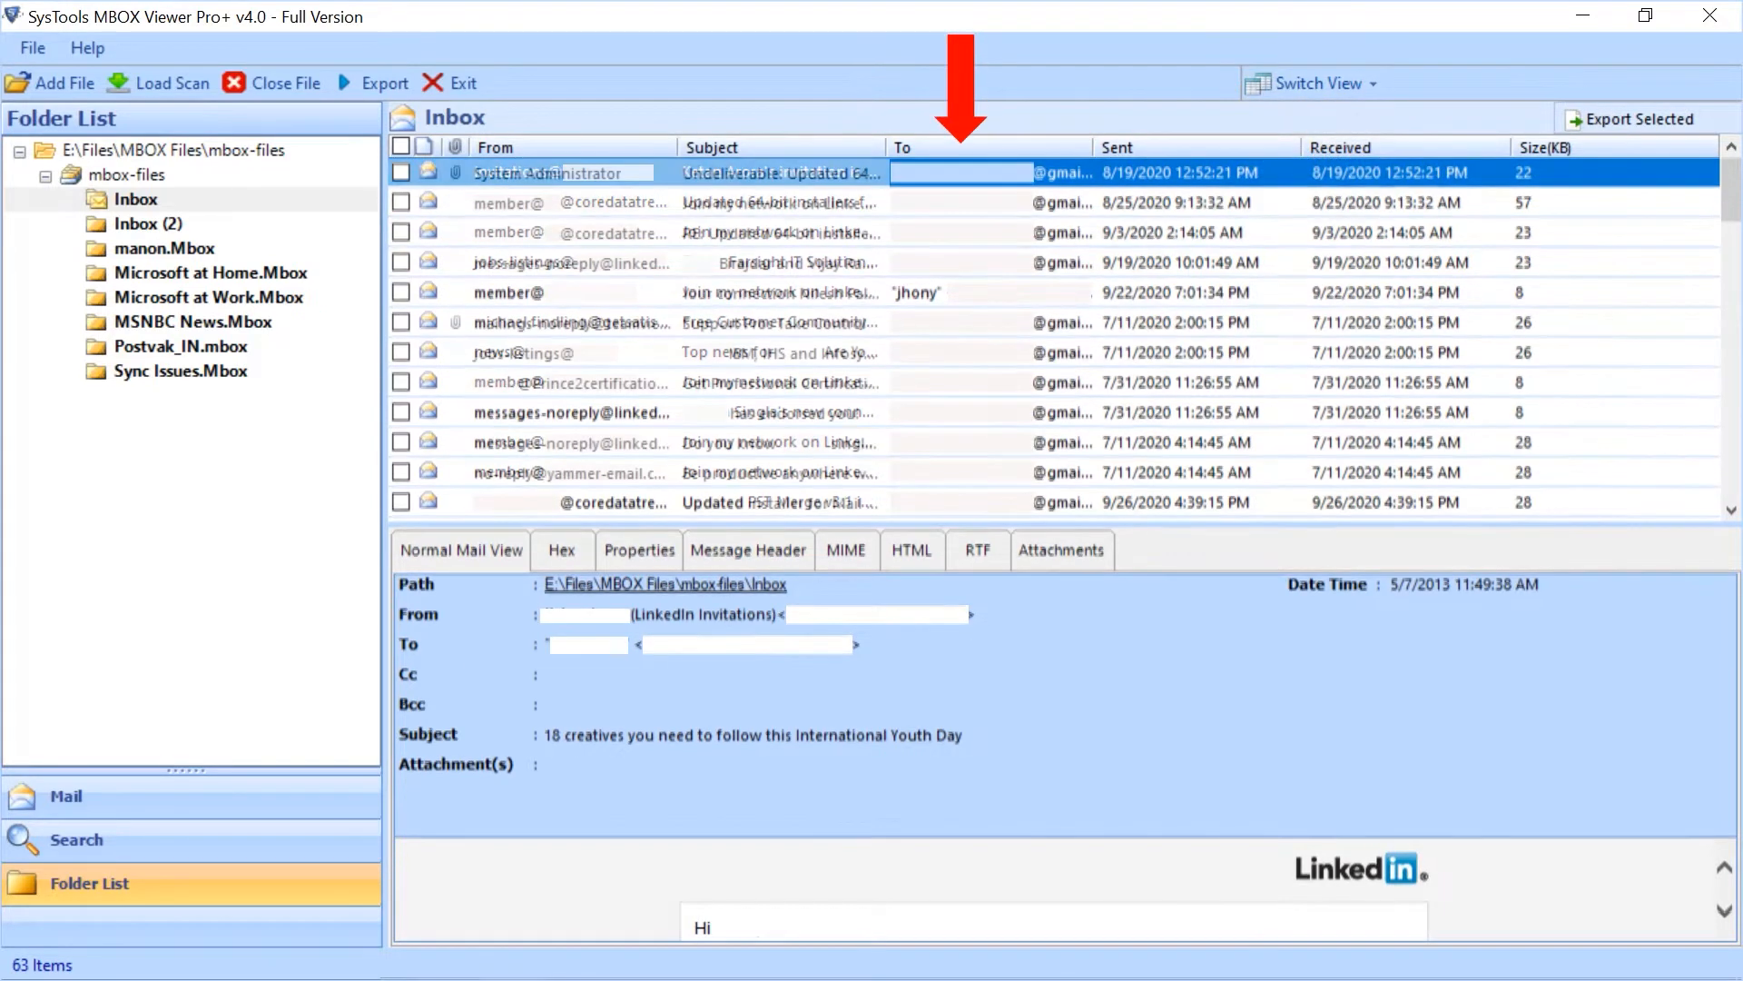
click(779, 323)
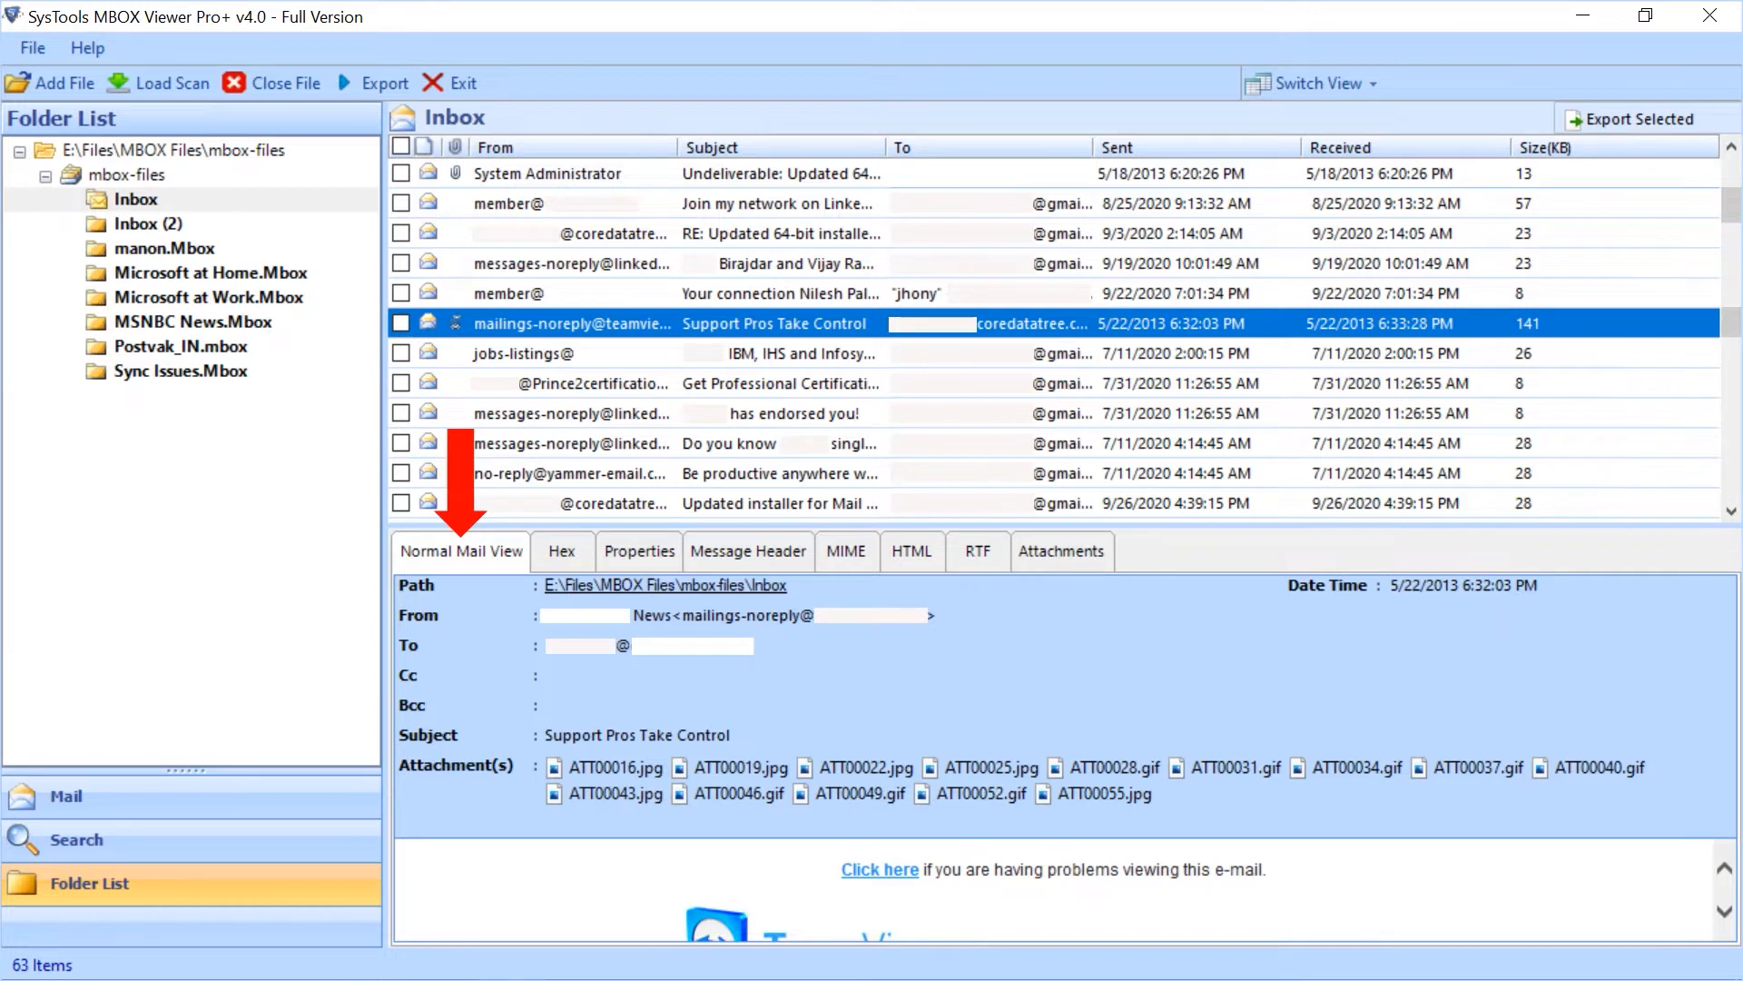
click(561, 550)
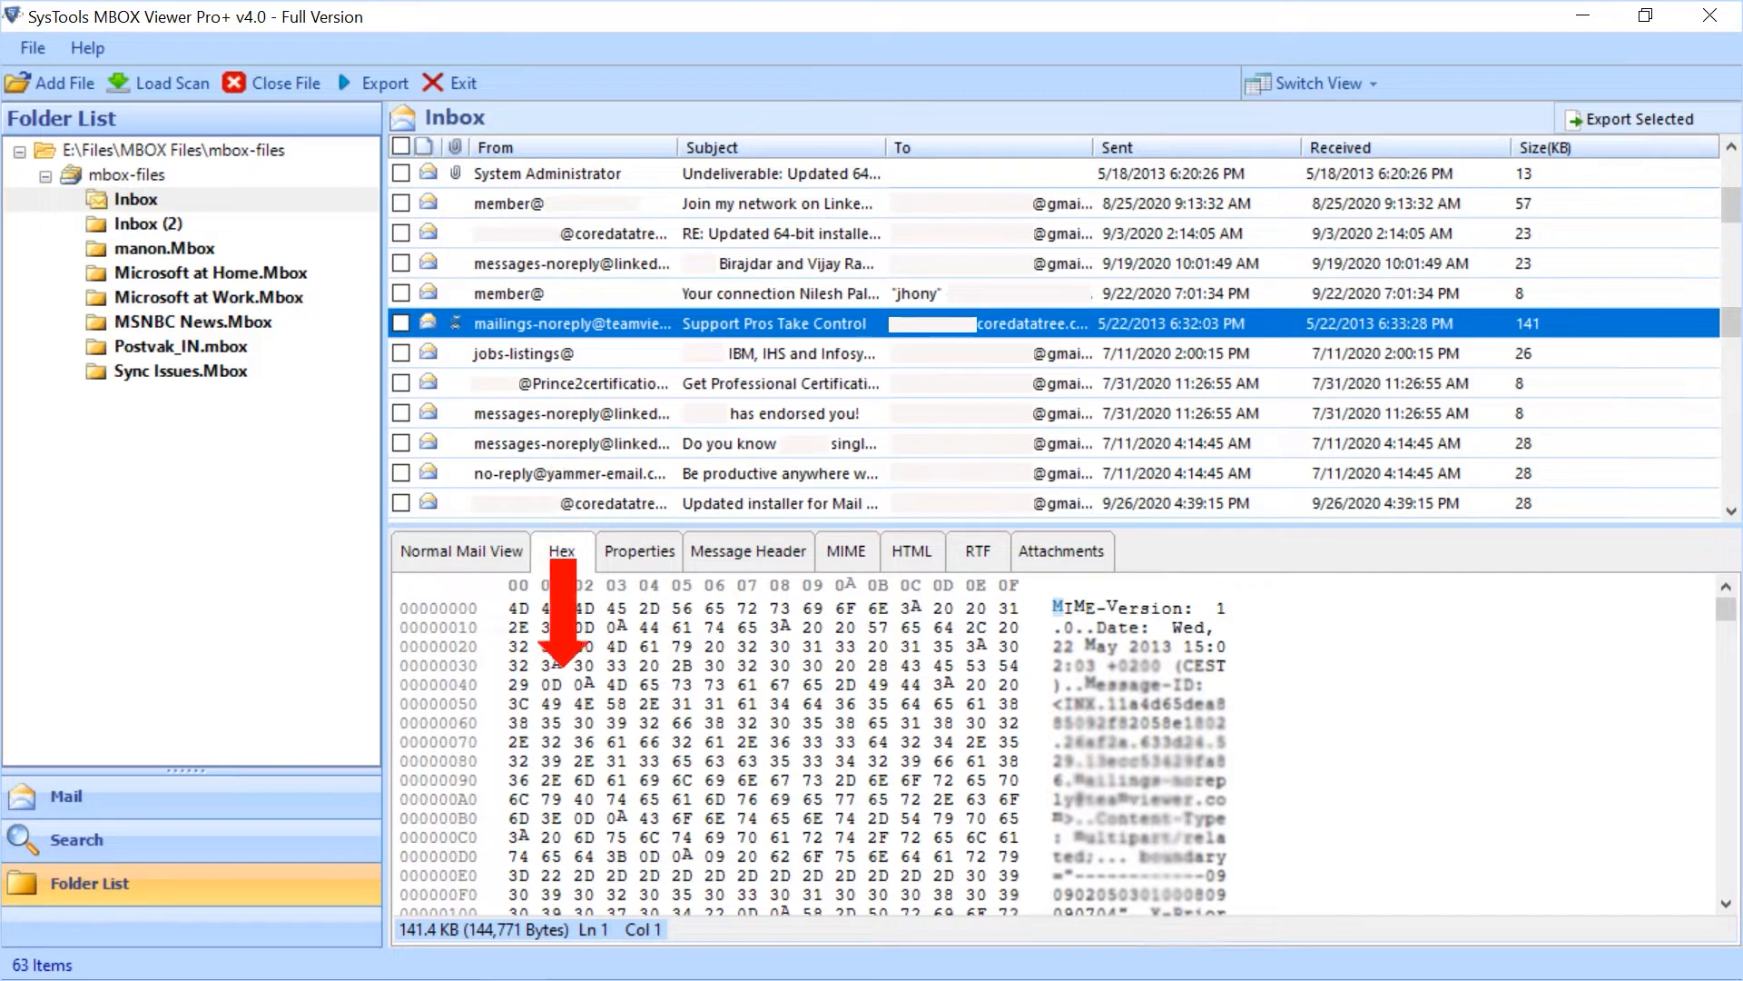
click(637, 550)
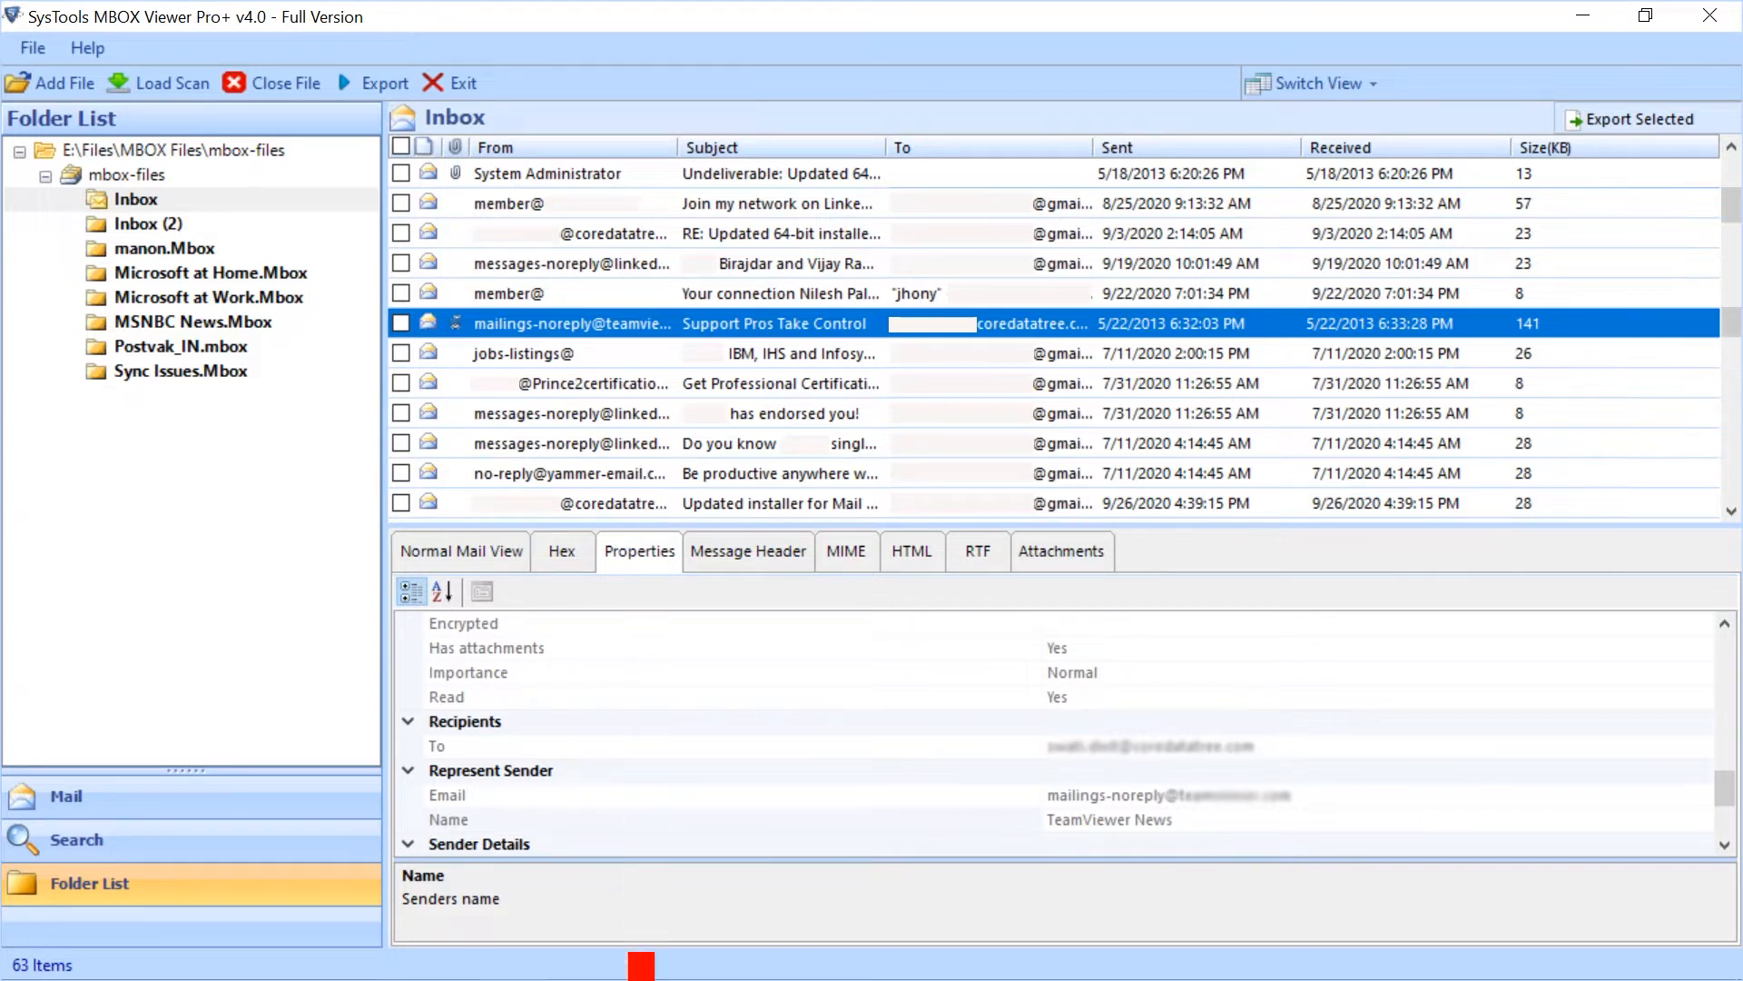
click(746, 550)
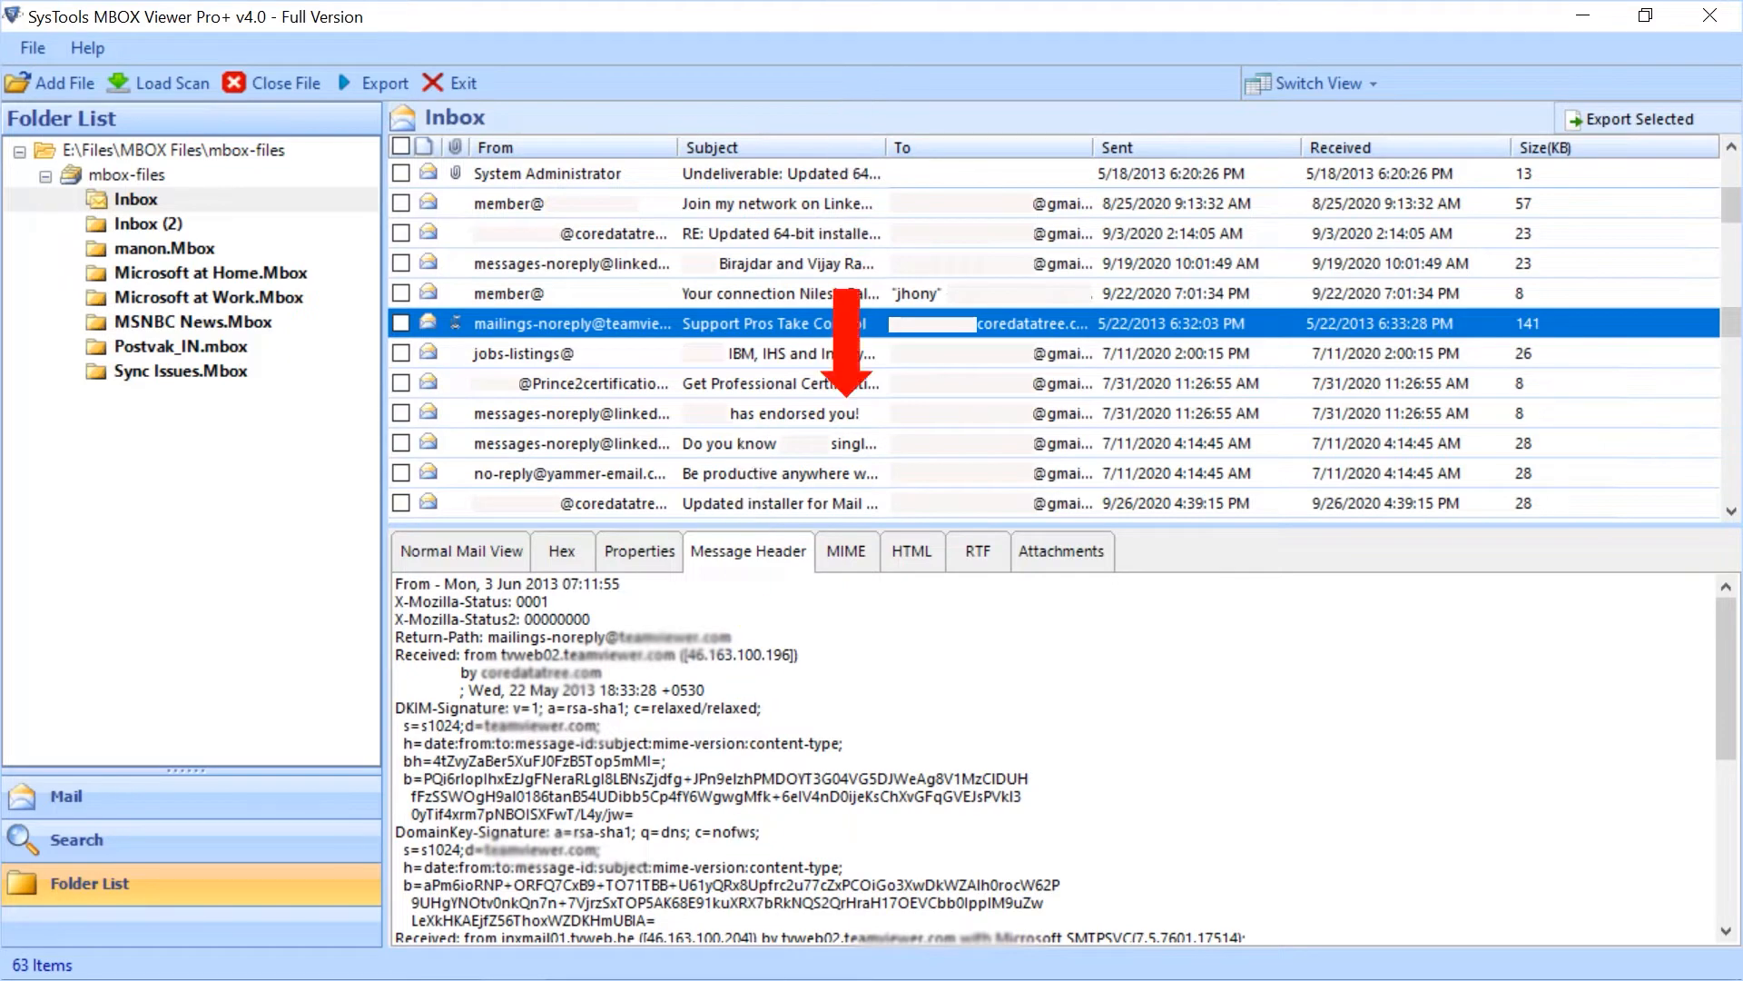
click(845, 550)
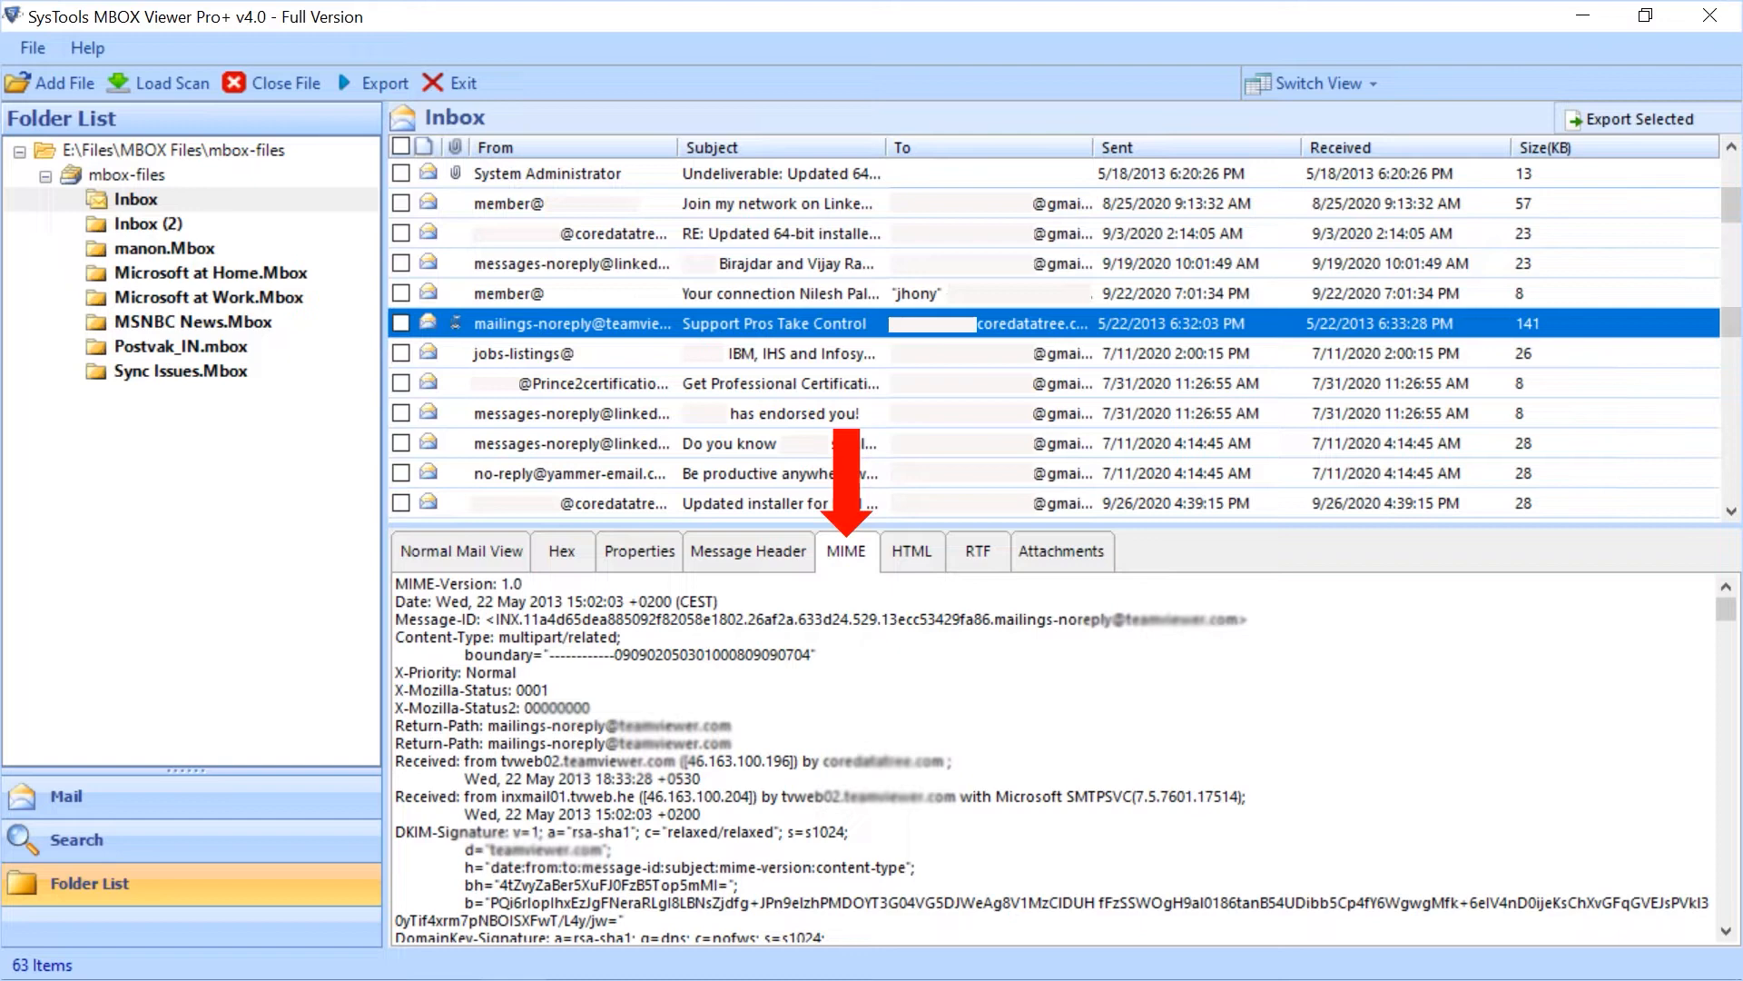
click(910, 550)
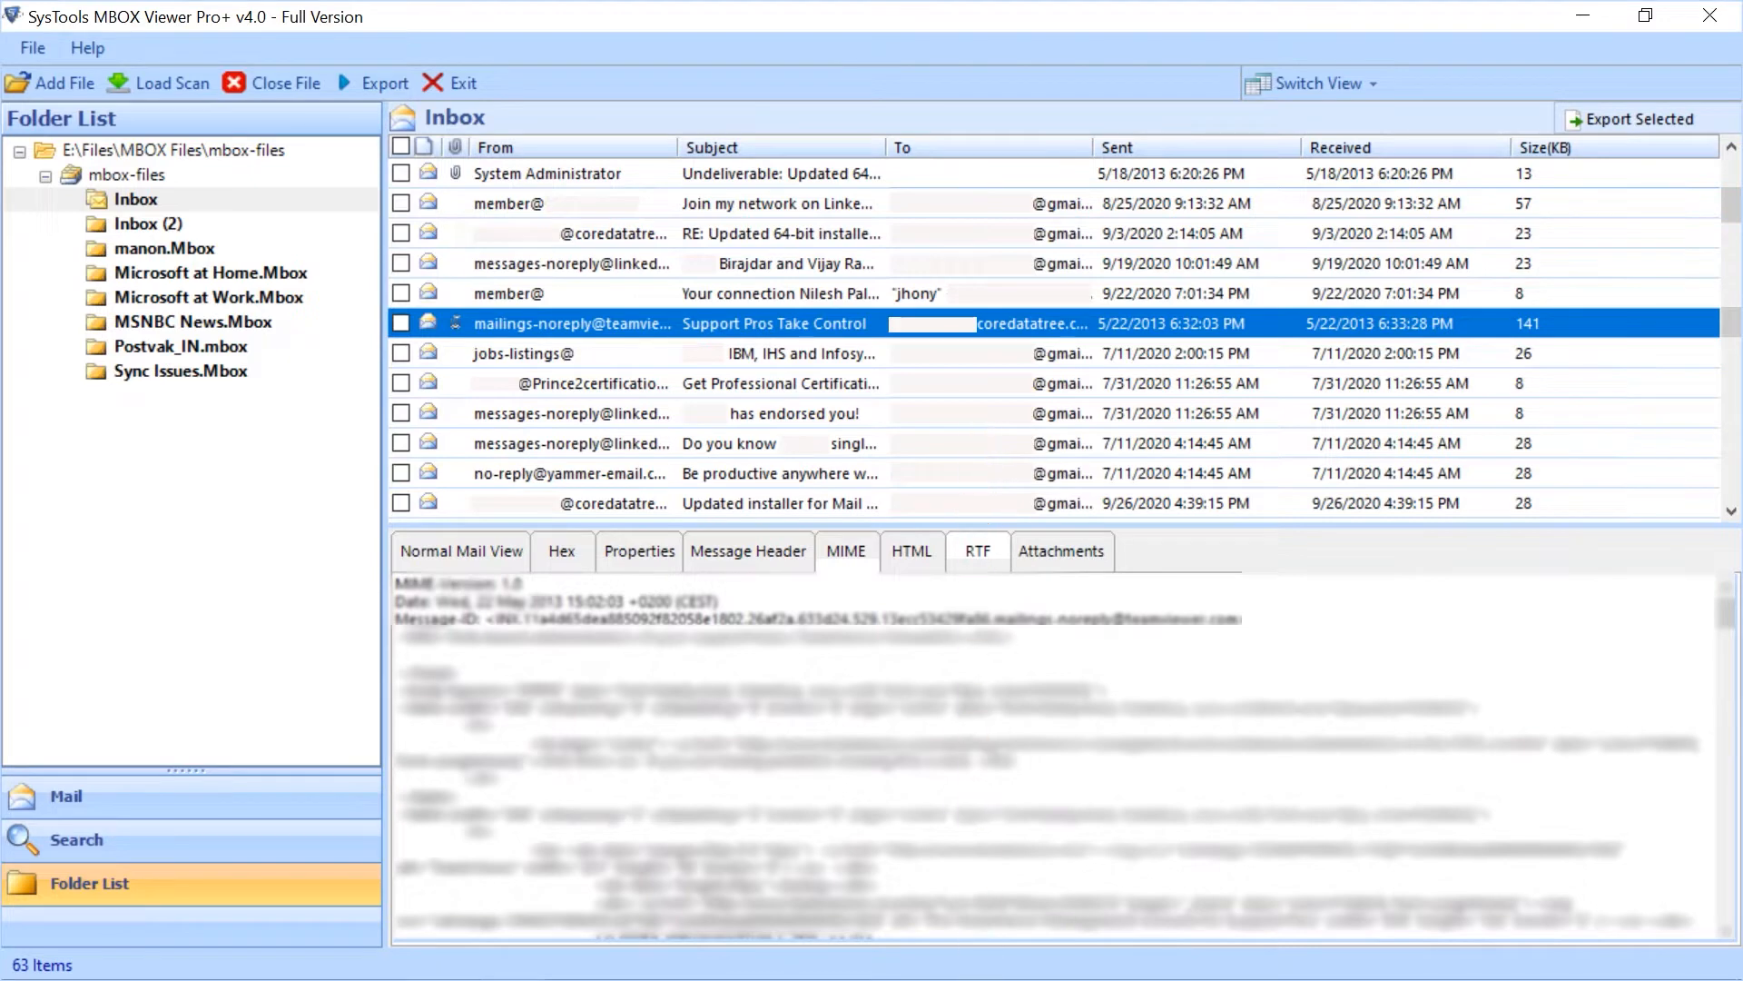
click(1060, 550)
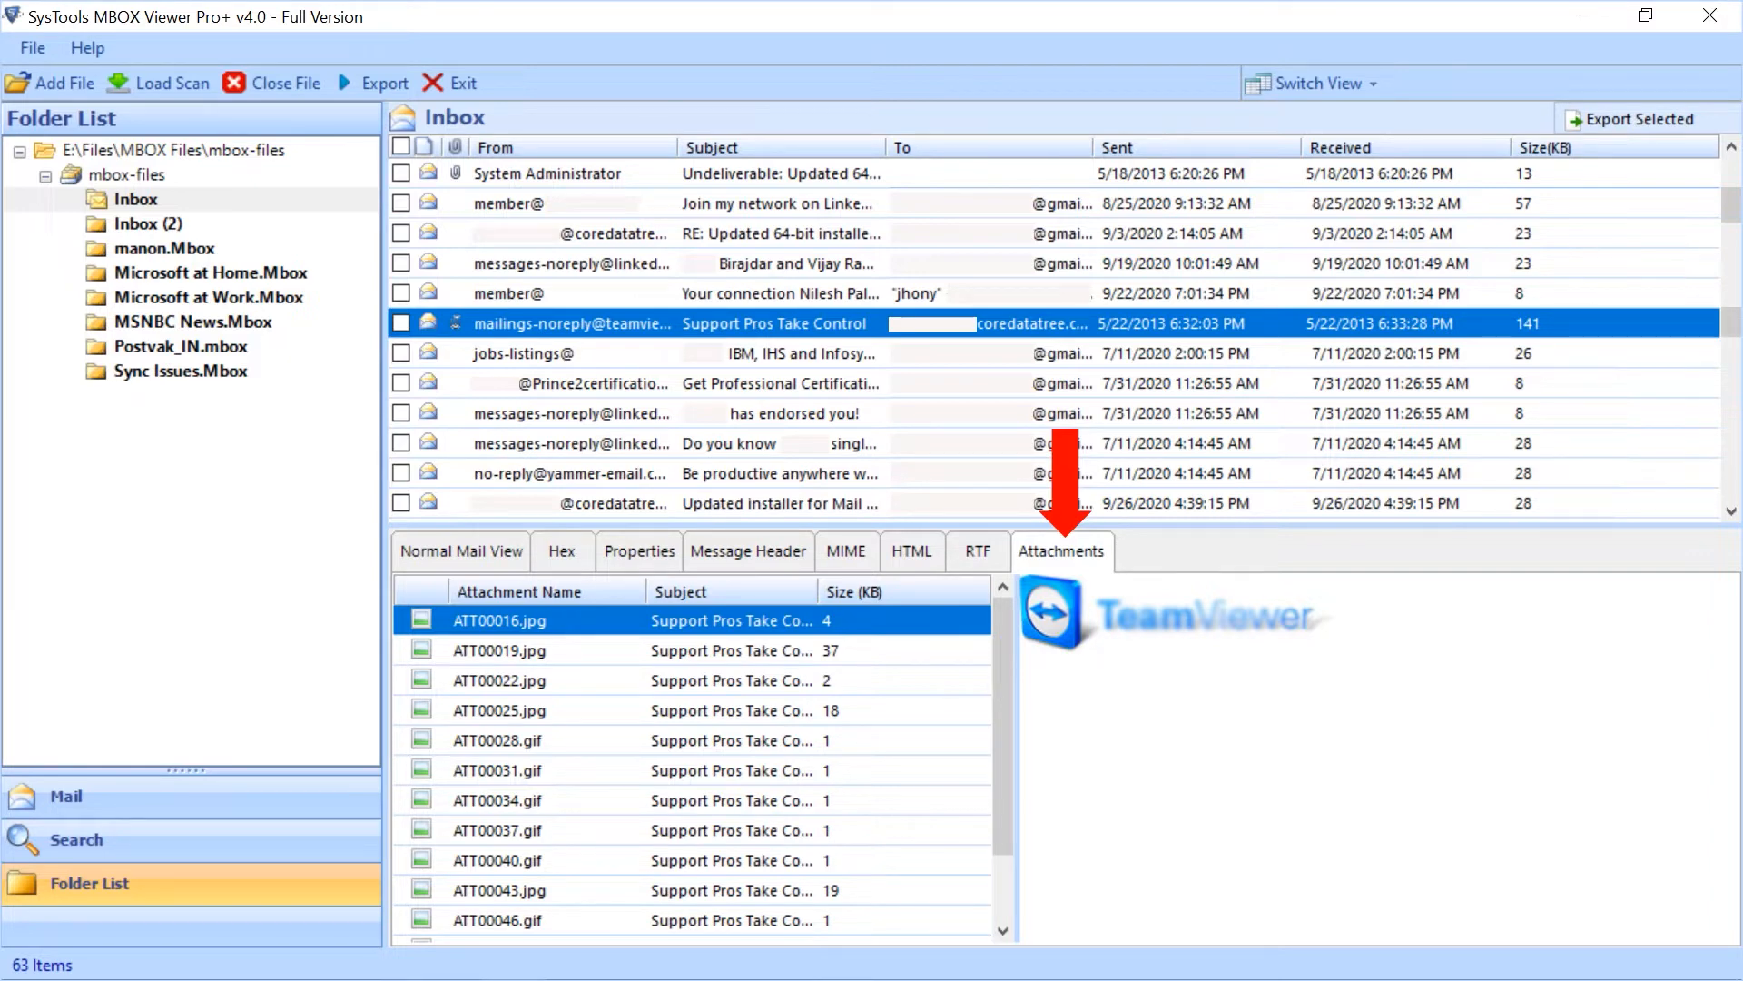
click(460, 550)
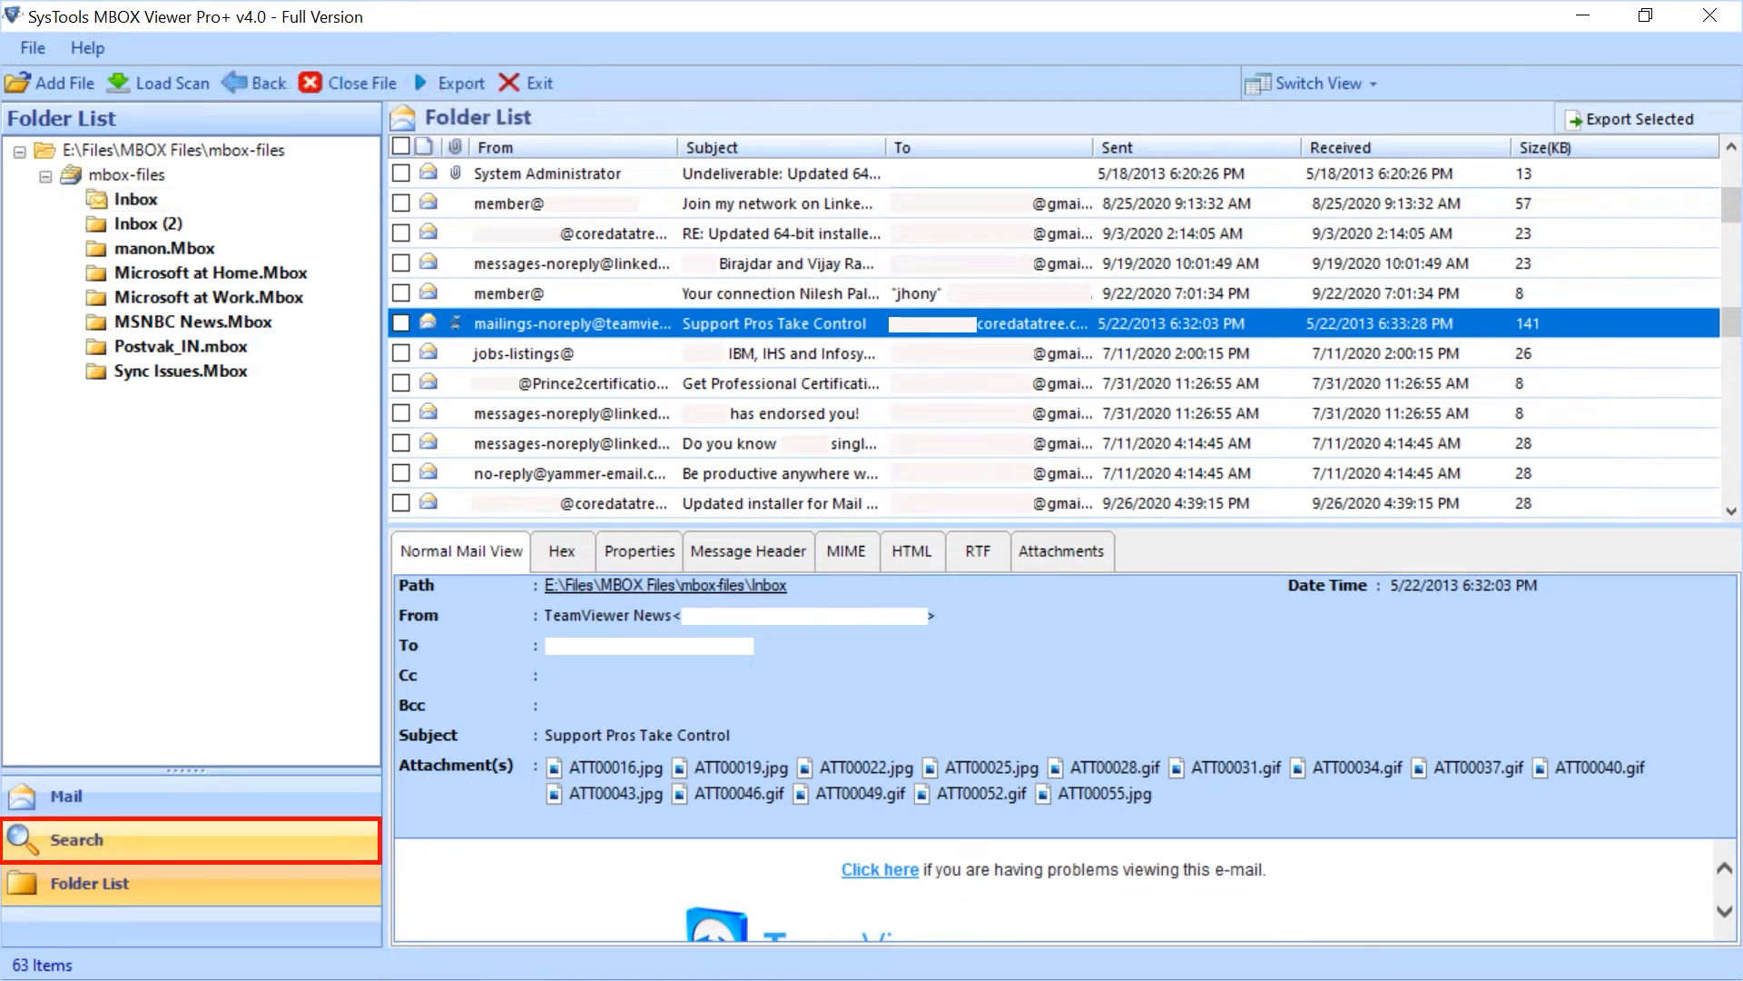
Step: Tick the Inbox messages and choose Export from their right-click menu
click(189, 839)
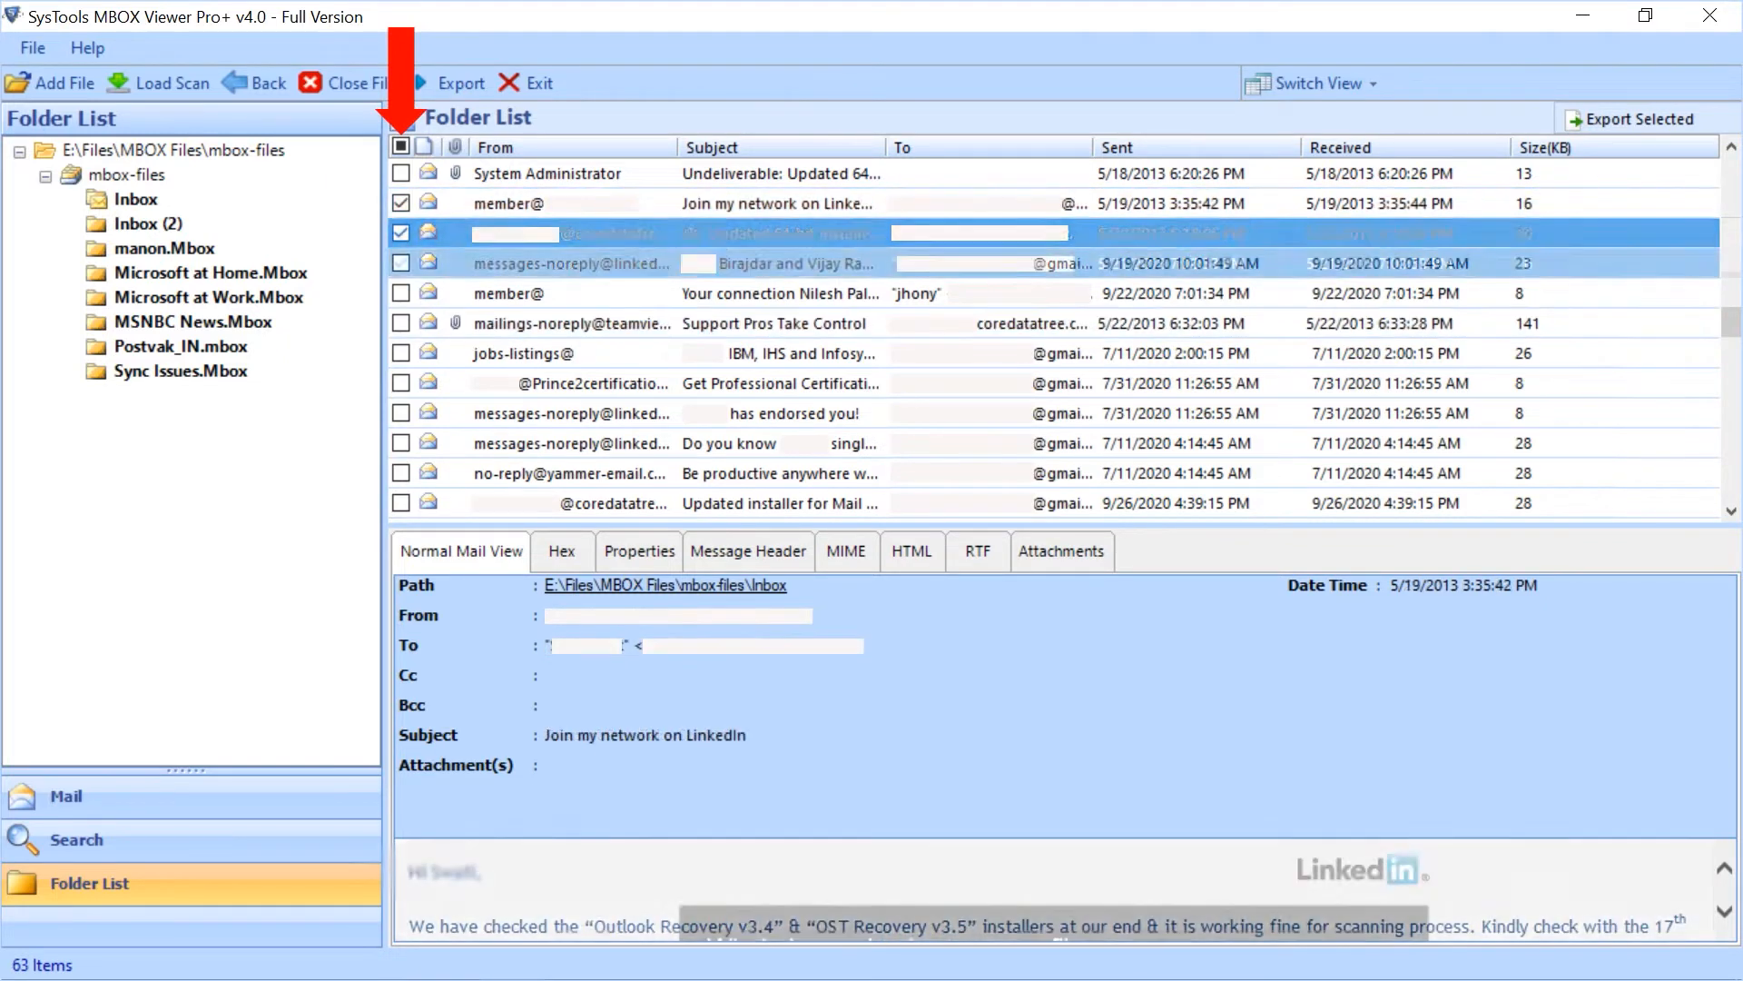
click(776, 323)
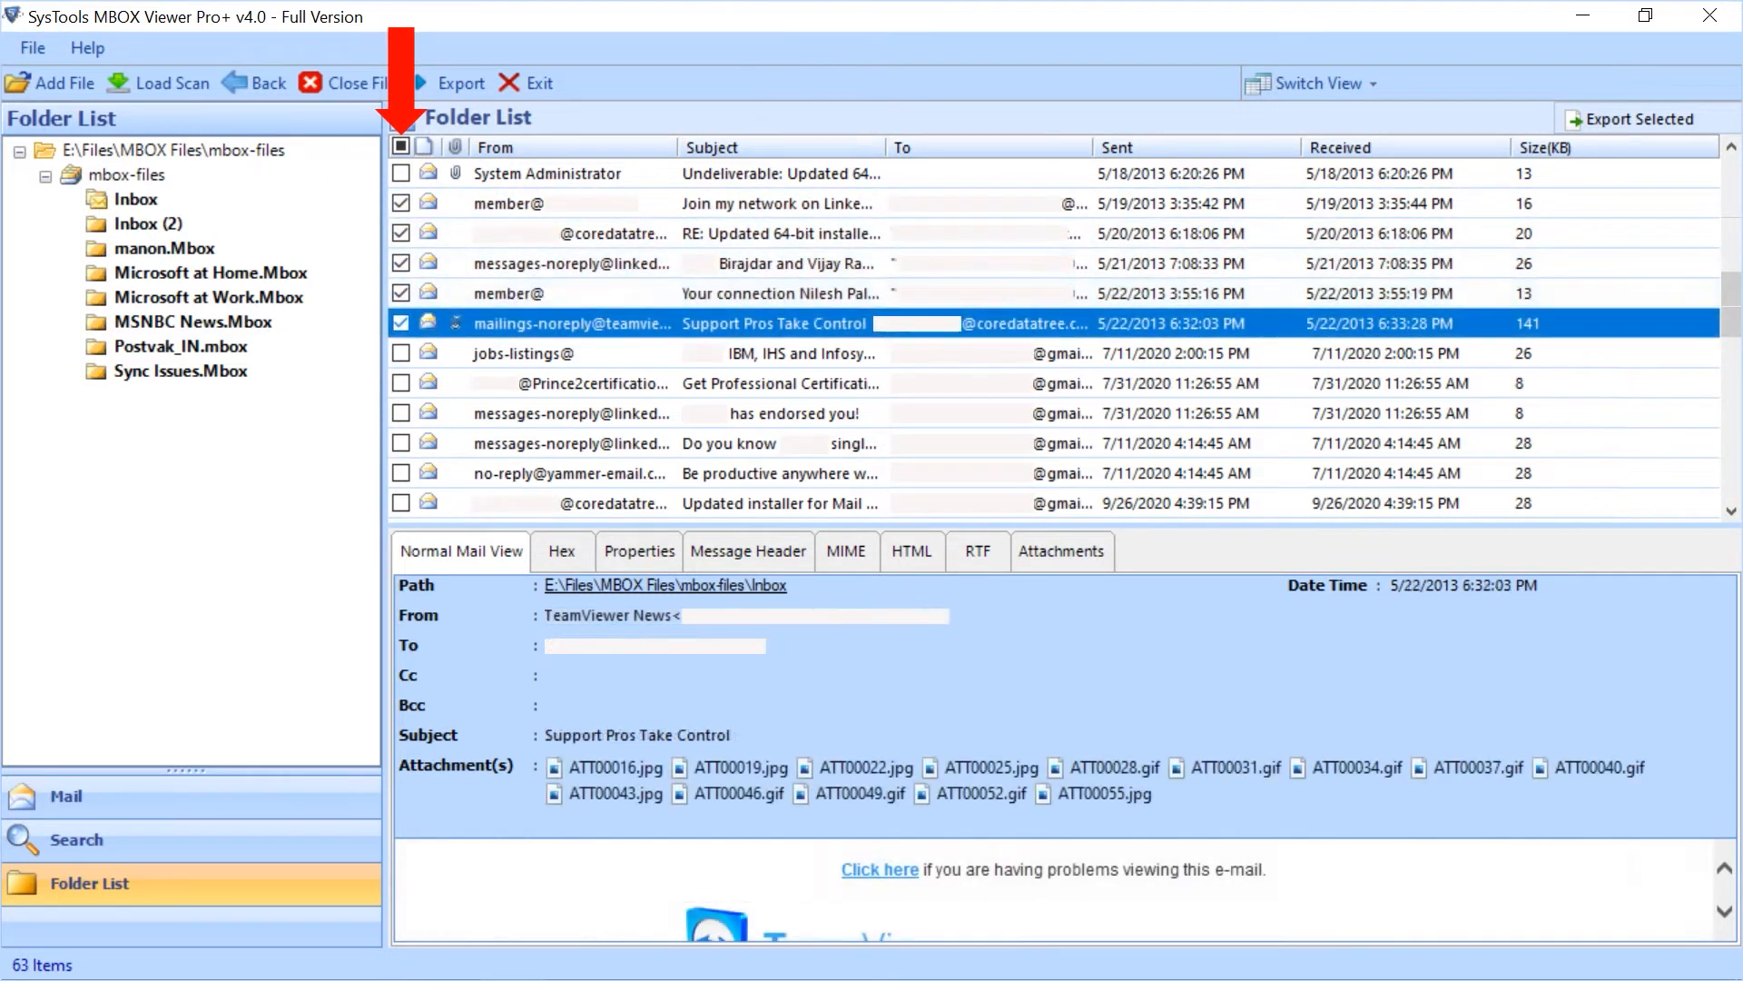
right_click(776, 323)
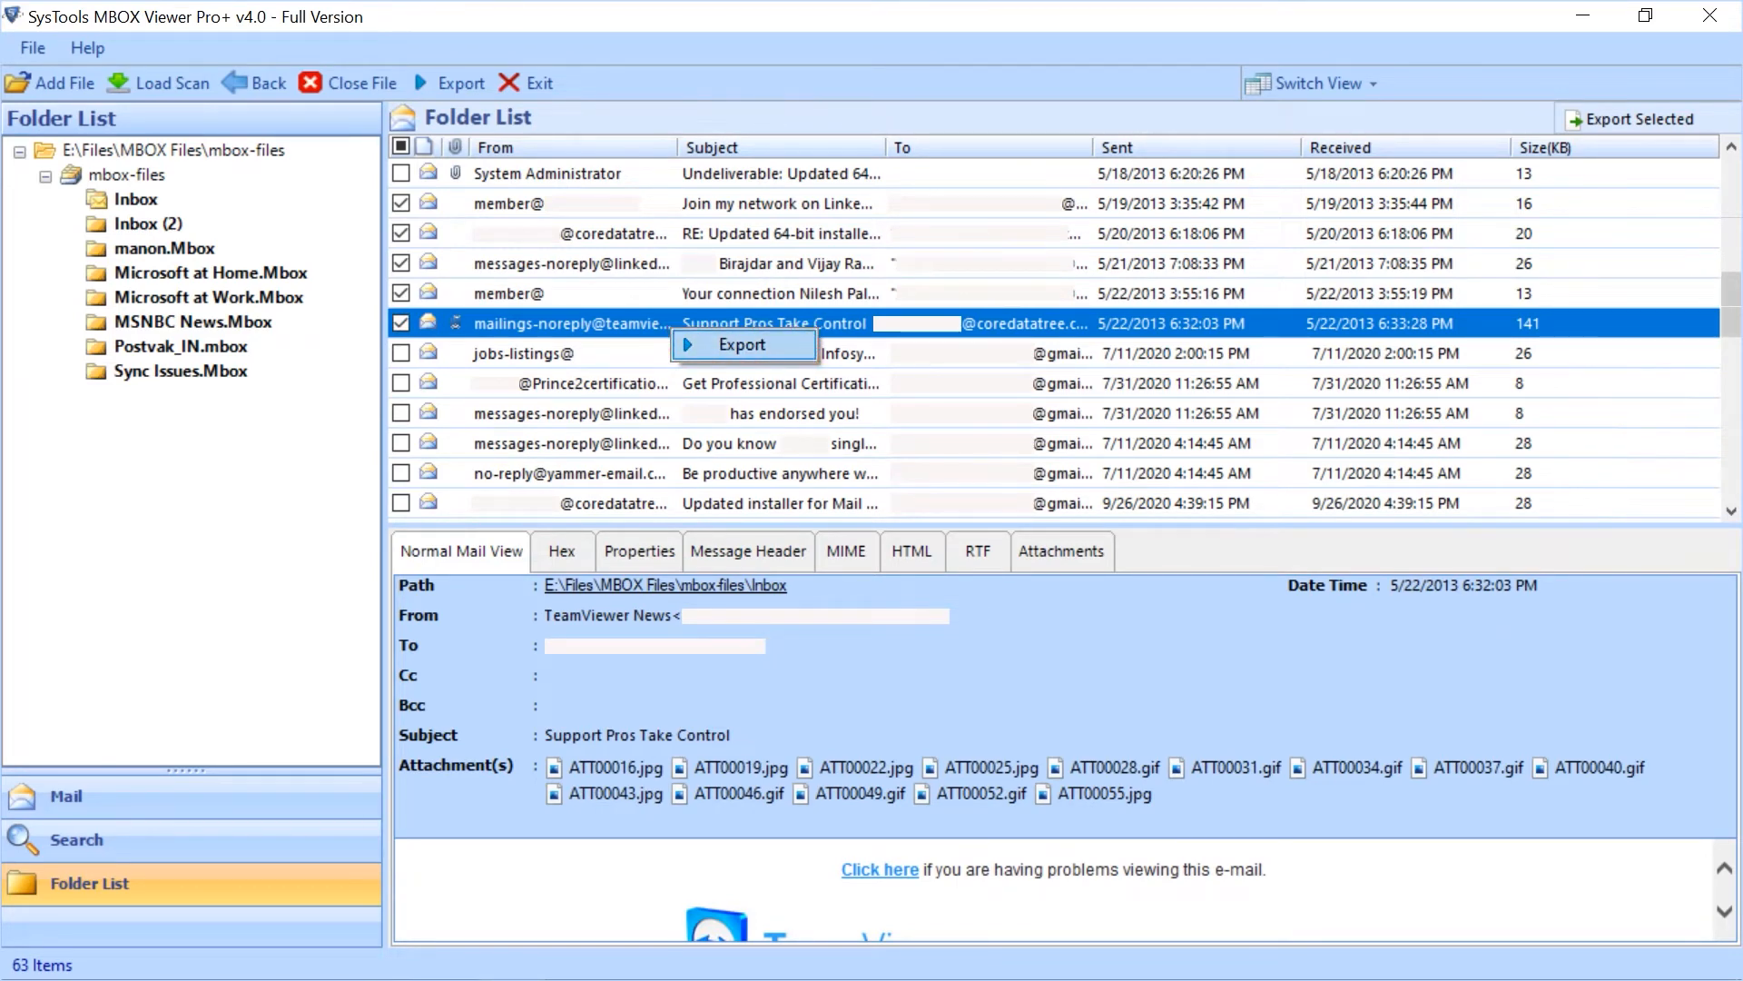
click(742, 345)
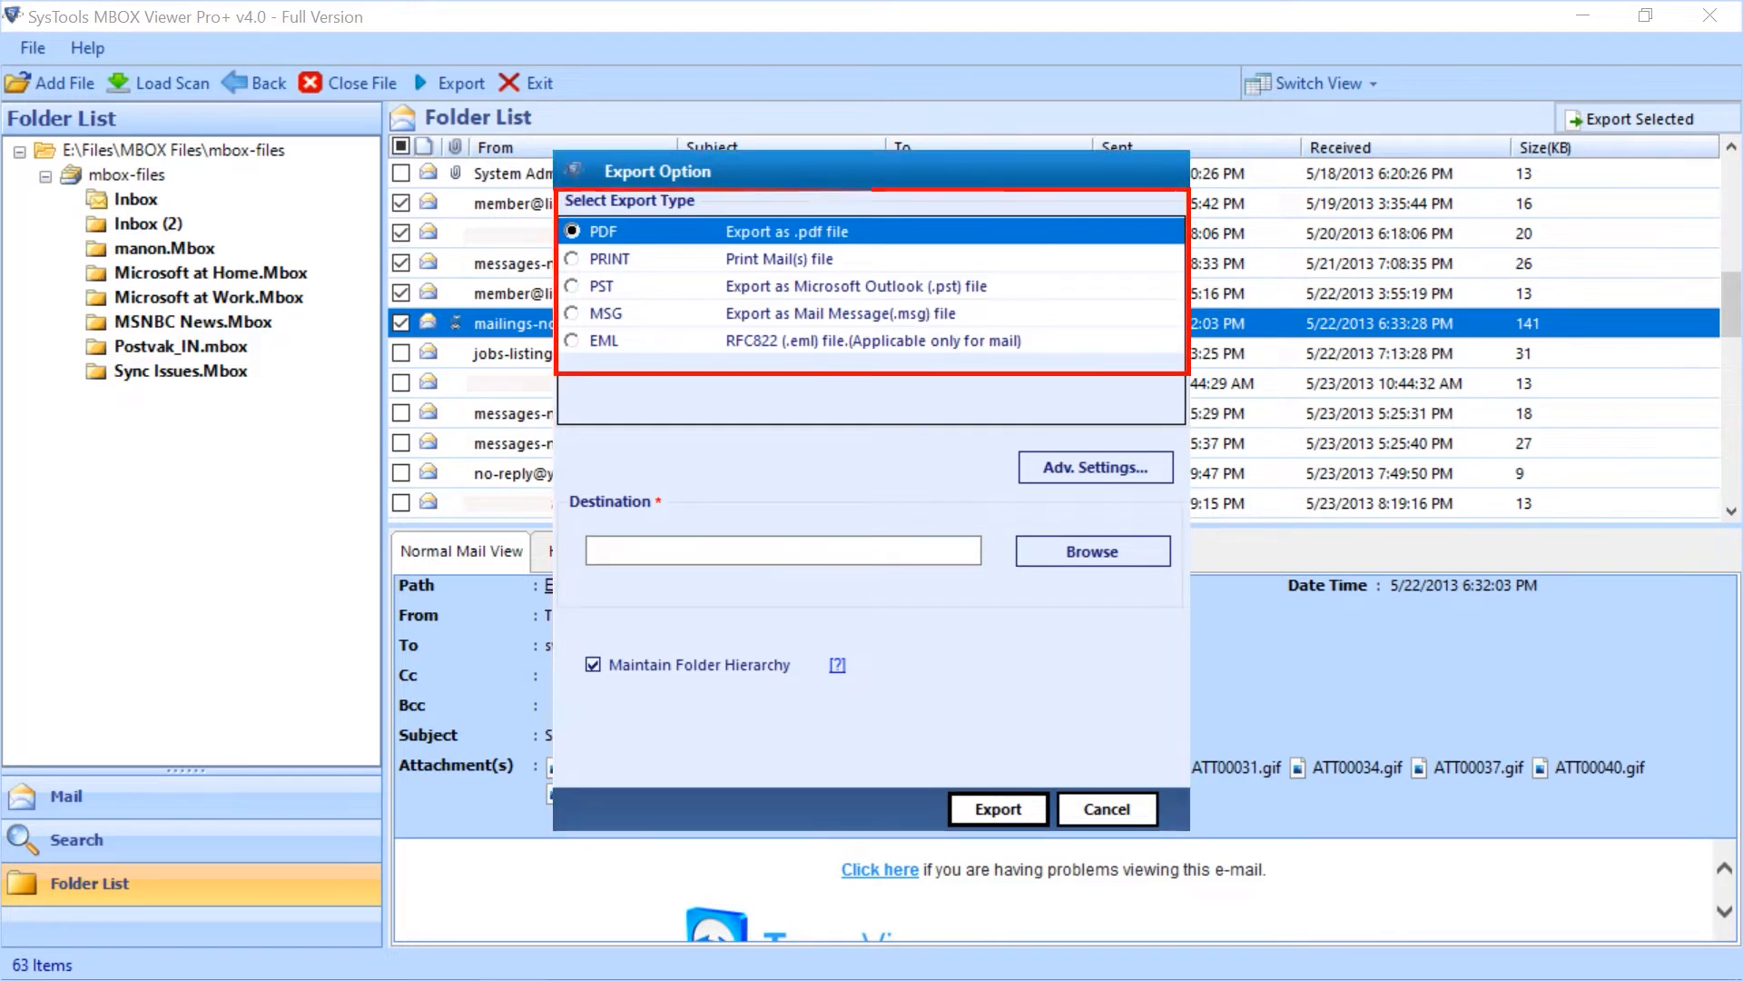
Step: Try PST, MSG and EML formats, close without exporting, then reopen folder-wide export options
click(572, 286)
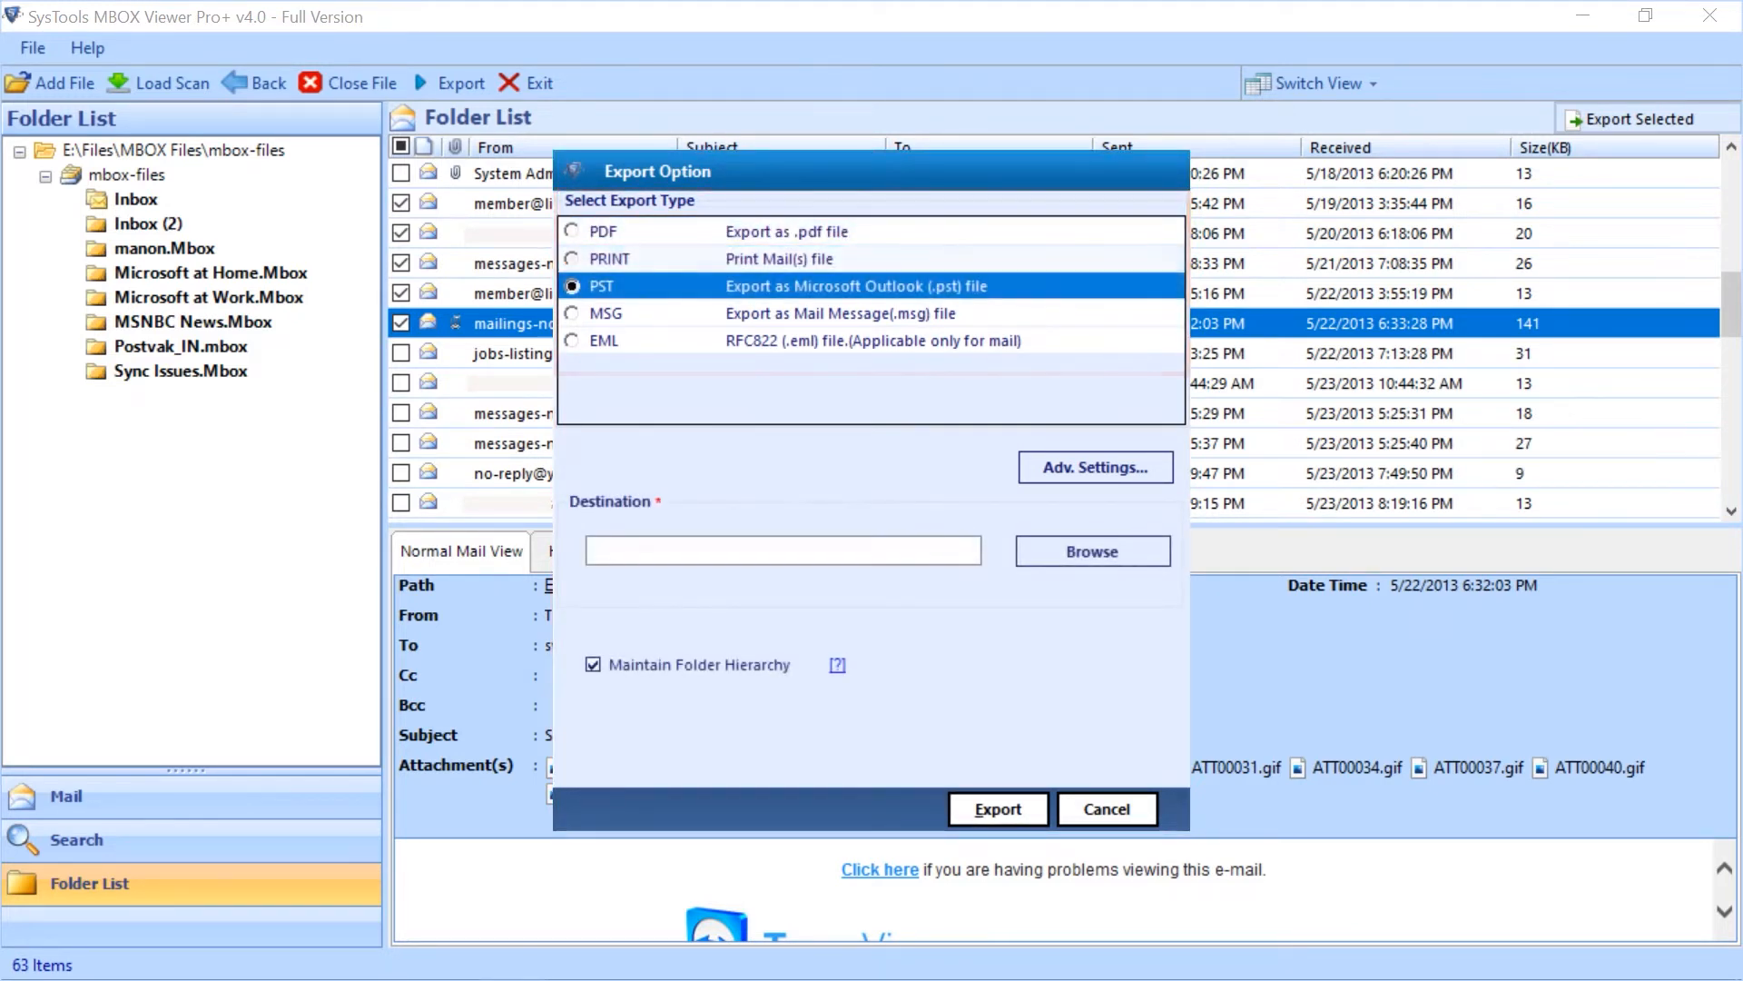
click(572, 313)
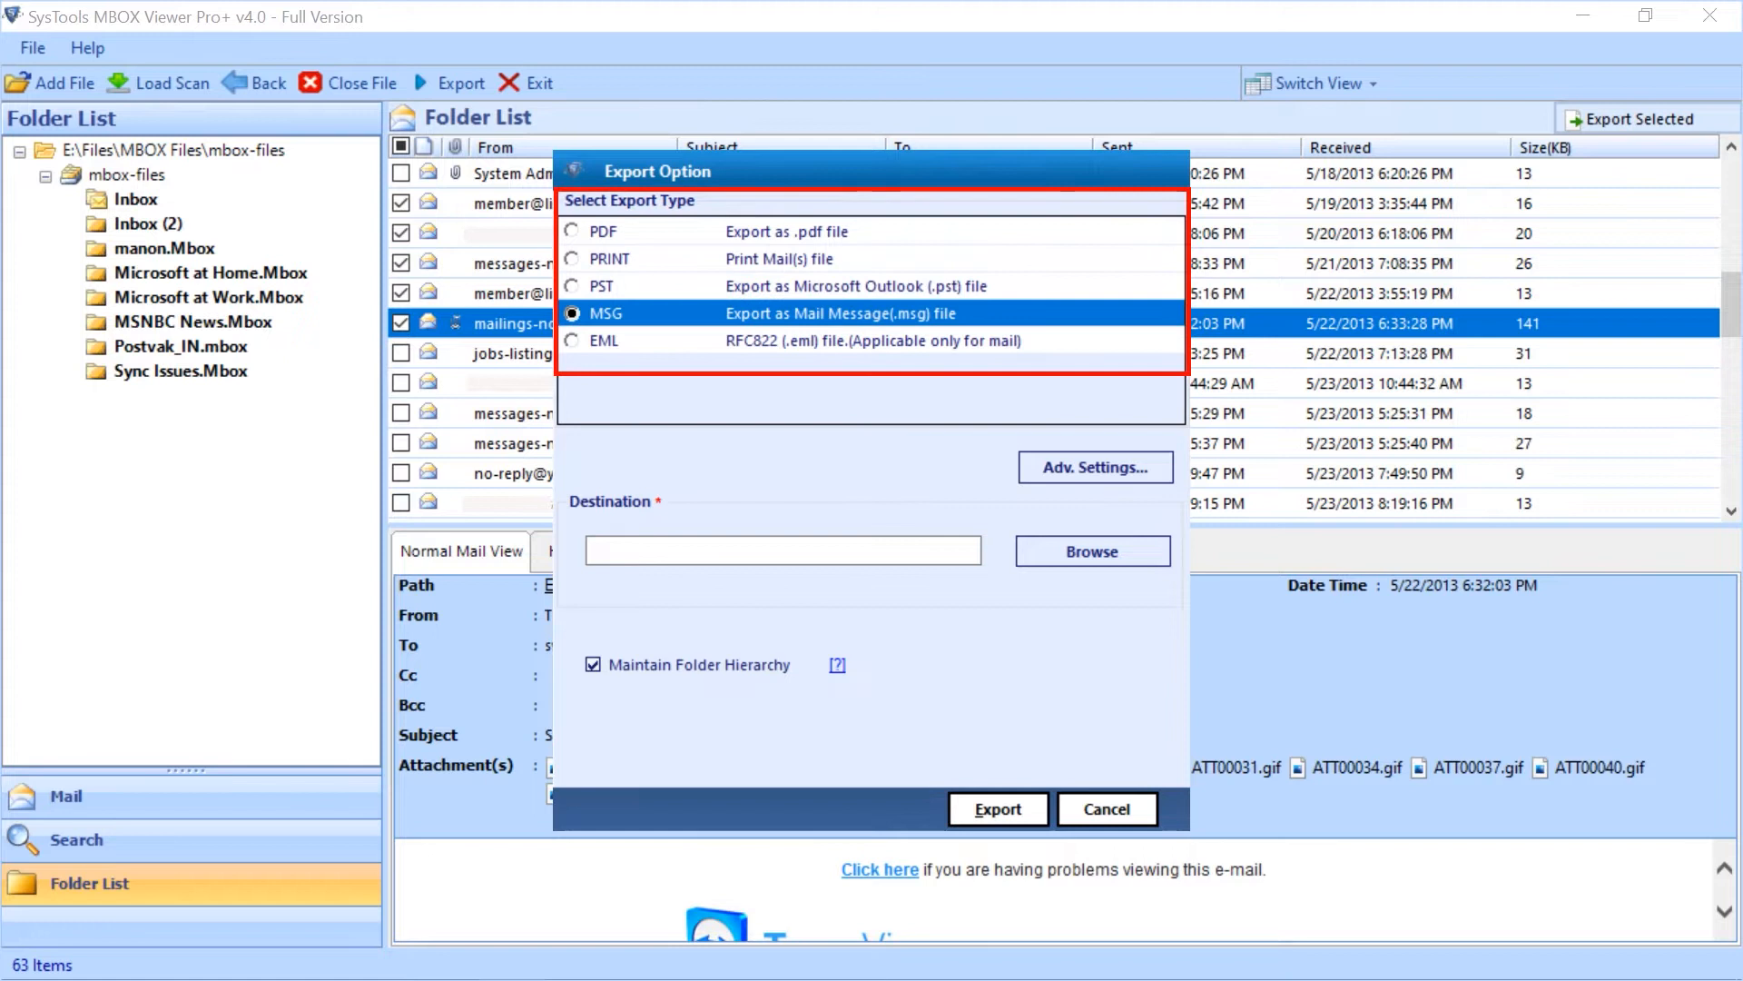
click(574, 340)
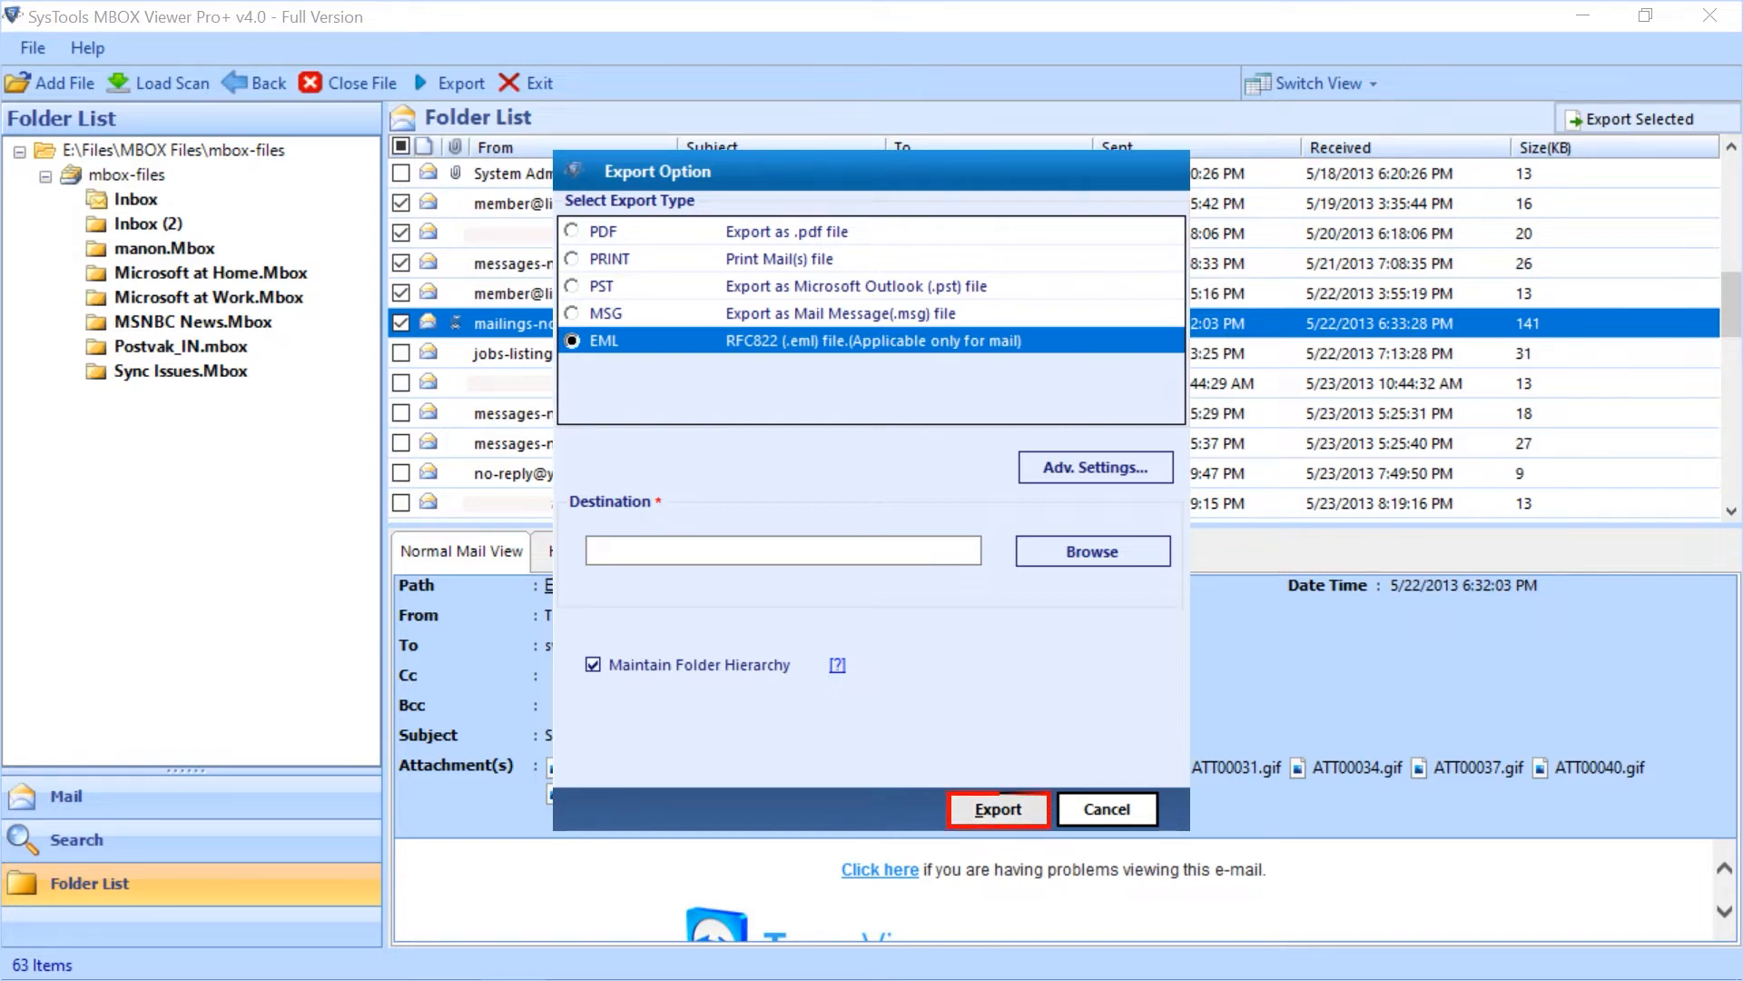
click(1106, 808)
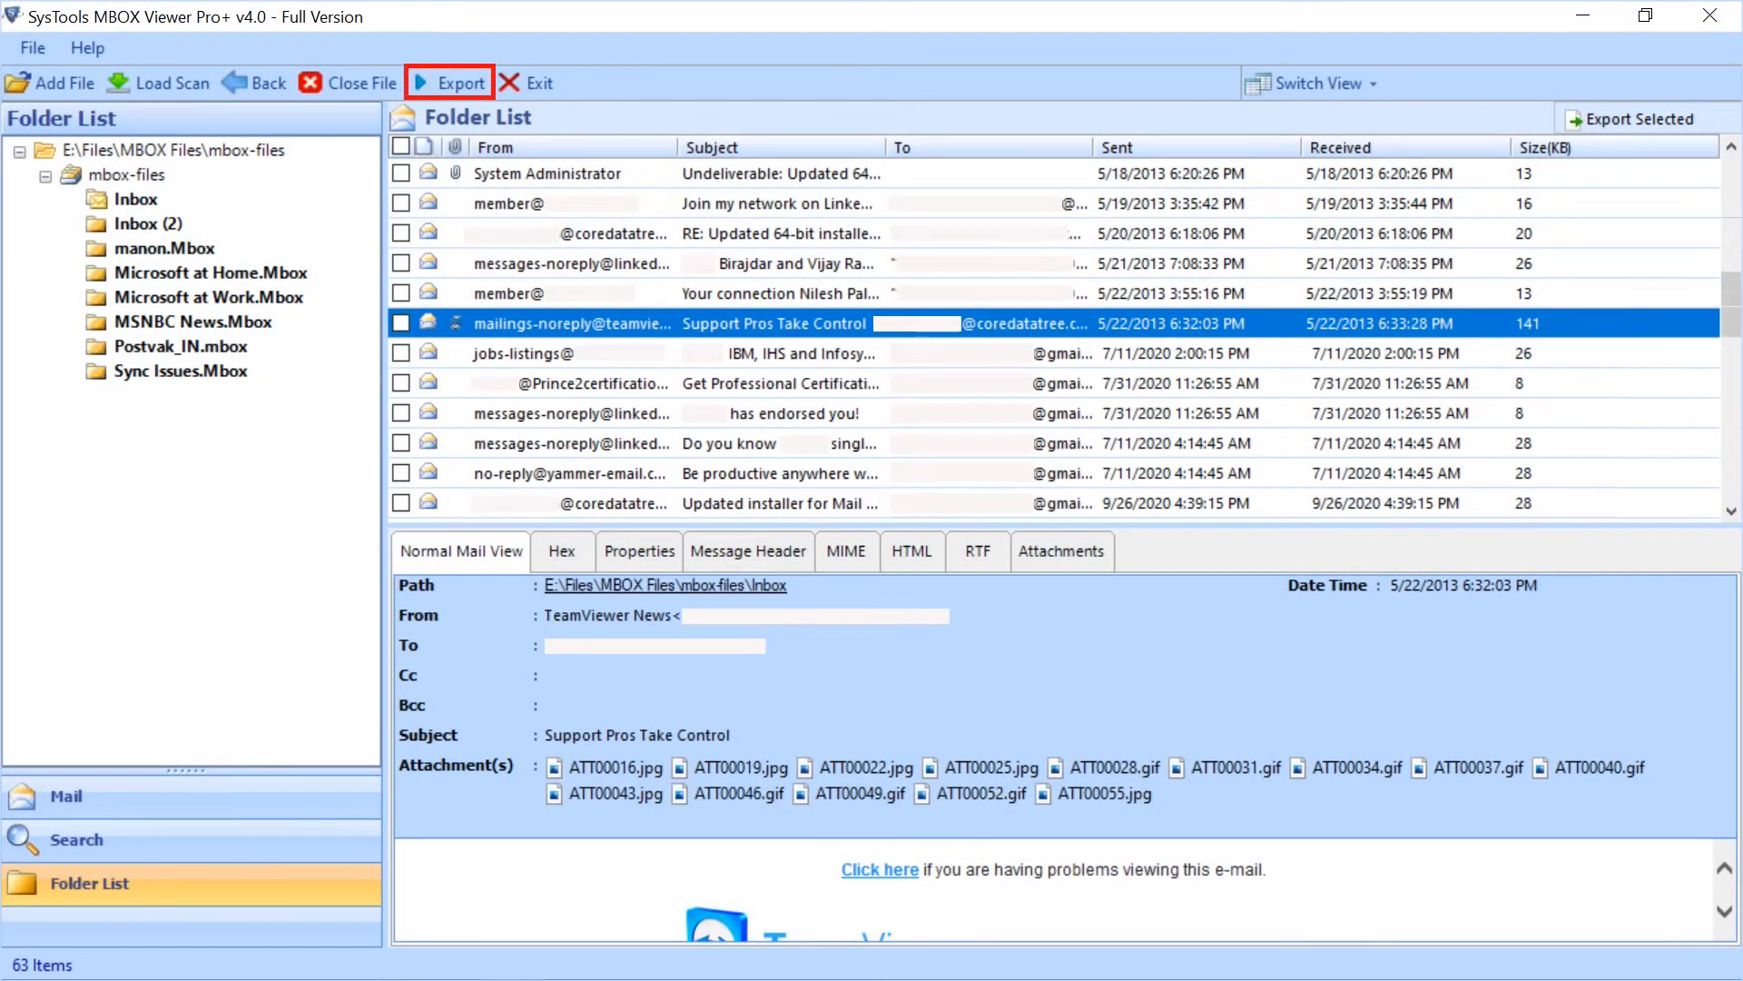
click(450, 81)
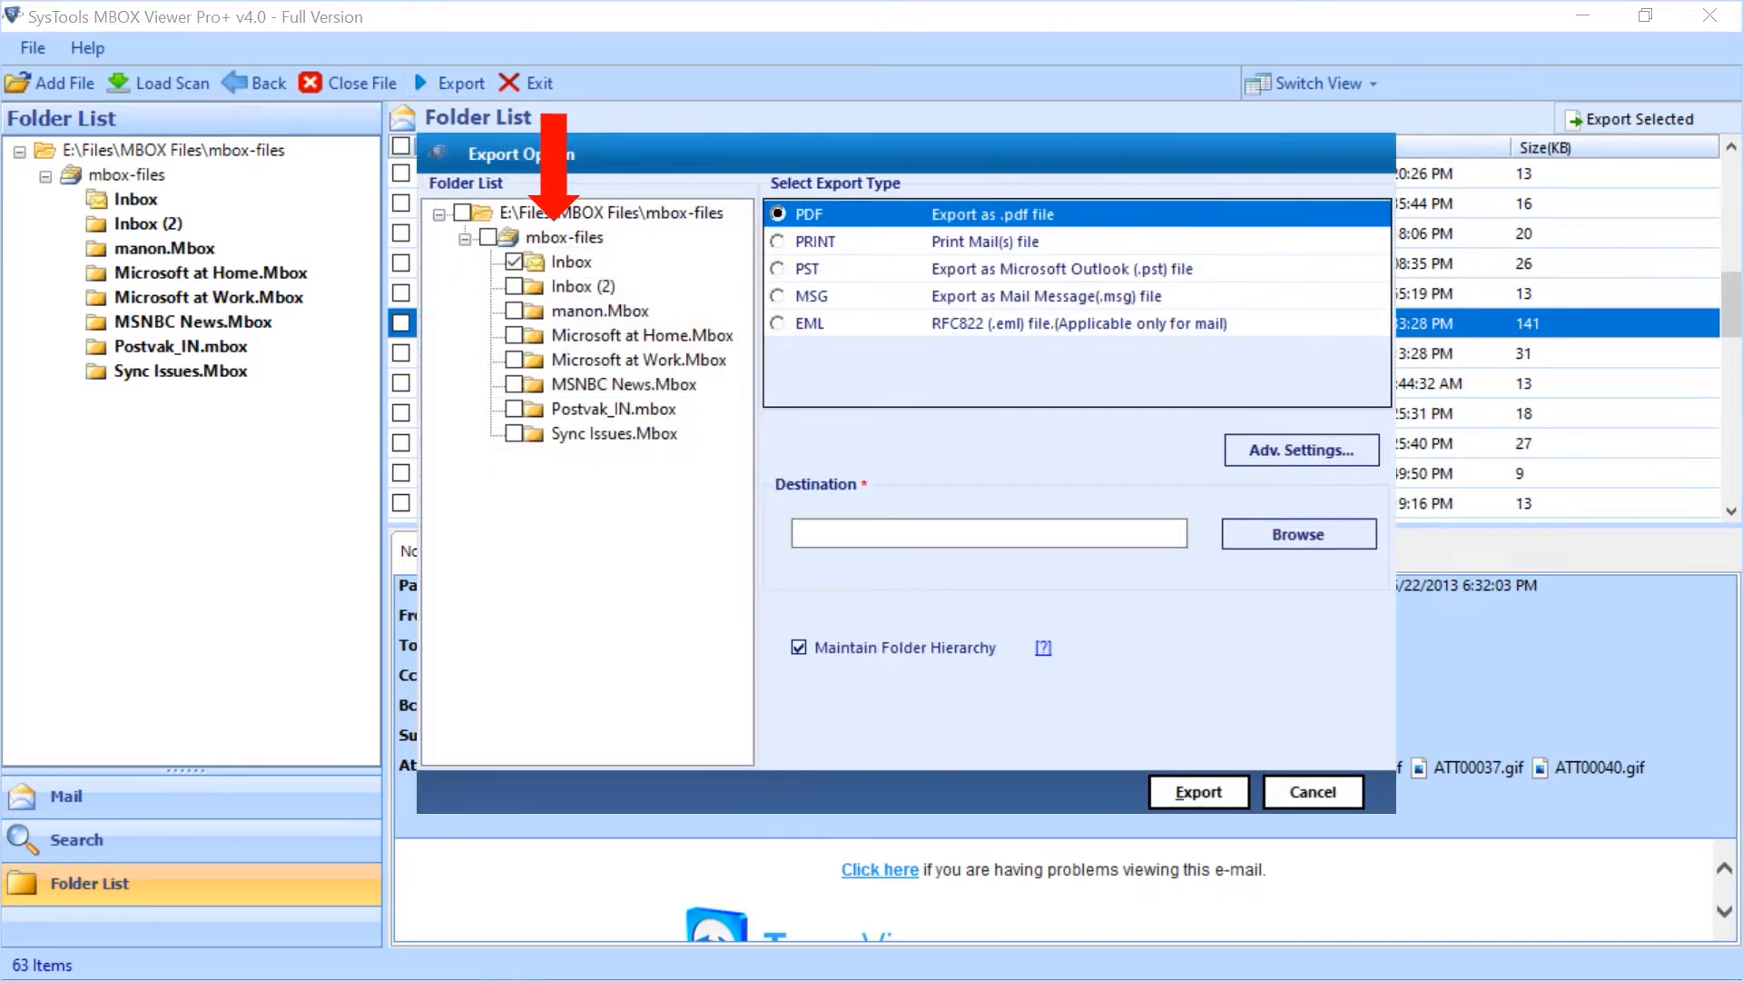
Step: Tick Inbox (2) and Microsoft at Home.Mbox alongside Inbox for PDF export
click(503, 212)
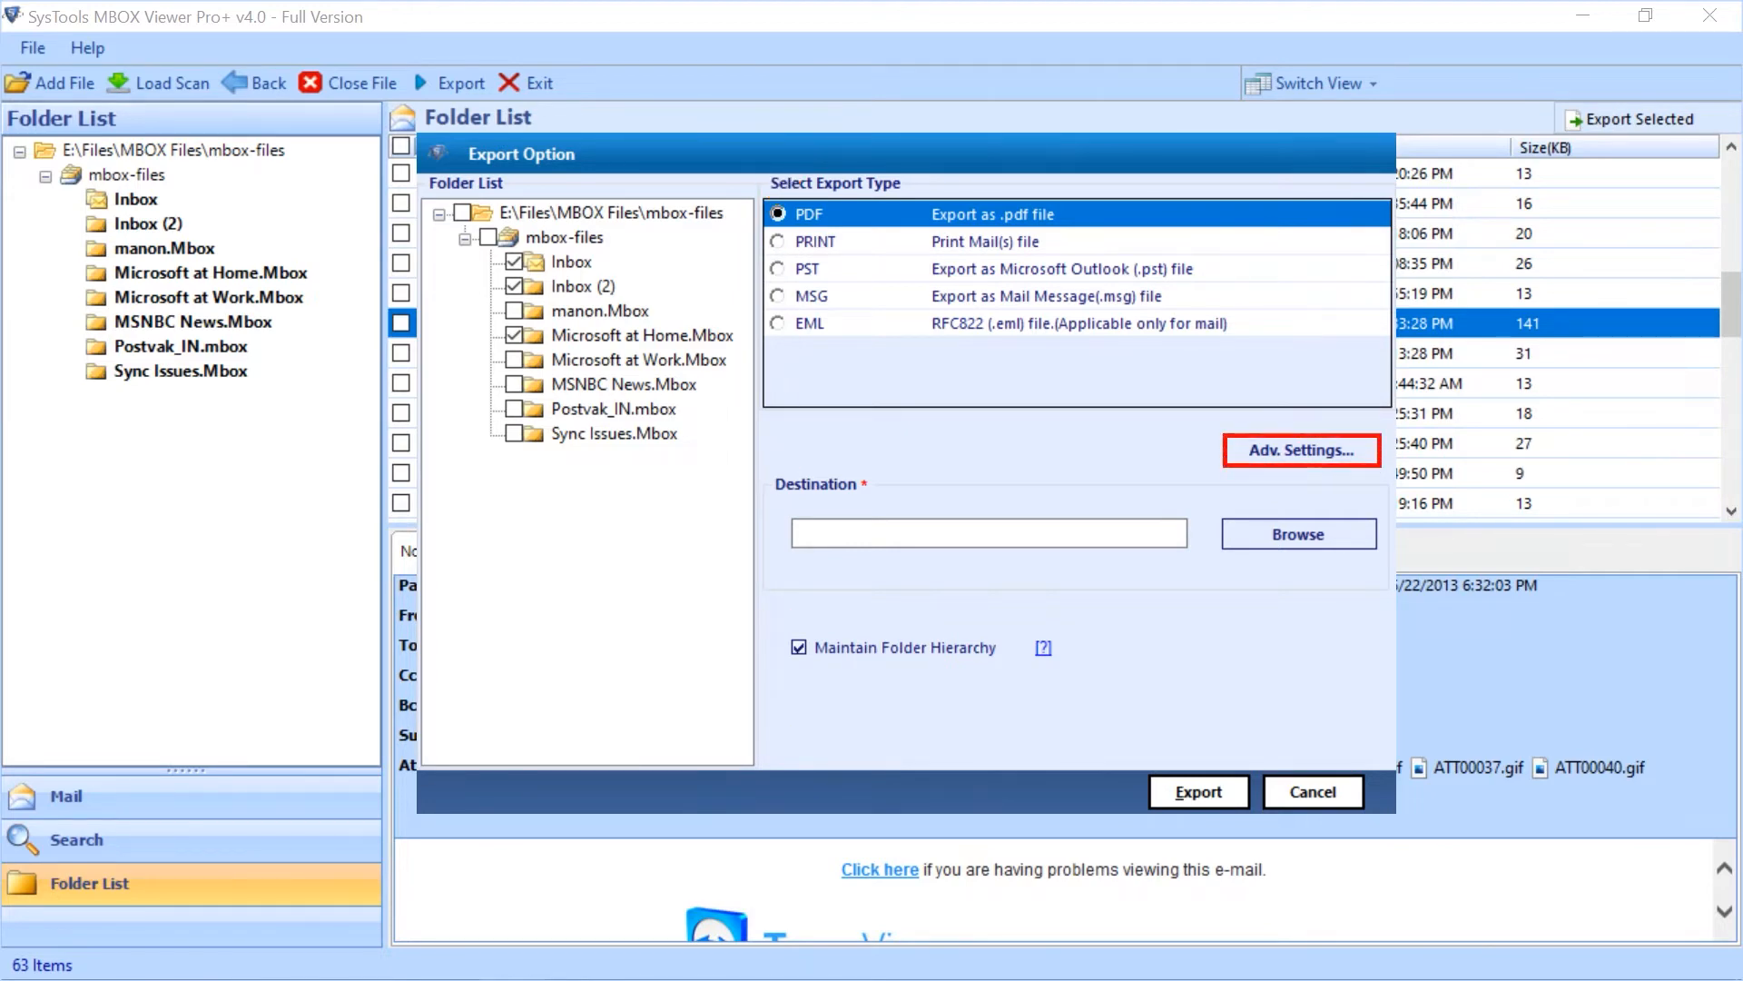
Step: In Adv. Settings keep Subject naming, enable the Date Filter, and show Page Layout (portrait A4)
click(1300, 451)
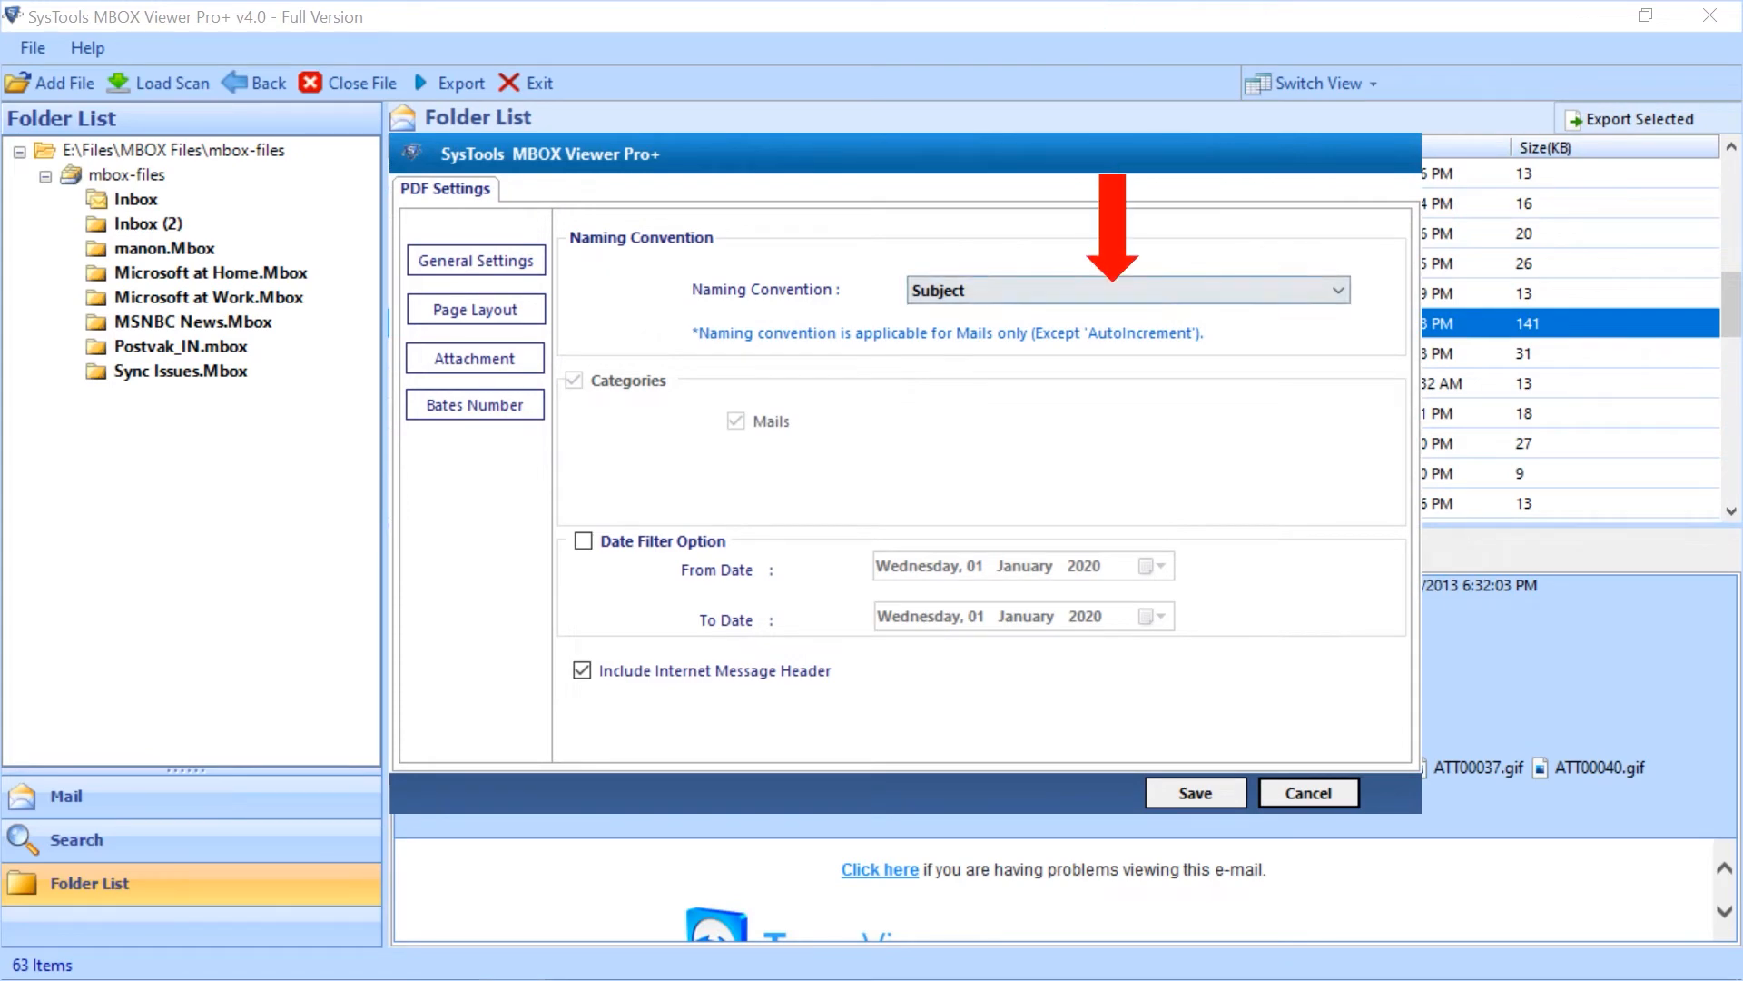
click(1335, 289)
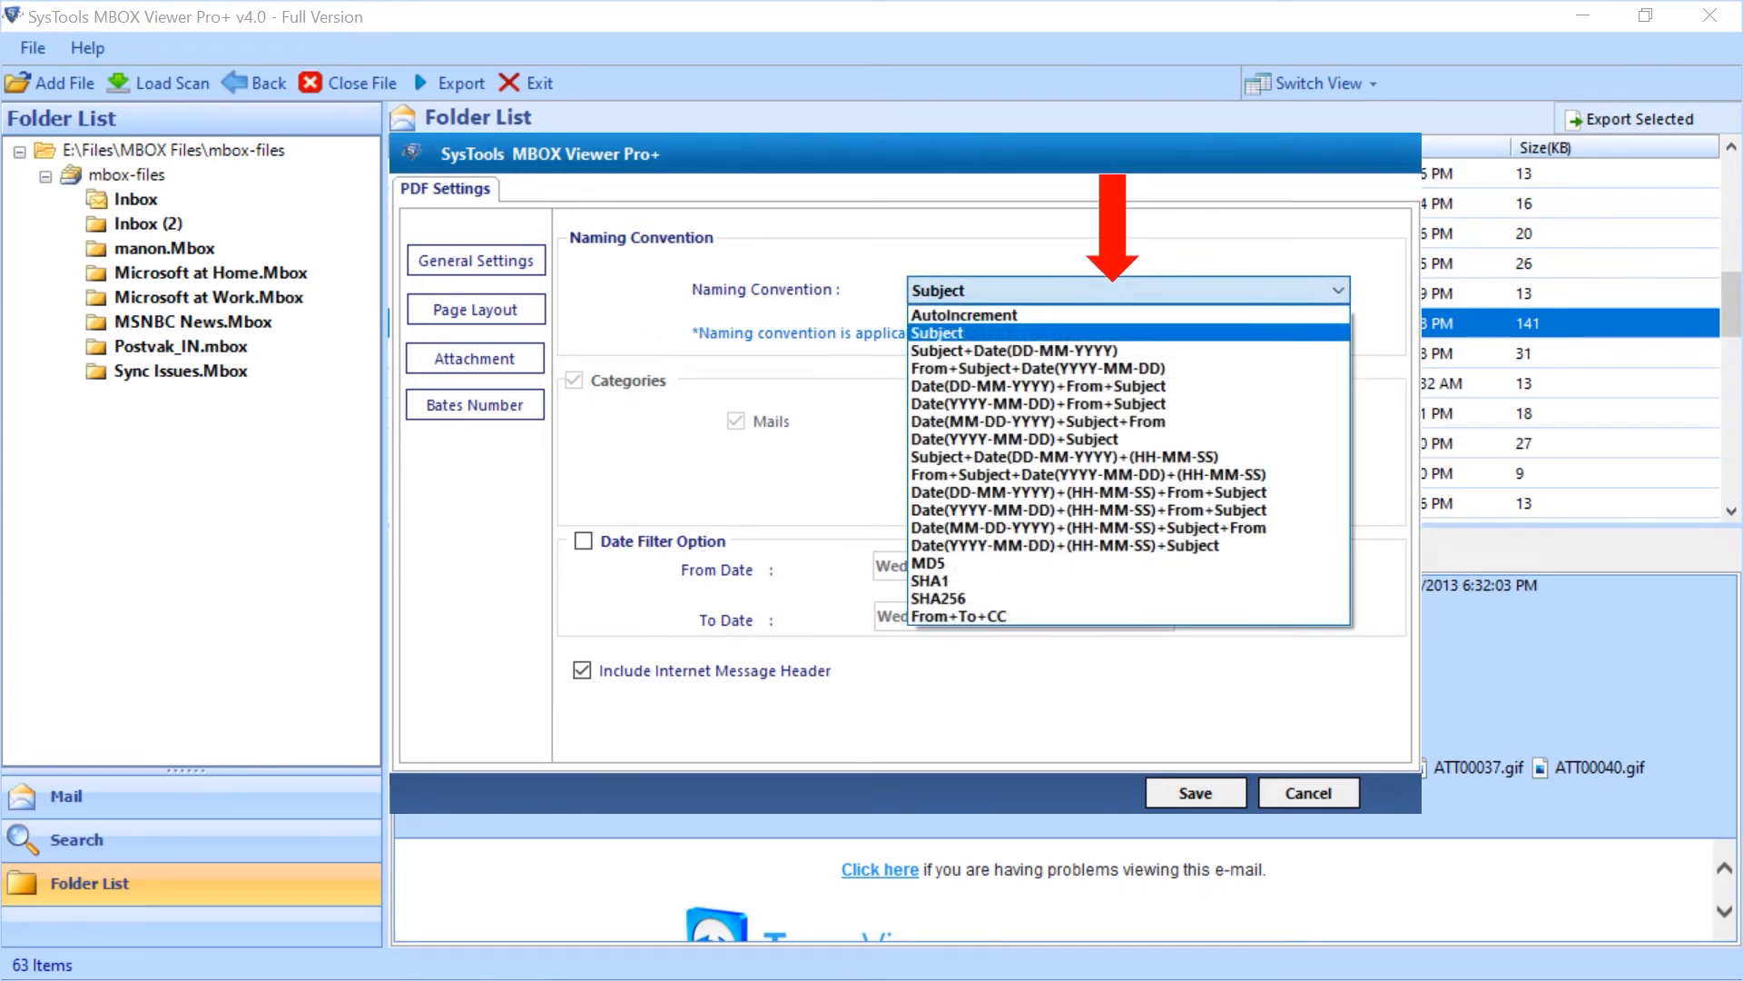
mouse_move(1057, 332)
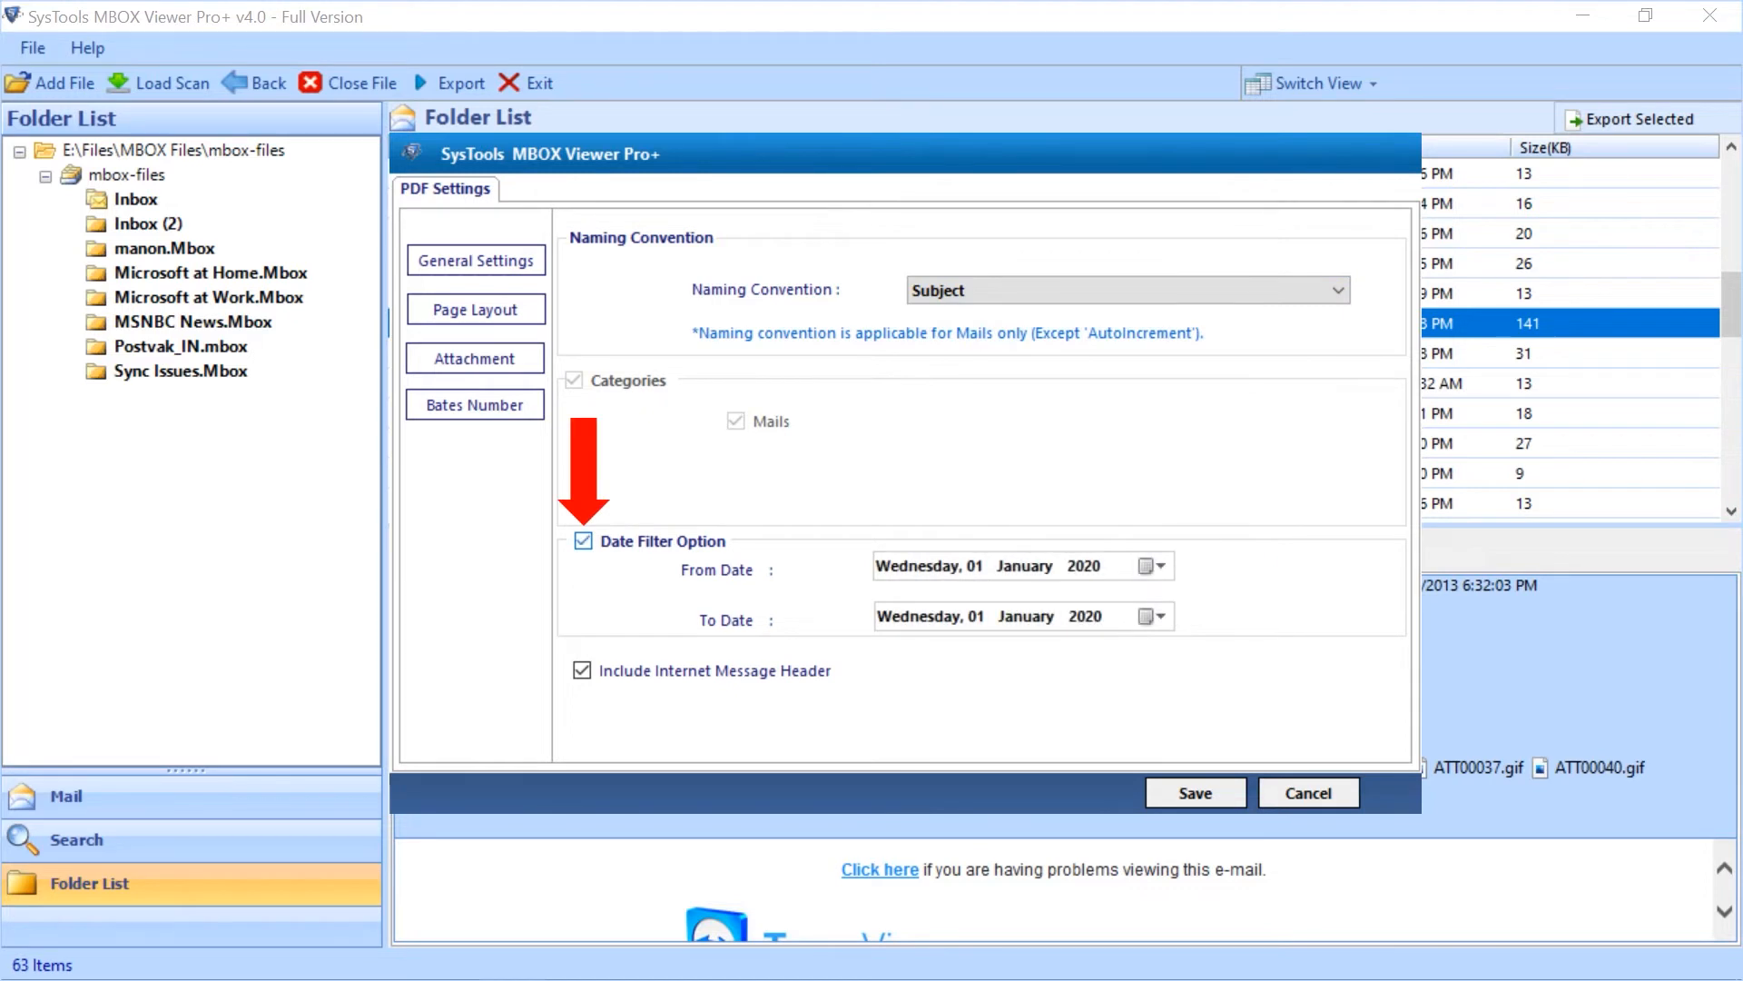
click(1157, 567)
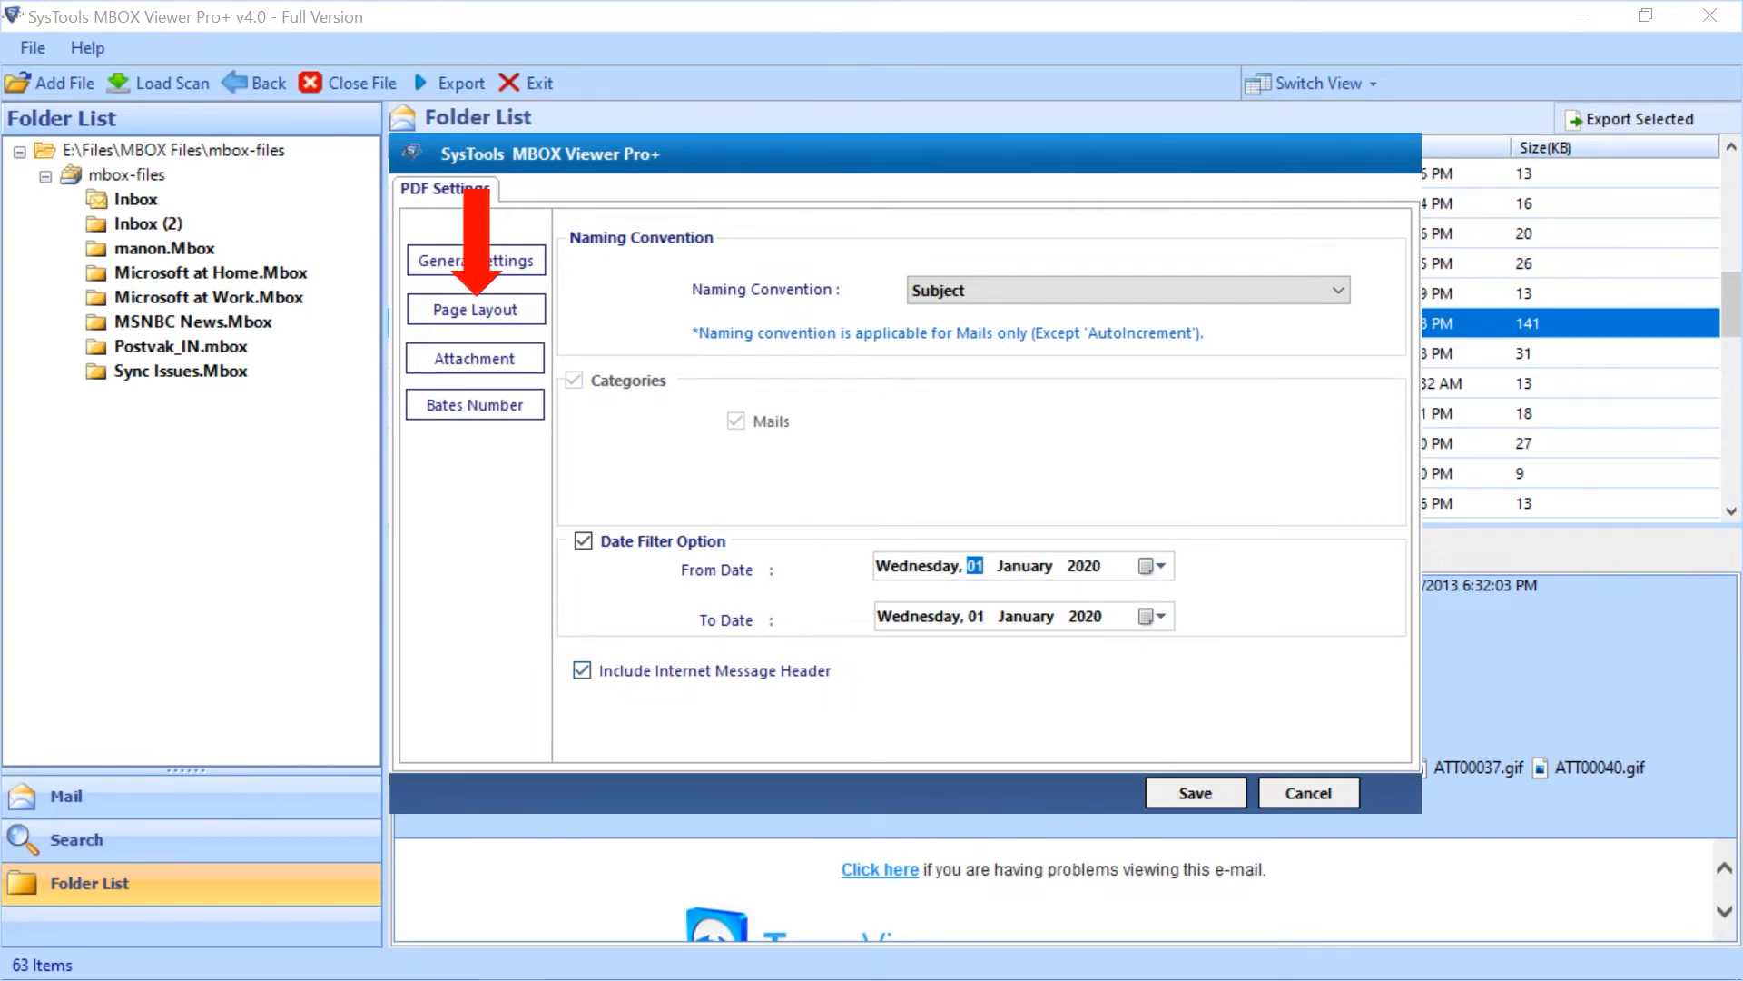
click(474, 309)
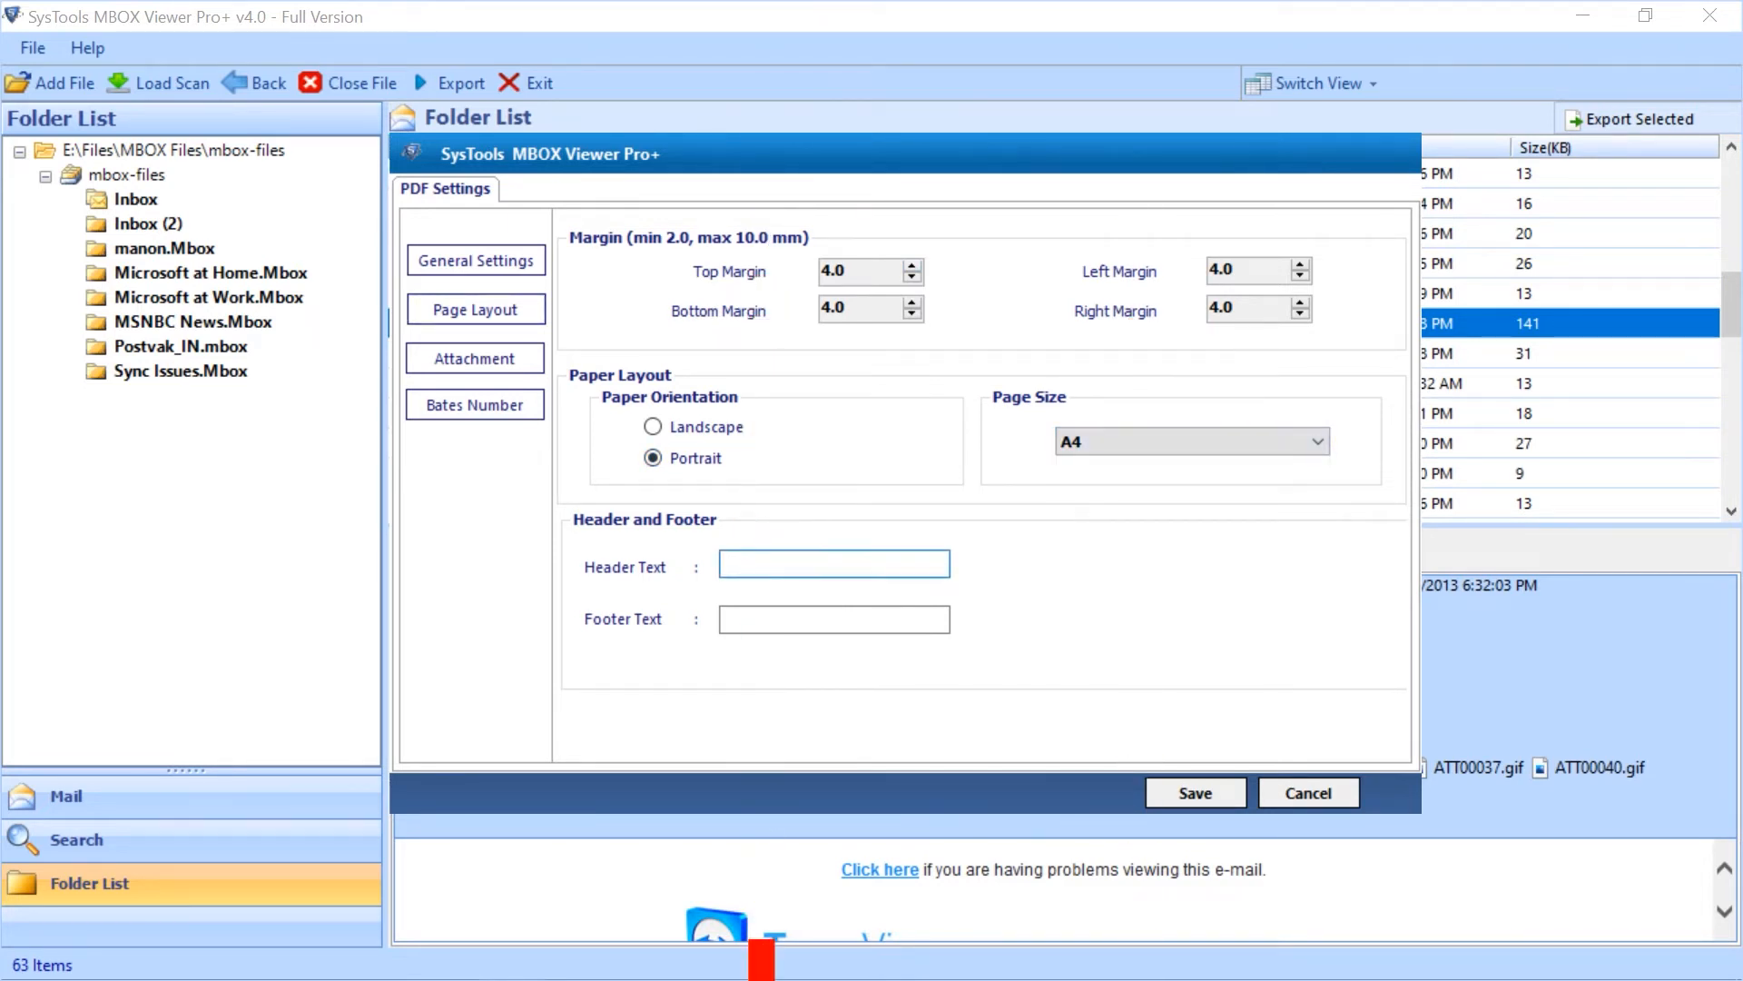
Step: Set attachments to save separately in original format, then show the Bates Number options
click(474, 357)
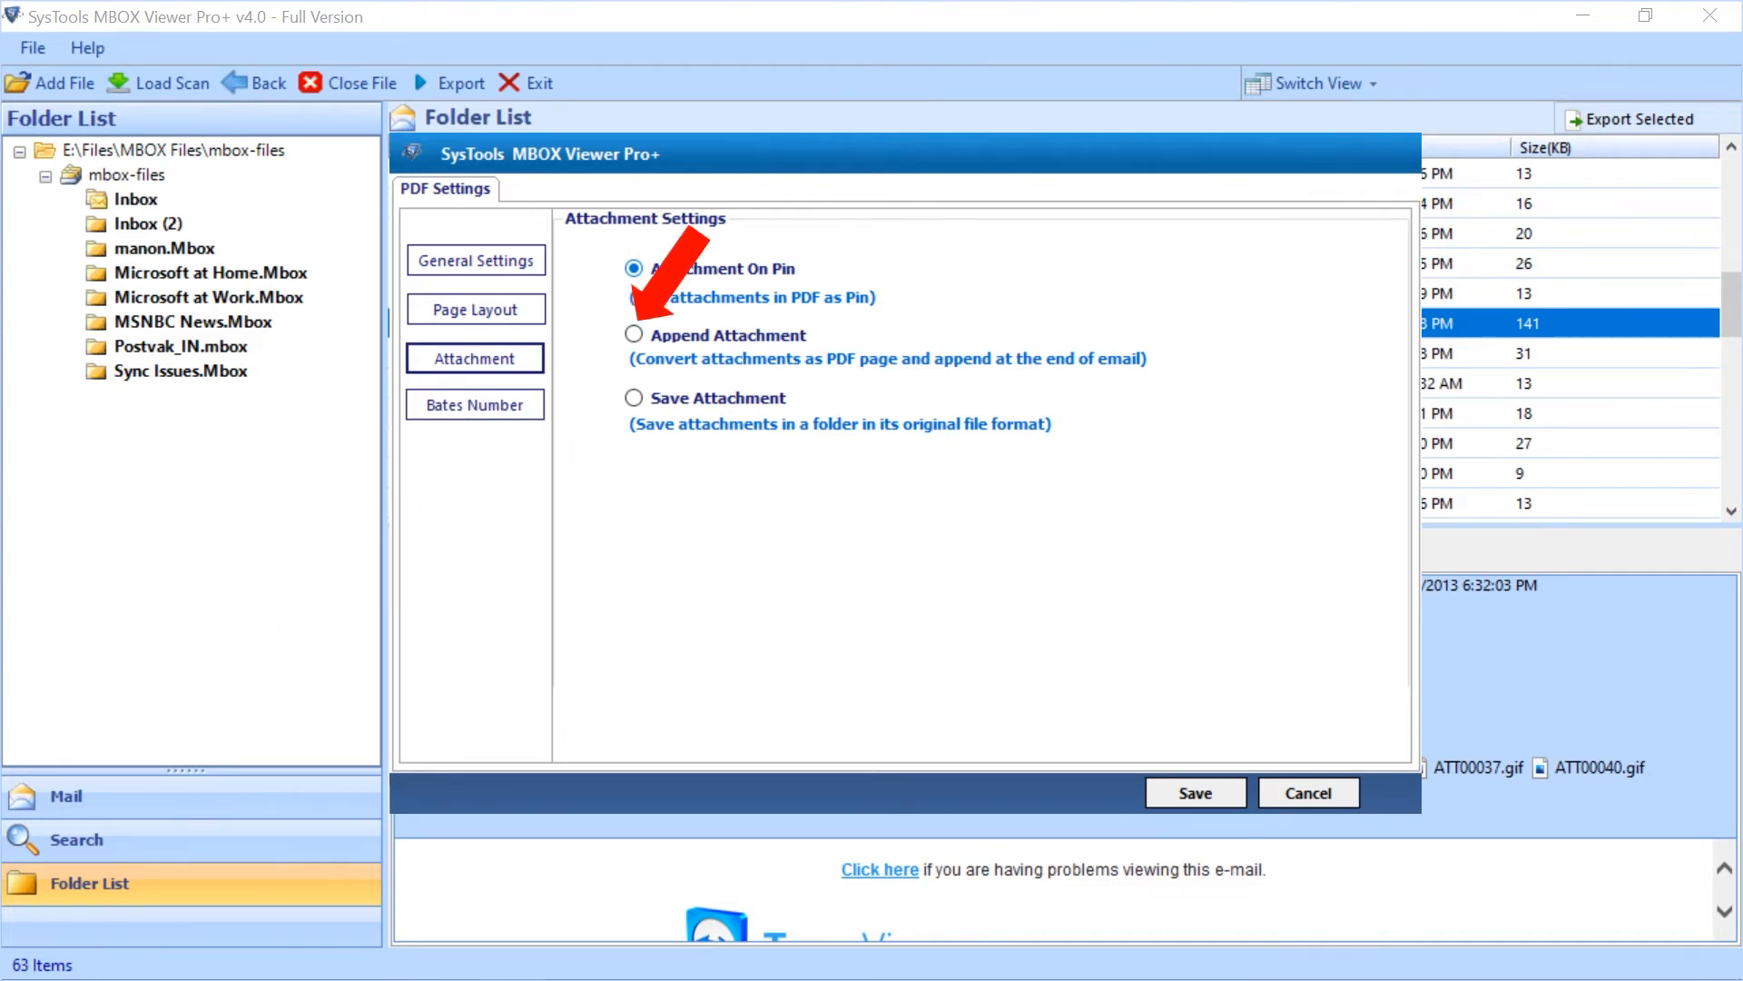
click(634, 334)
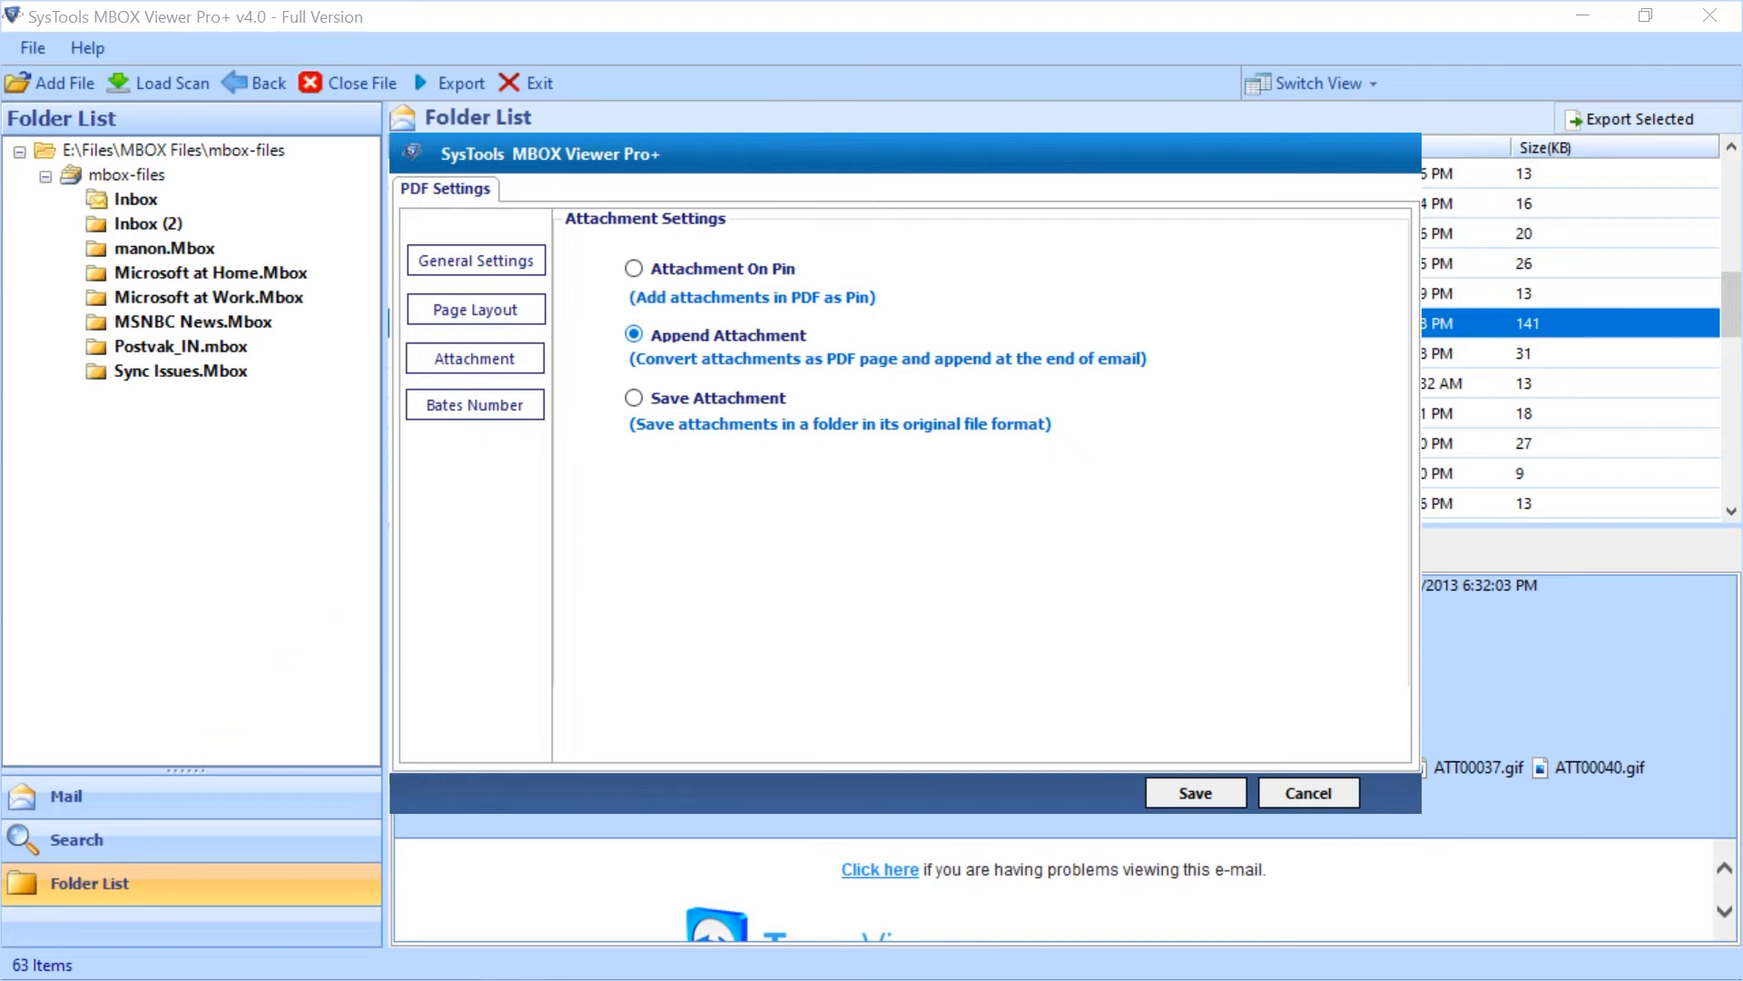
click(634, 398)
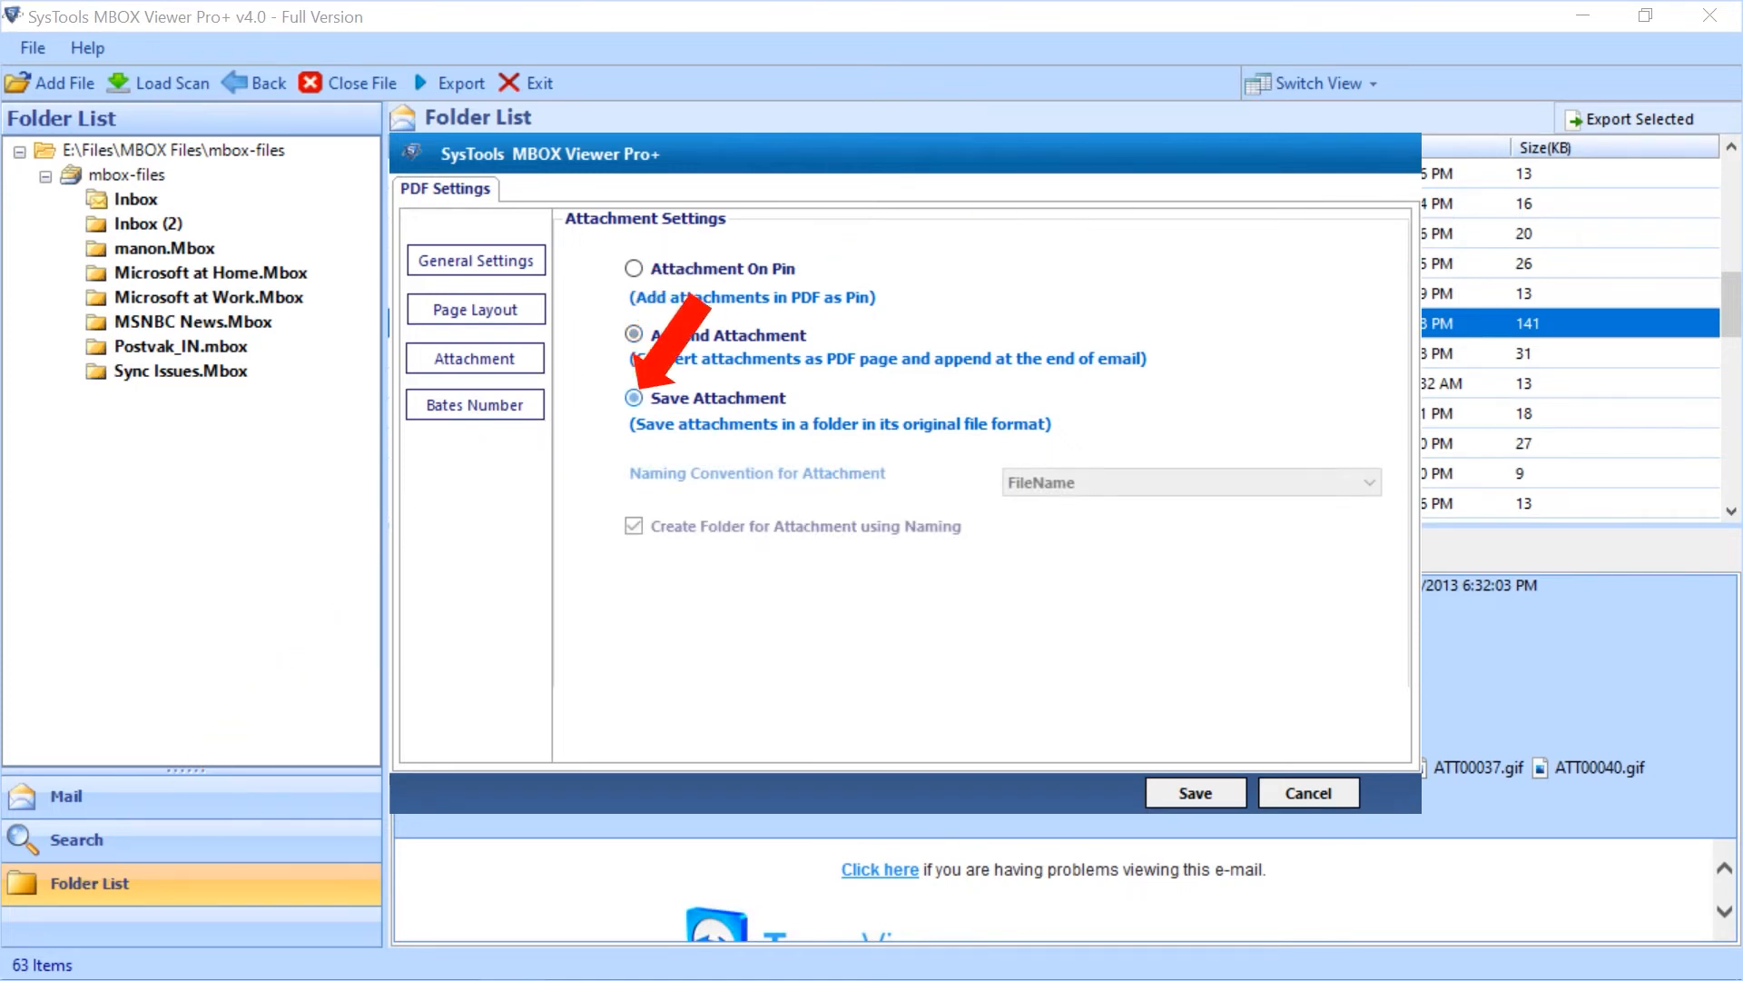
click(1369, 481)
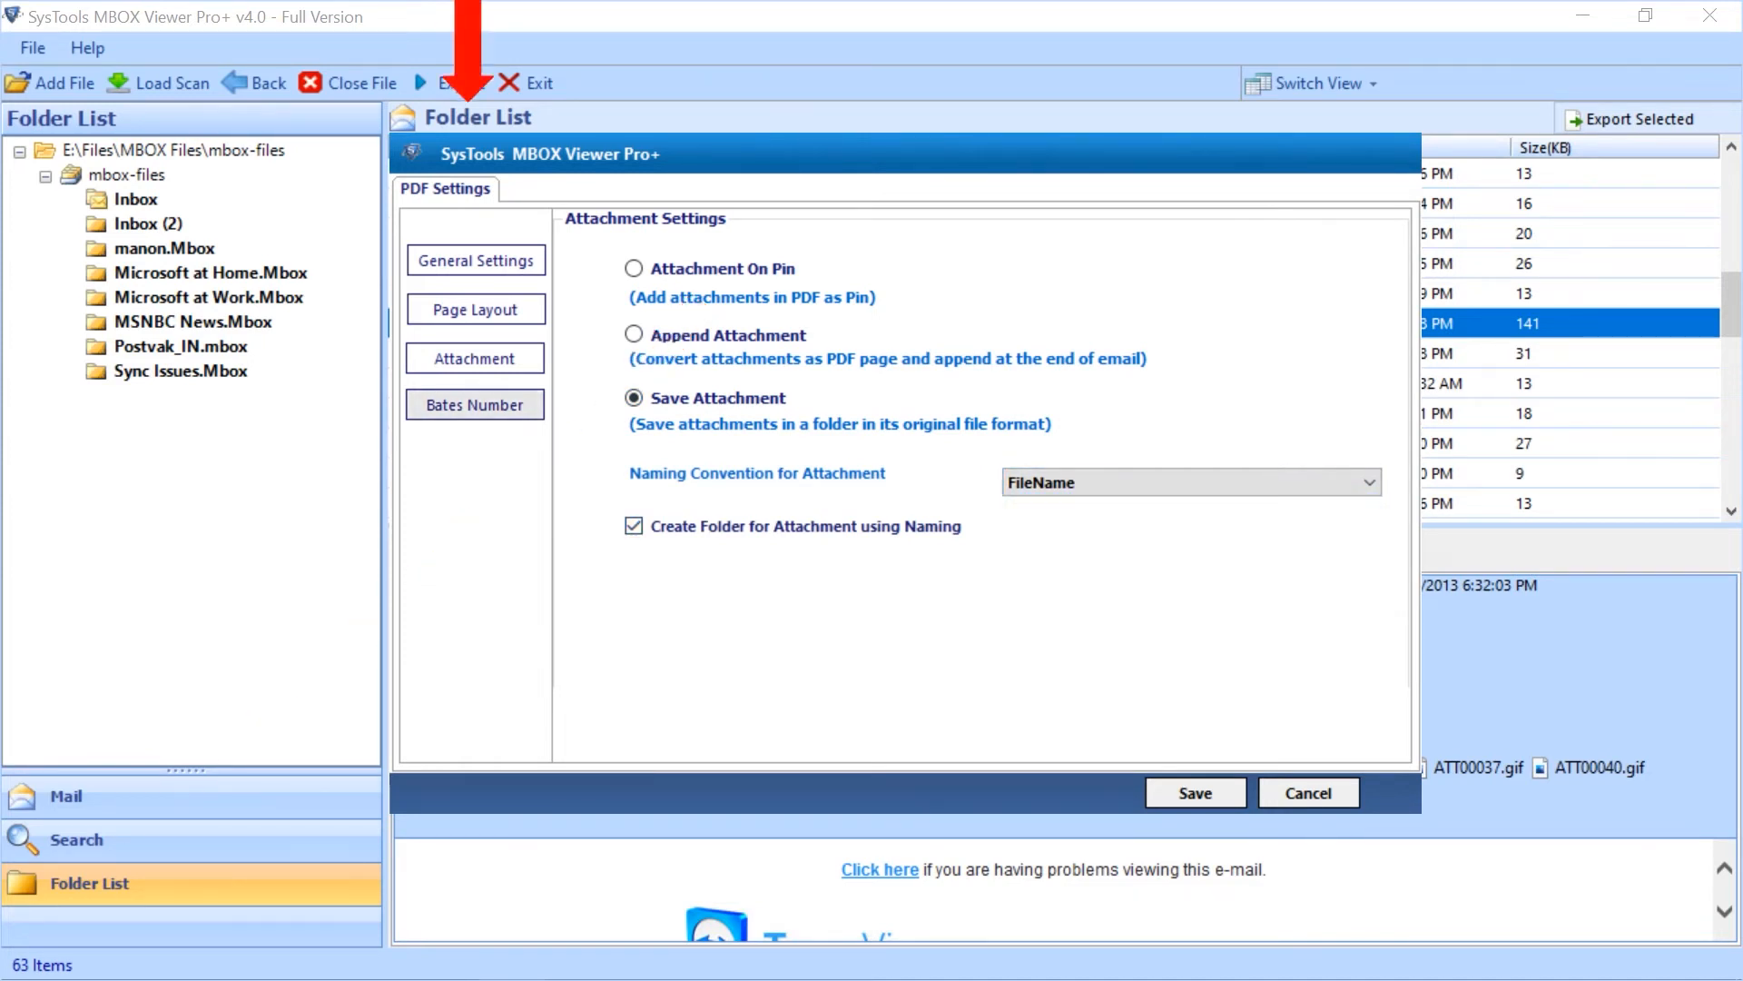
click(474, 403)
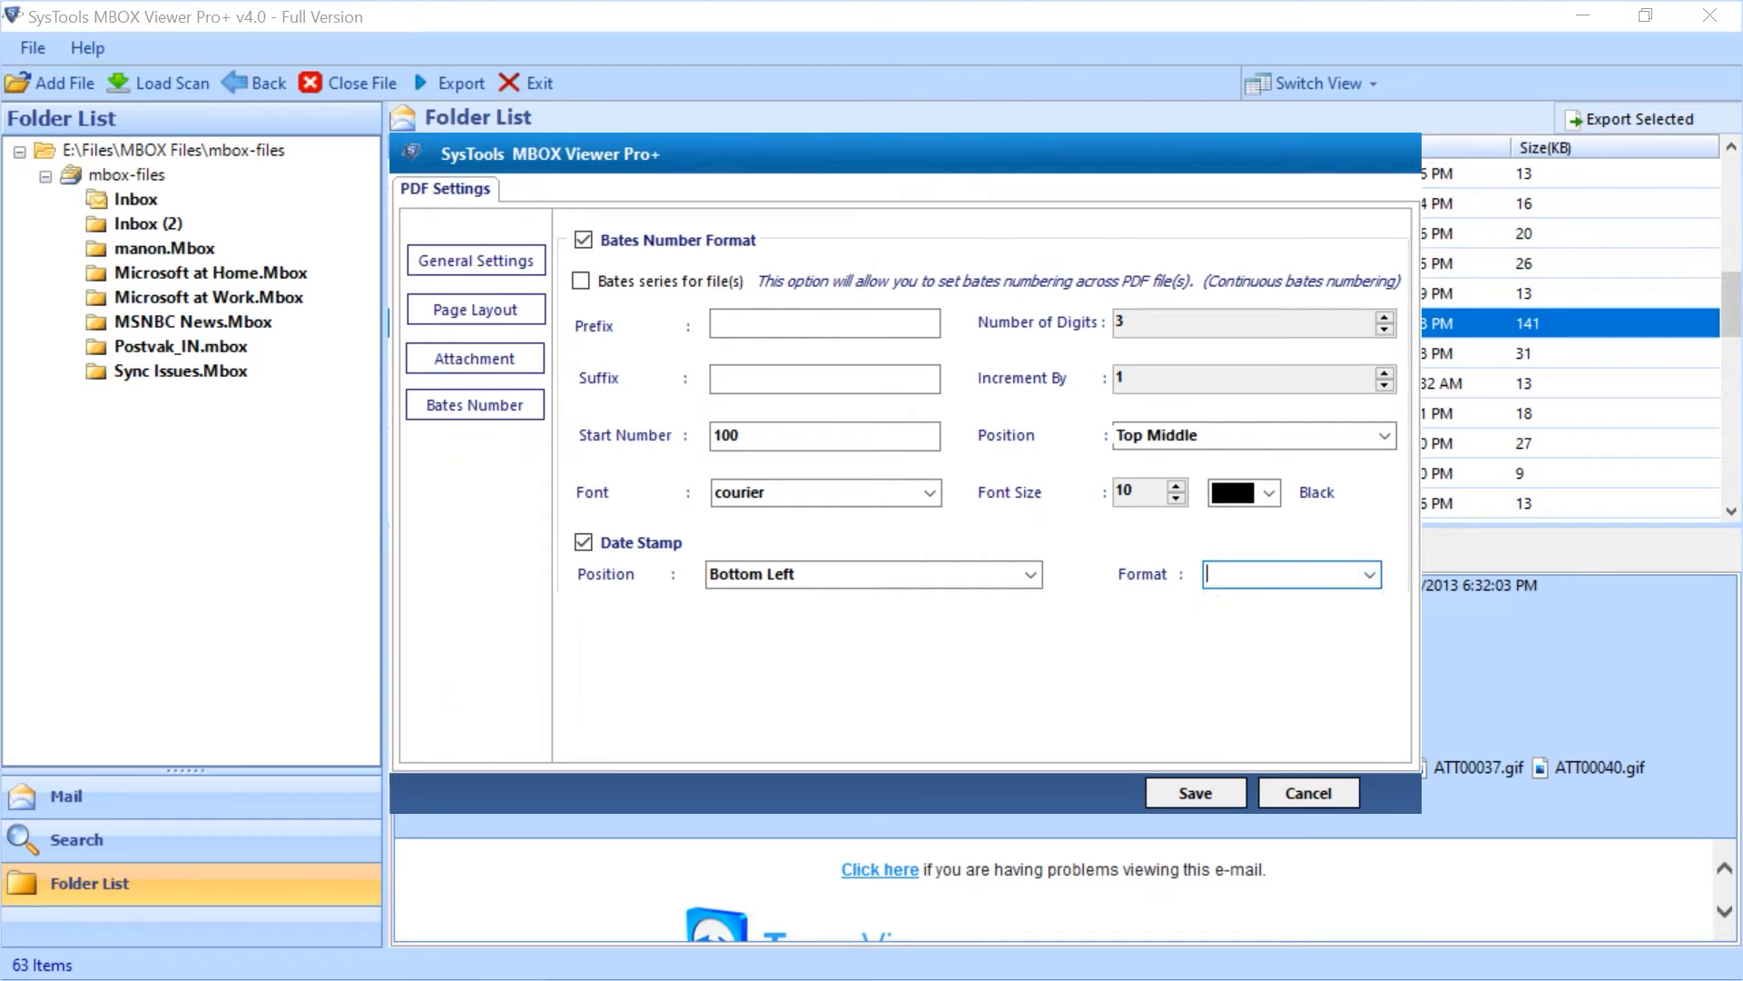
mouse_move(1195, 792)
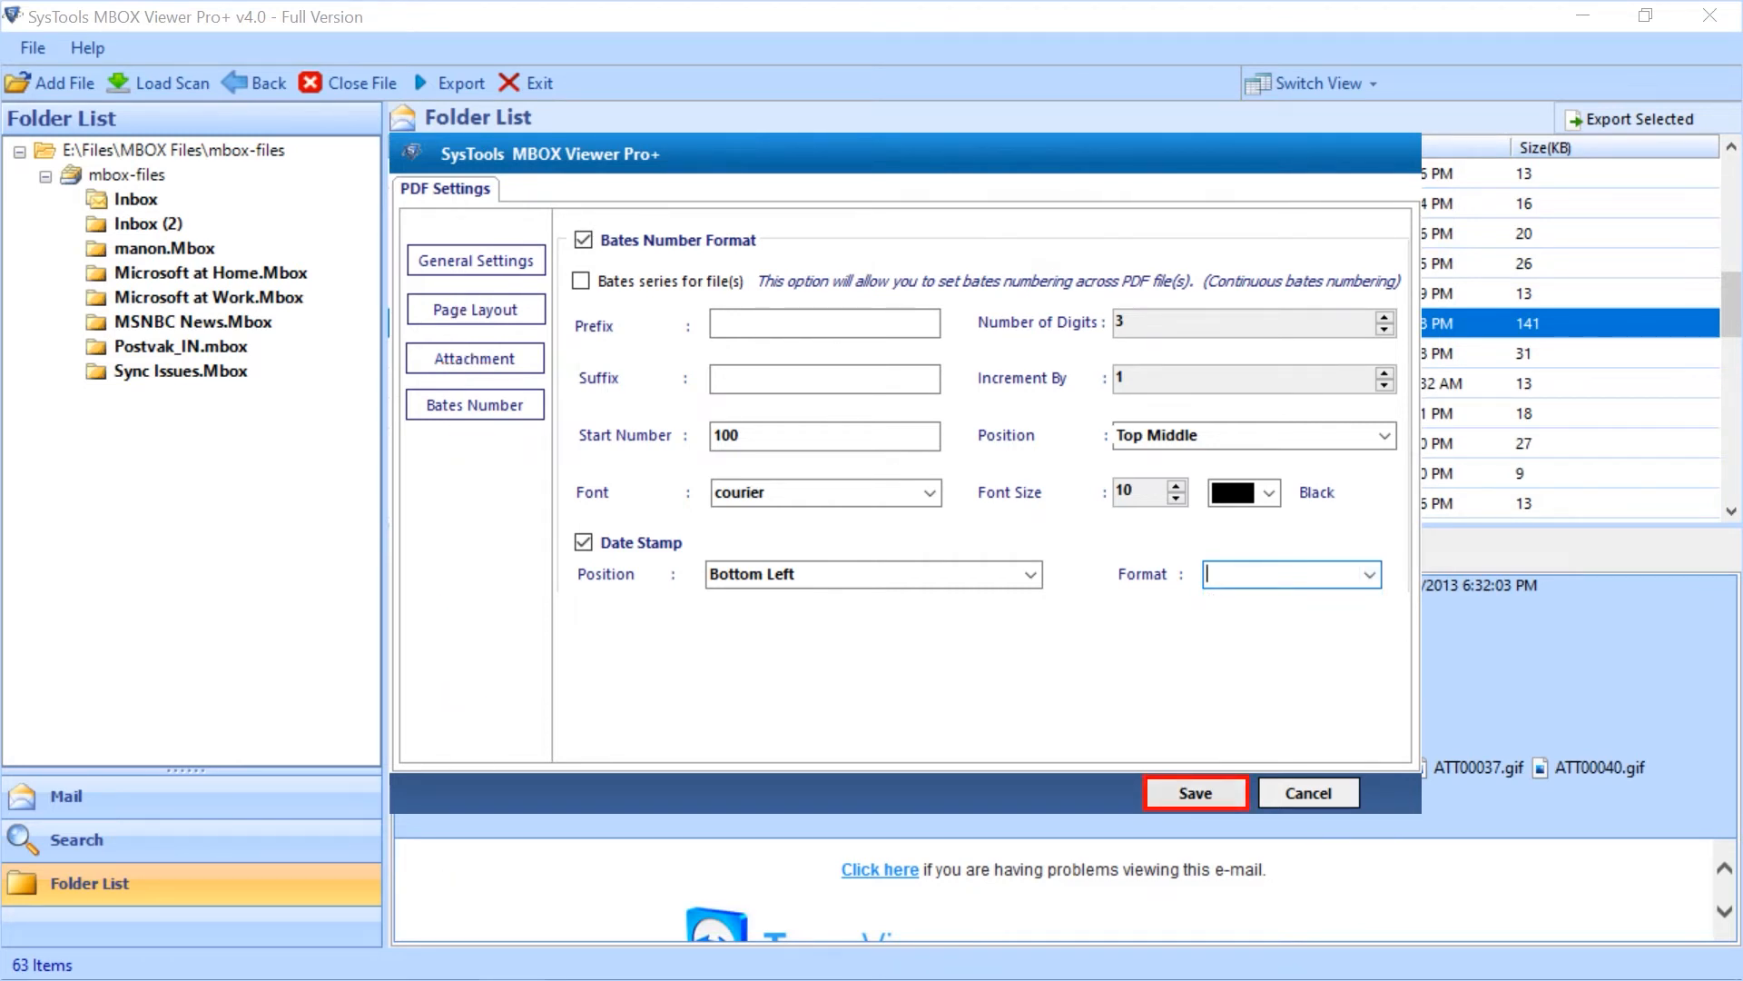
Step: Save the PDF settings and set Desktop > Output as the export destination
click(1195, 792)
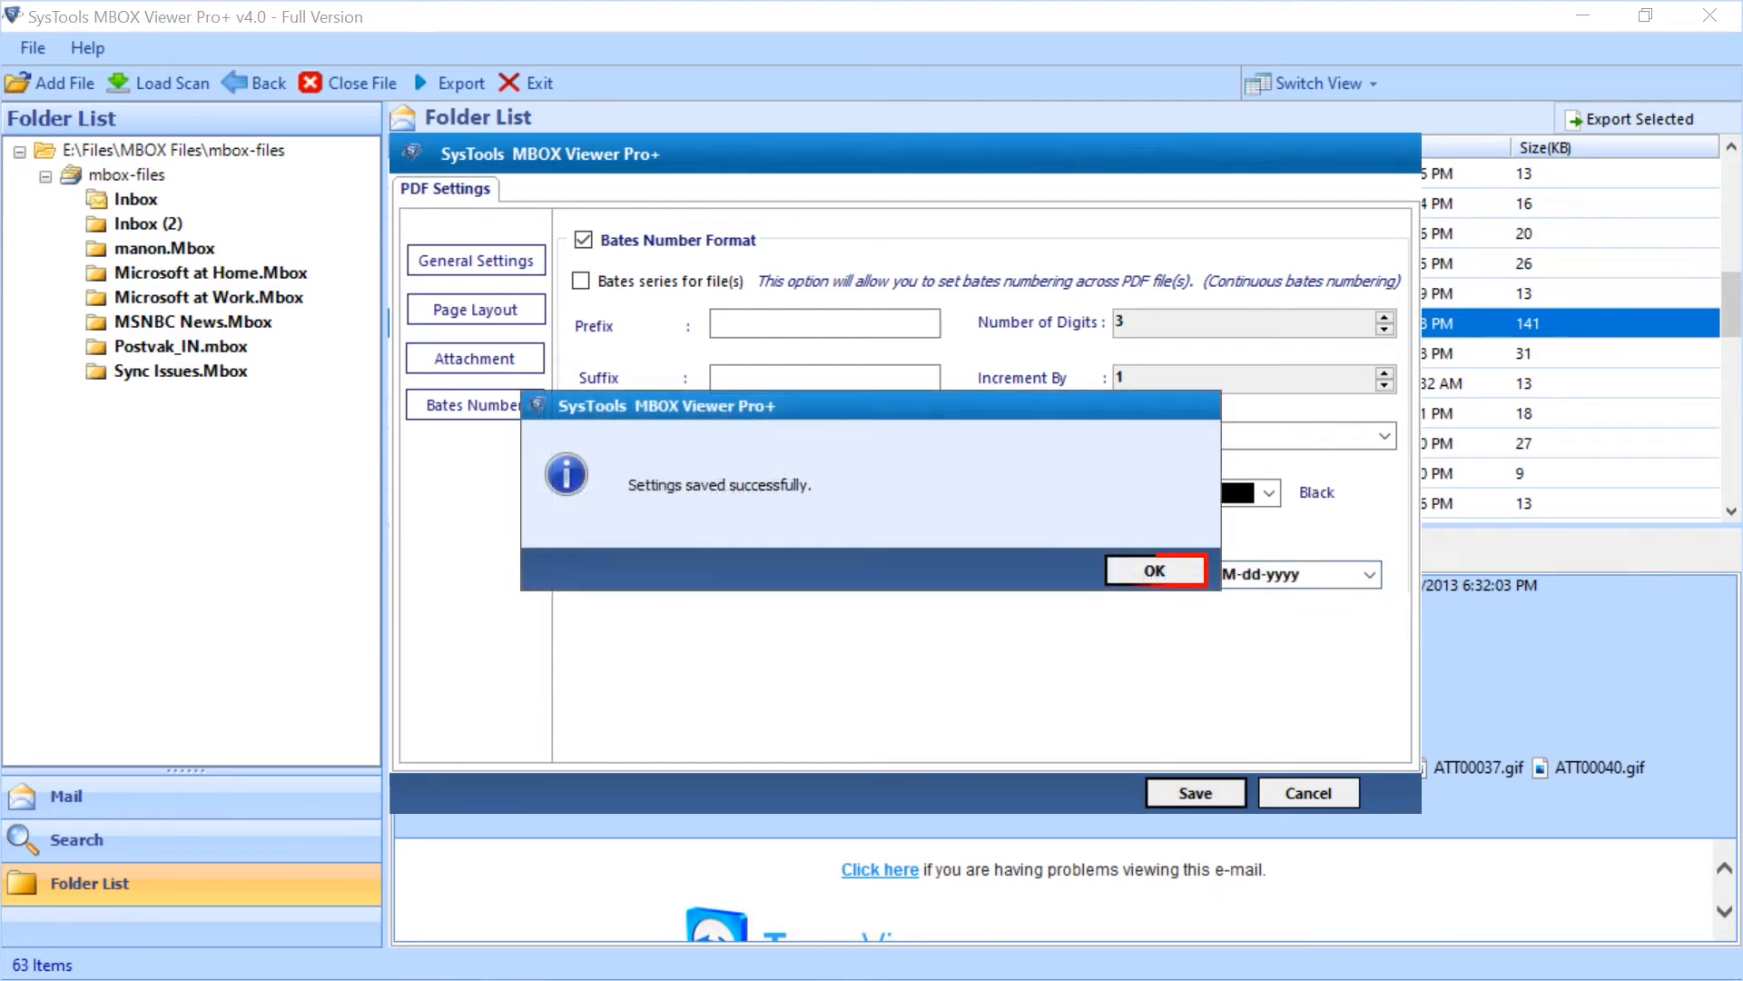
click(1153, 570)
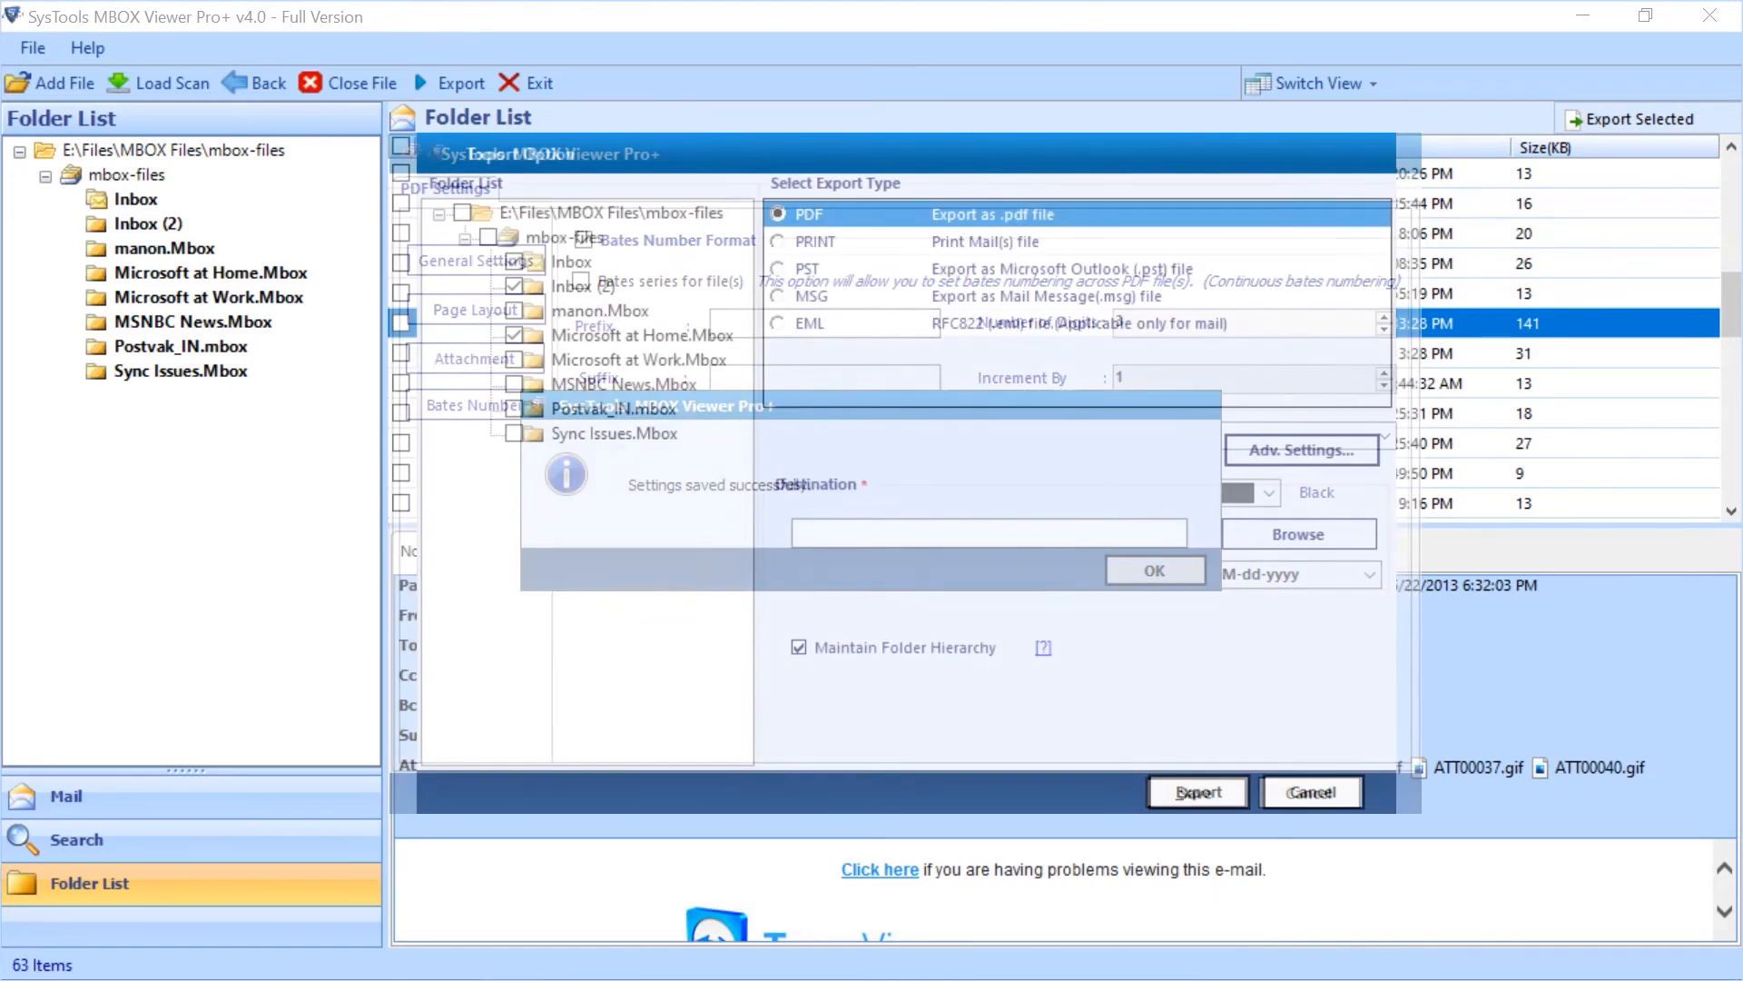
click(1153, 569)
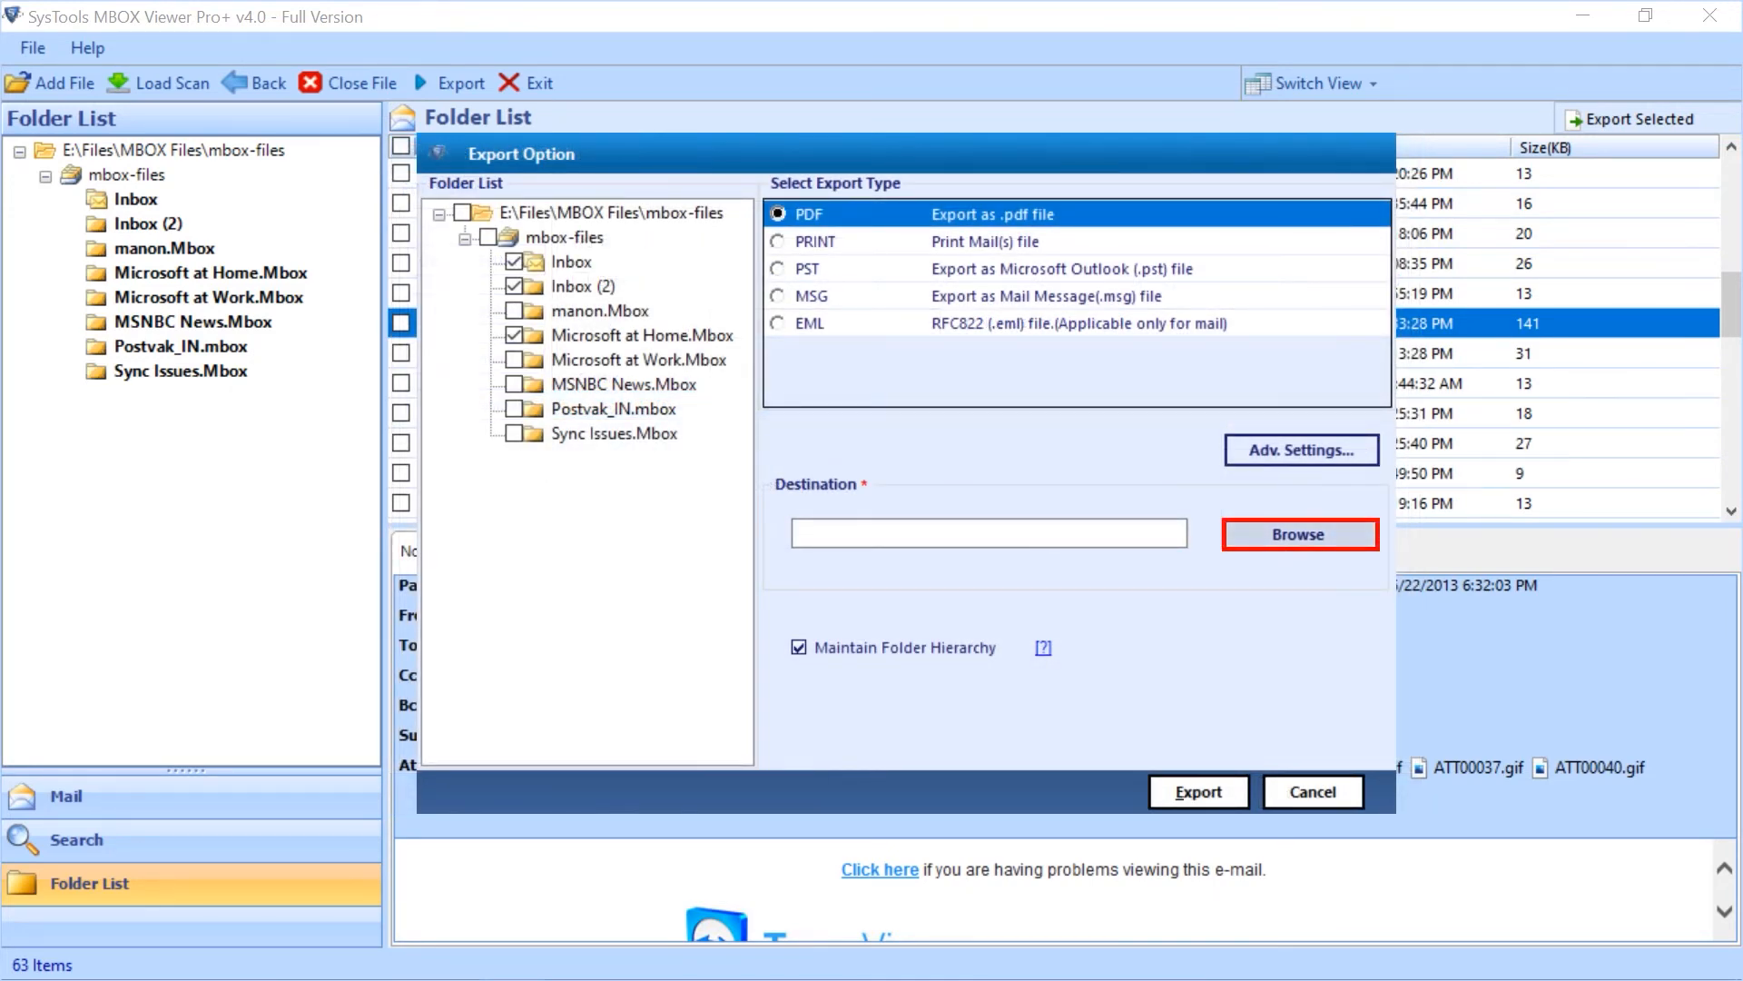
click(1297, 534)
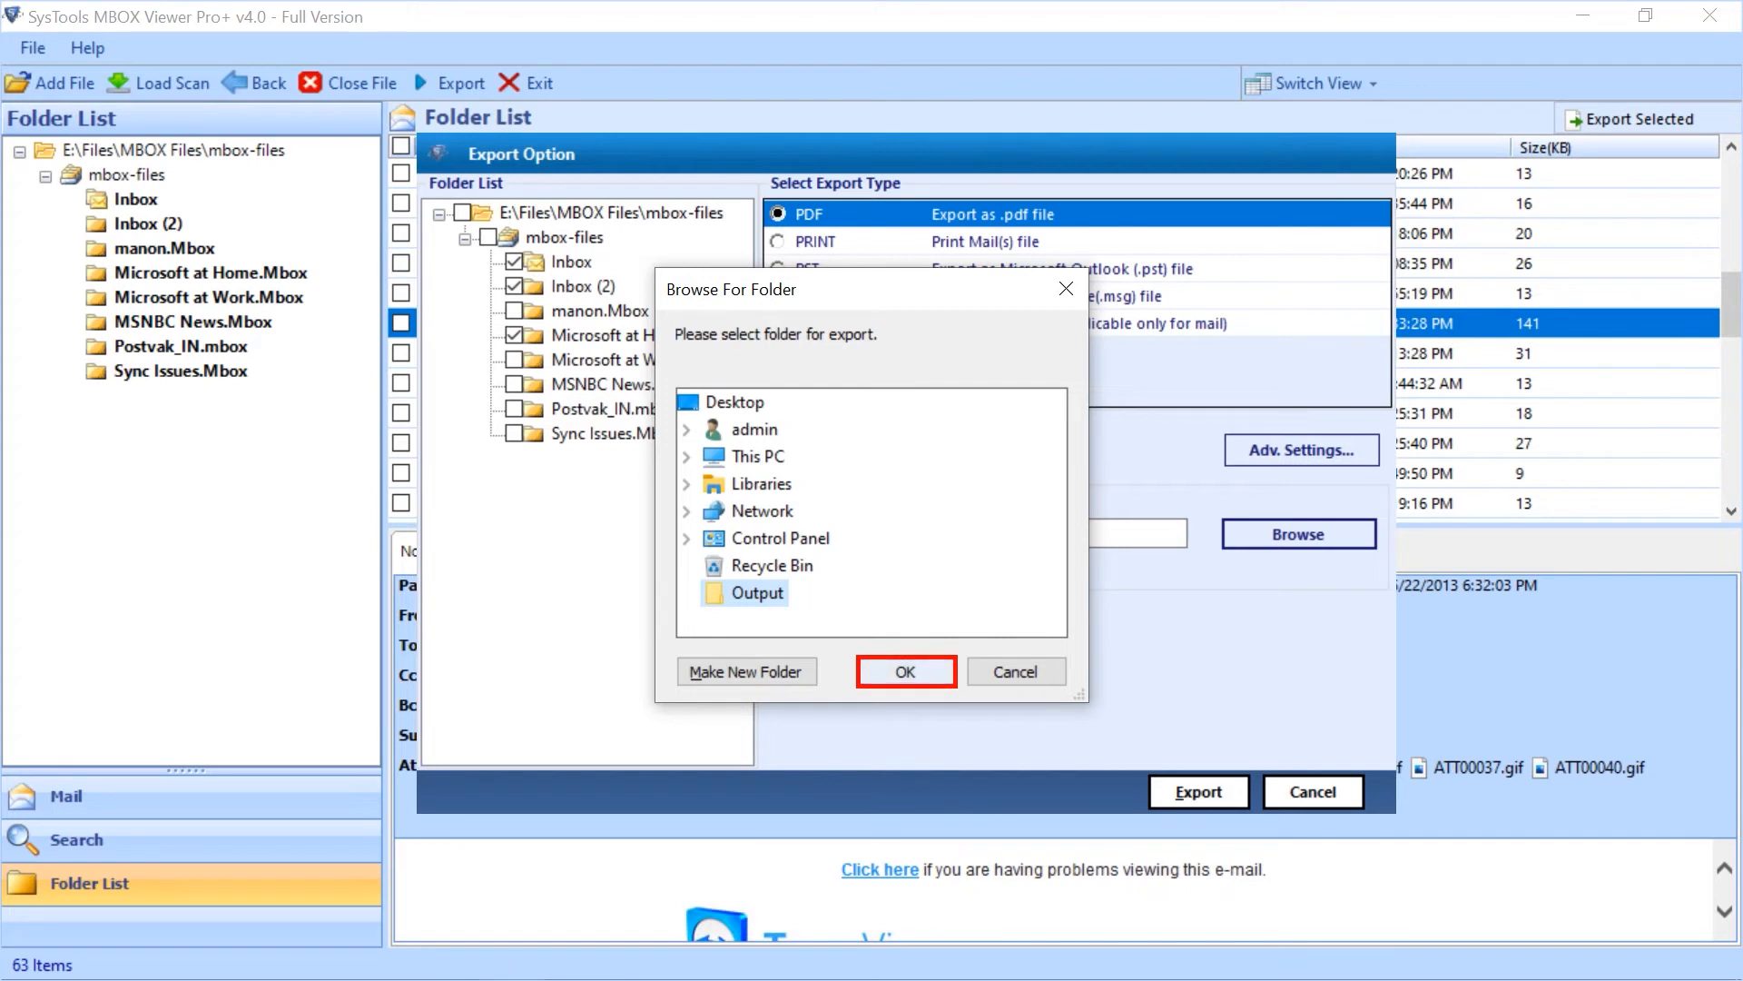
click(905, 670)
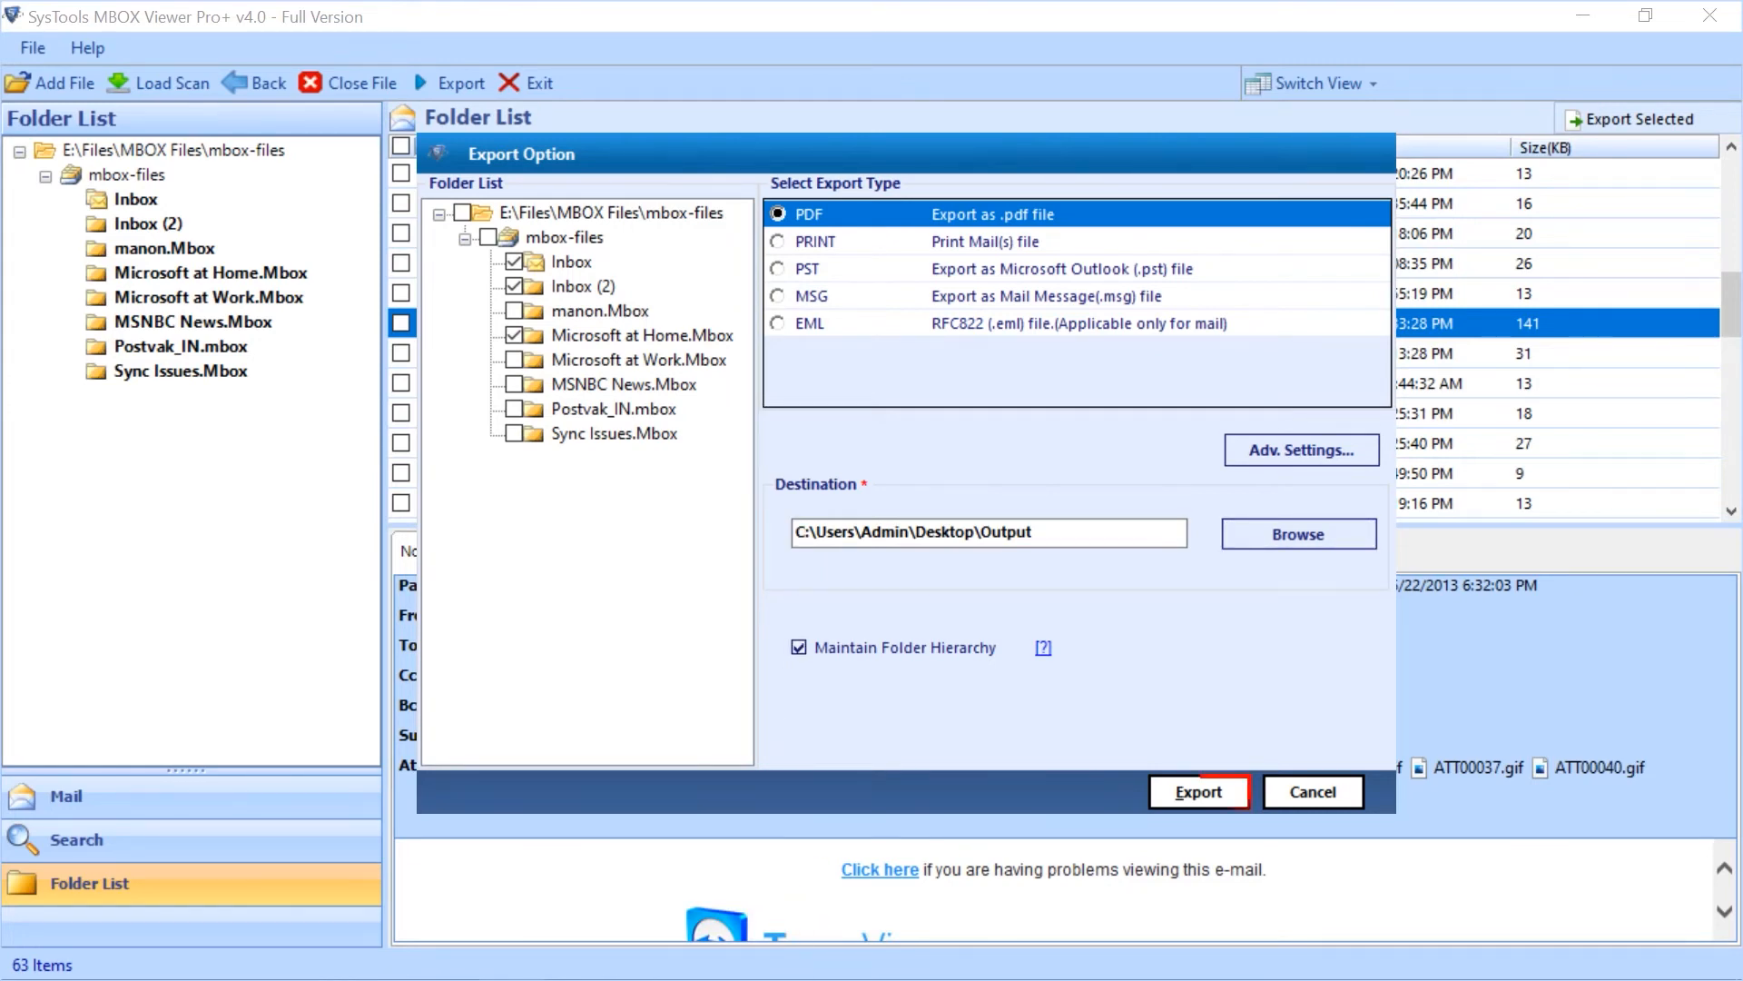
Step: Run the export and acknowledge success, showing the report of 204 succeeded, 0 failed
click(1197, 792)
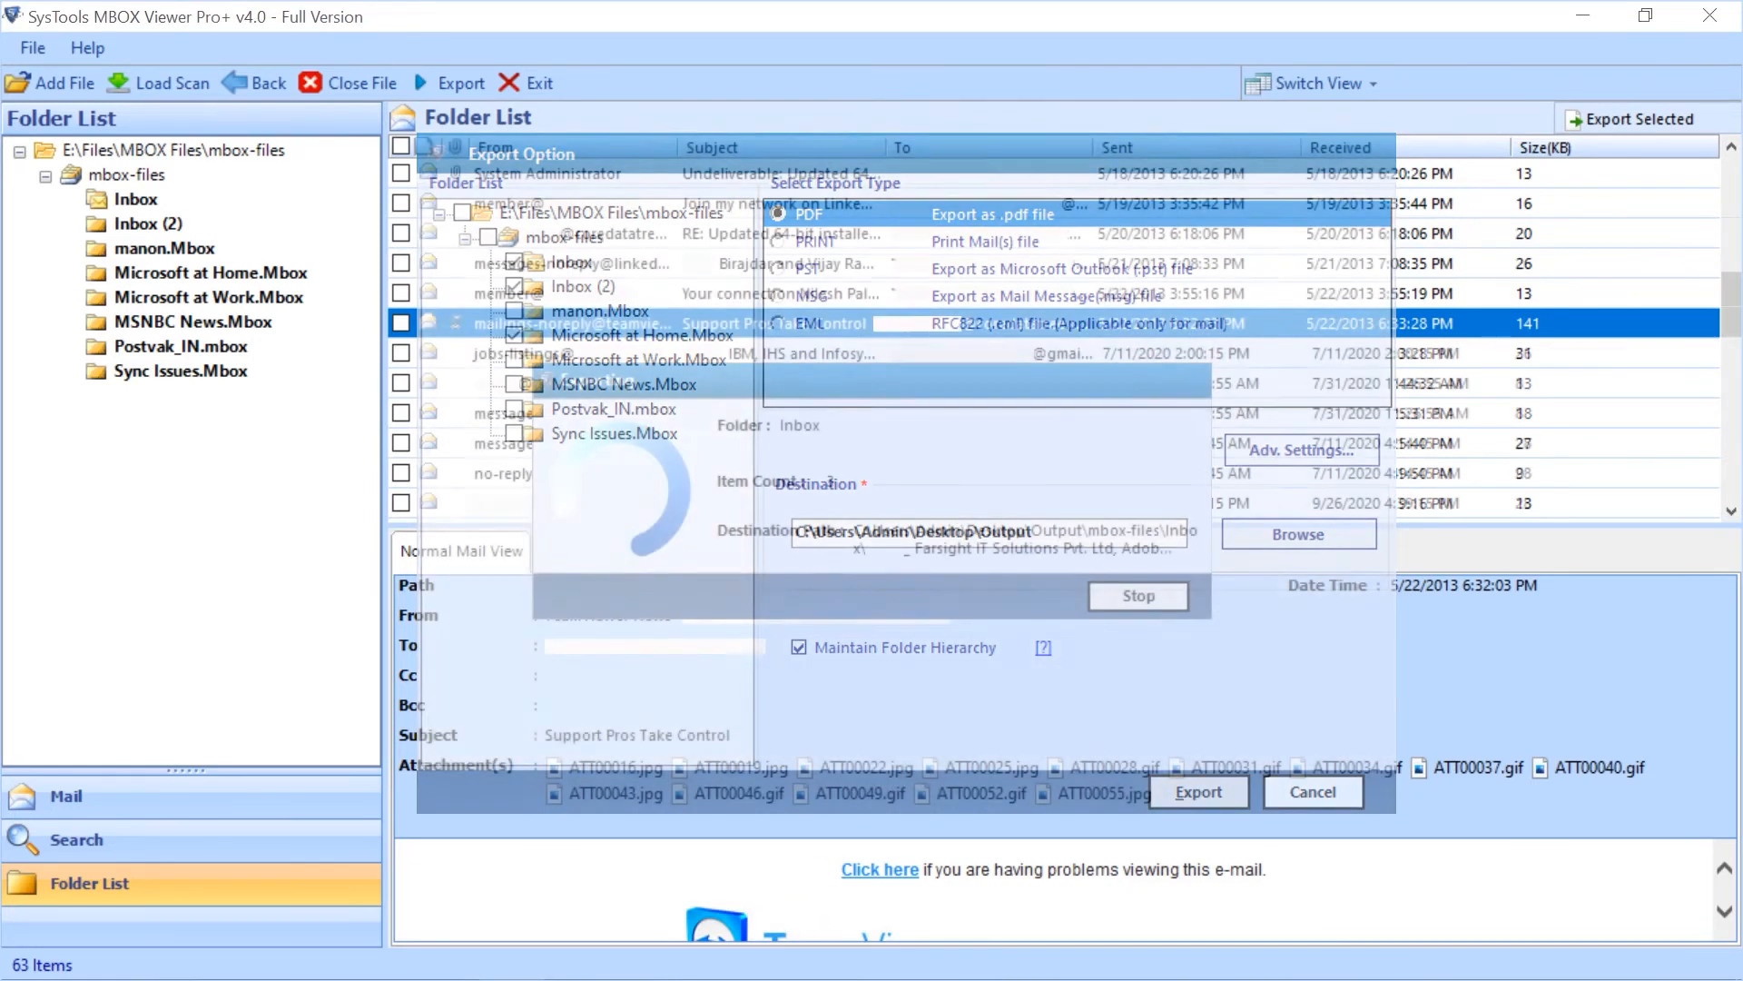
click(1199, 790)
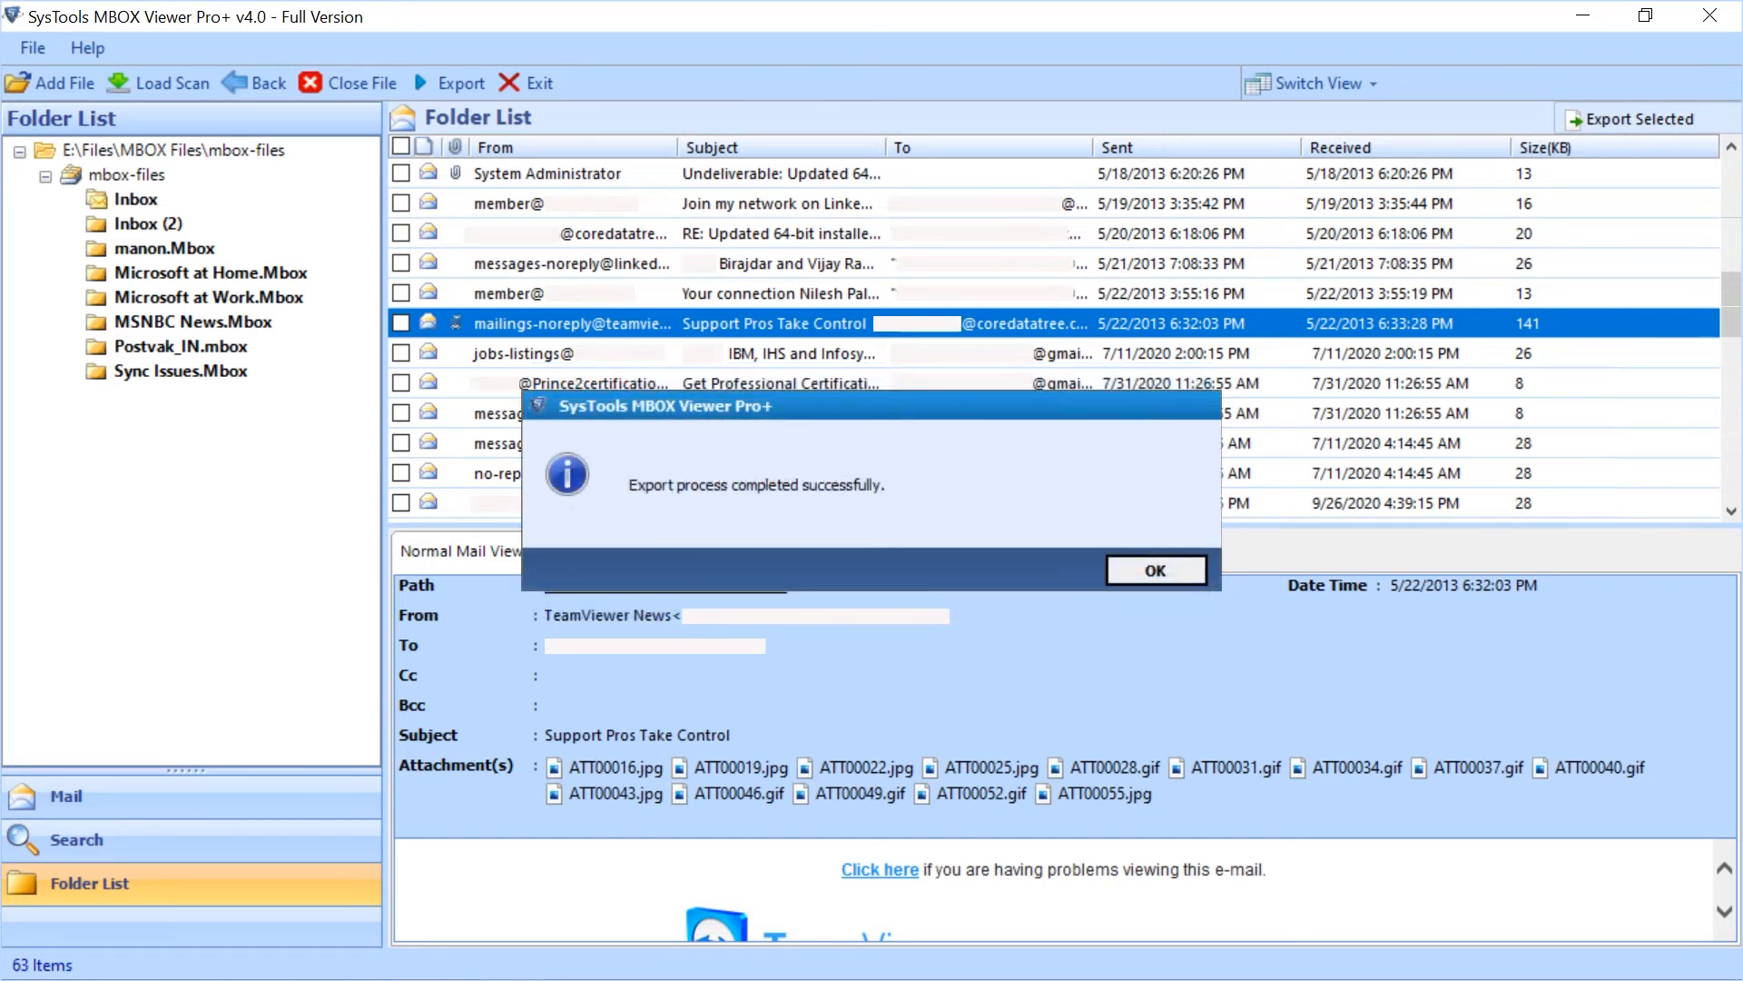
mouse_move(1154, 568)
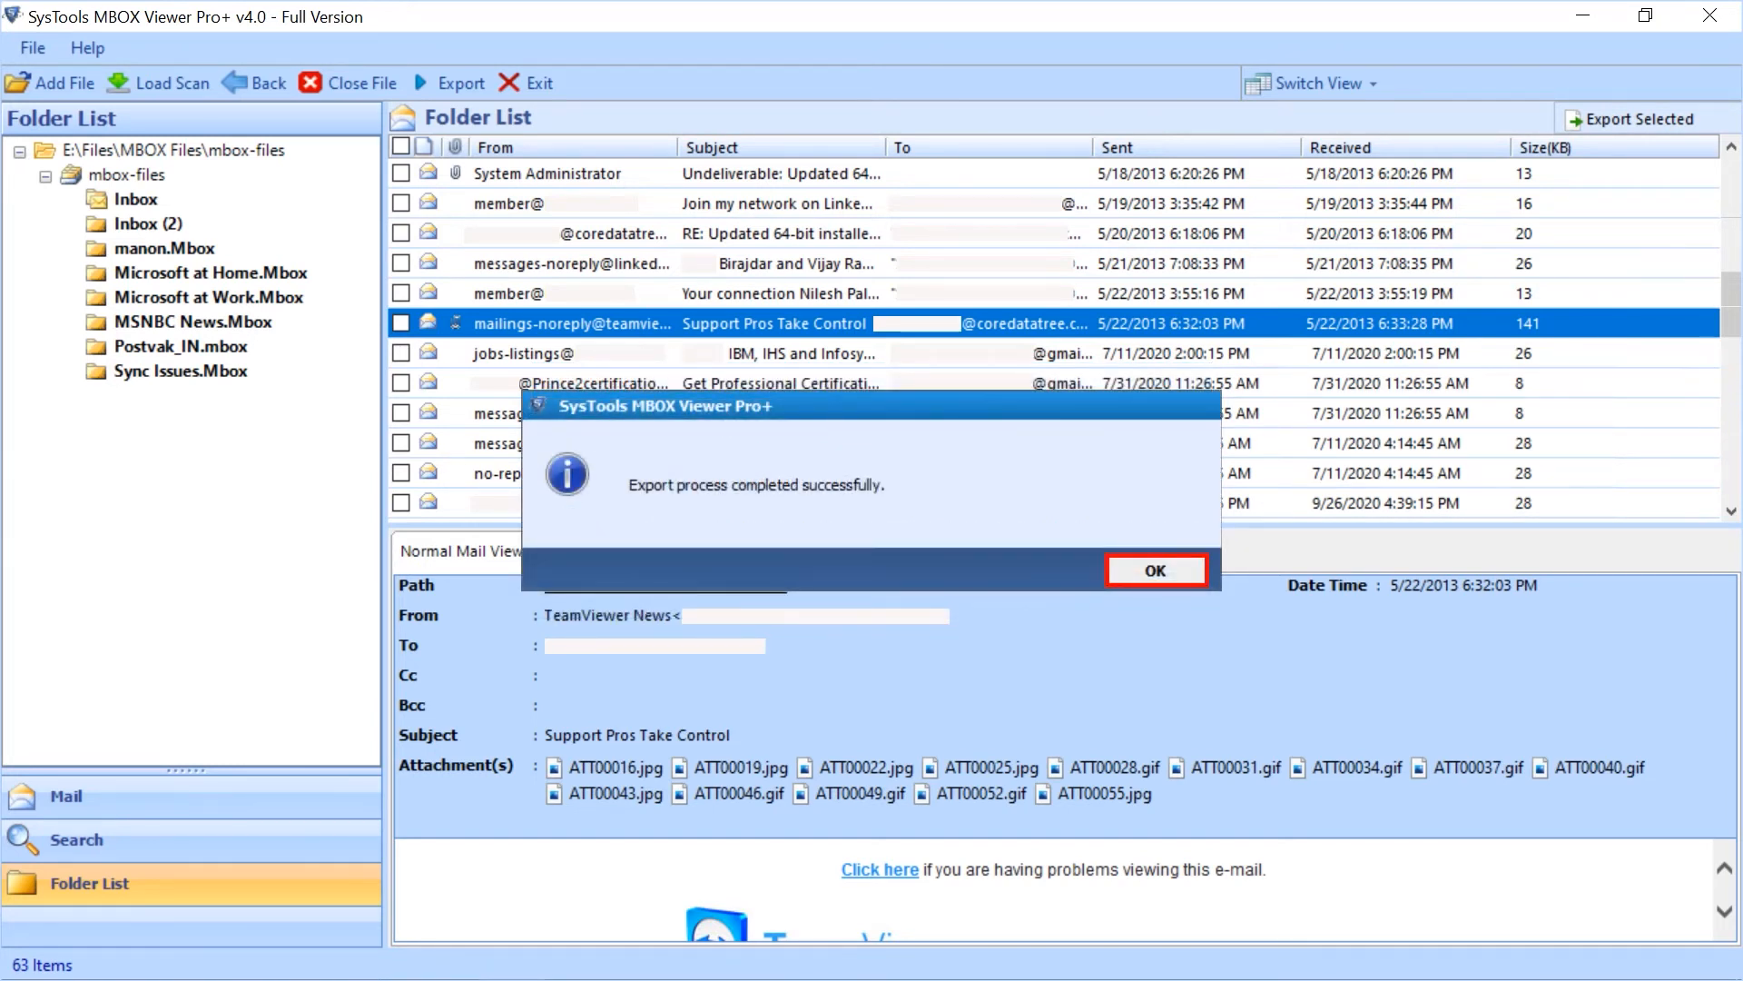
click(1155, 571)
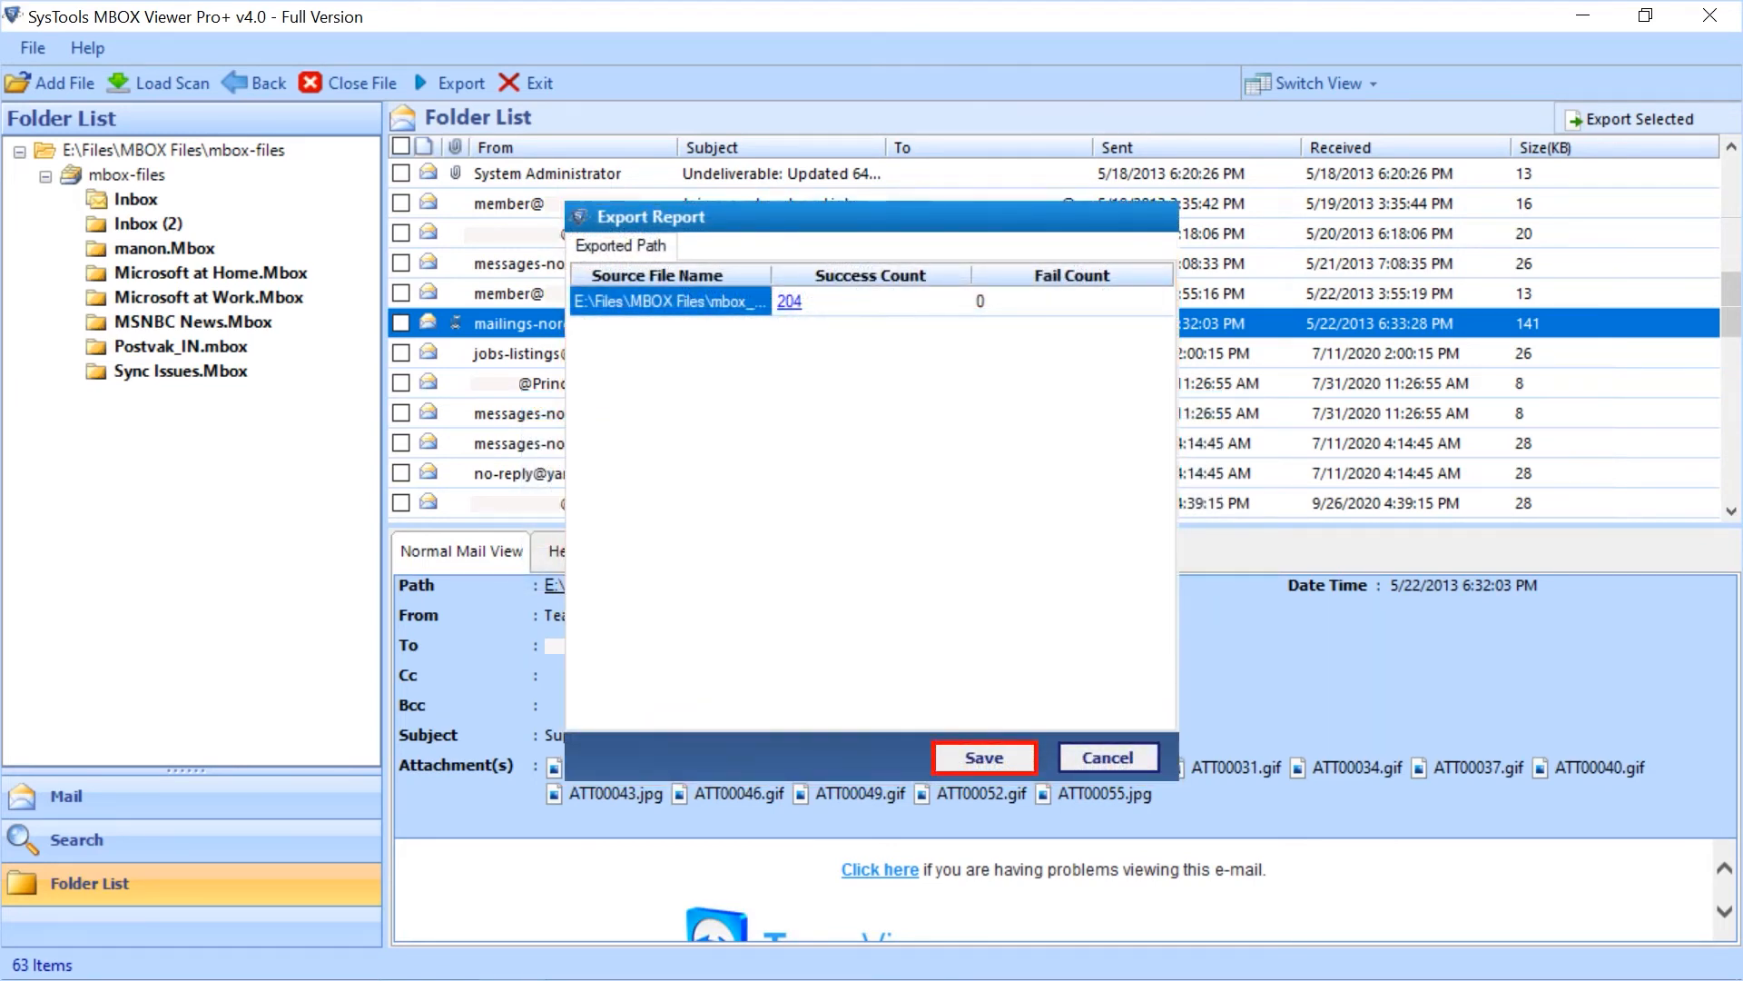
Step: Save the export report to the Desktop as Export Report.csv and acknowledge the confirmation
click(982, 755)
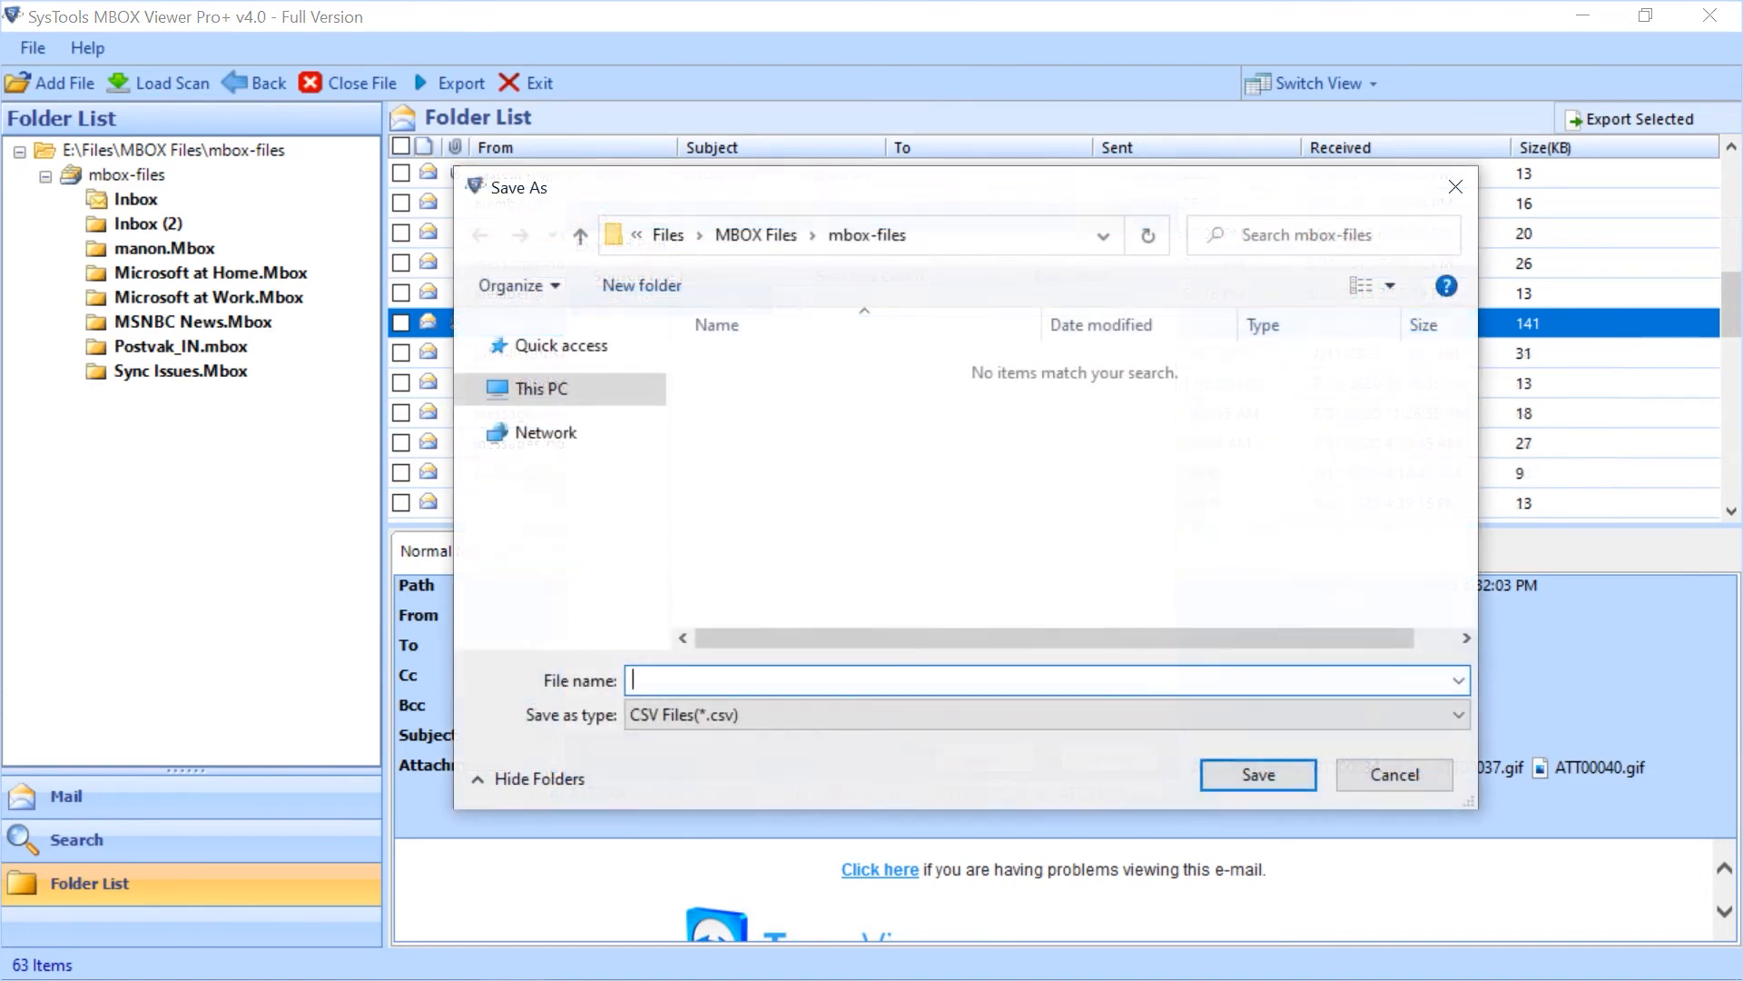
click(537, 389)
text(Export Report)
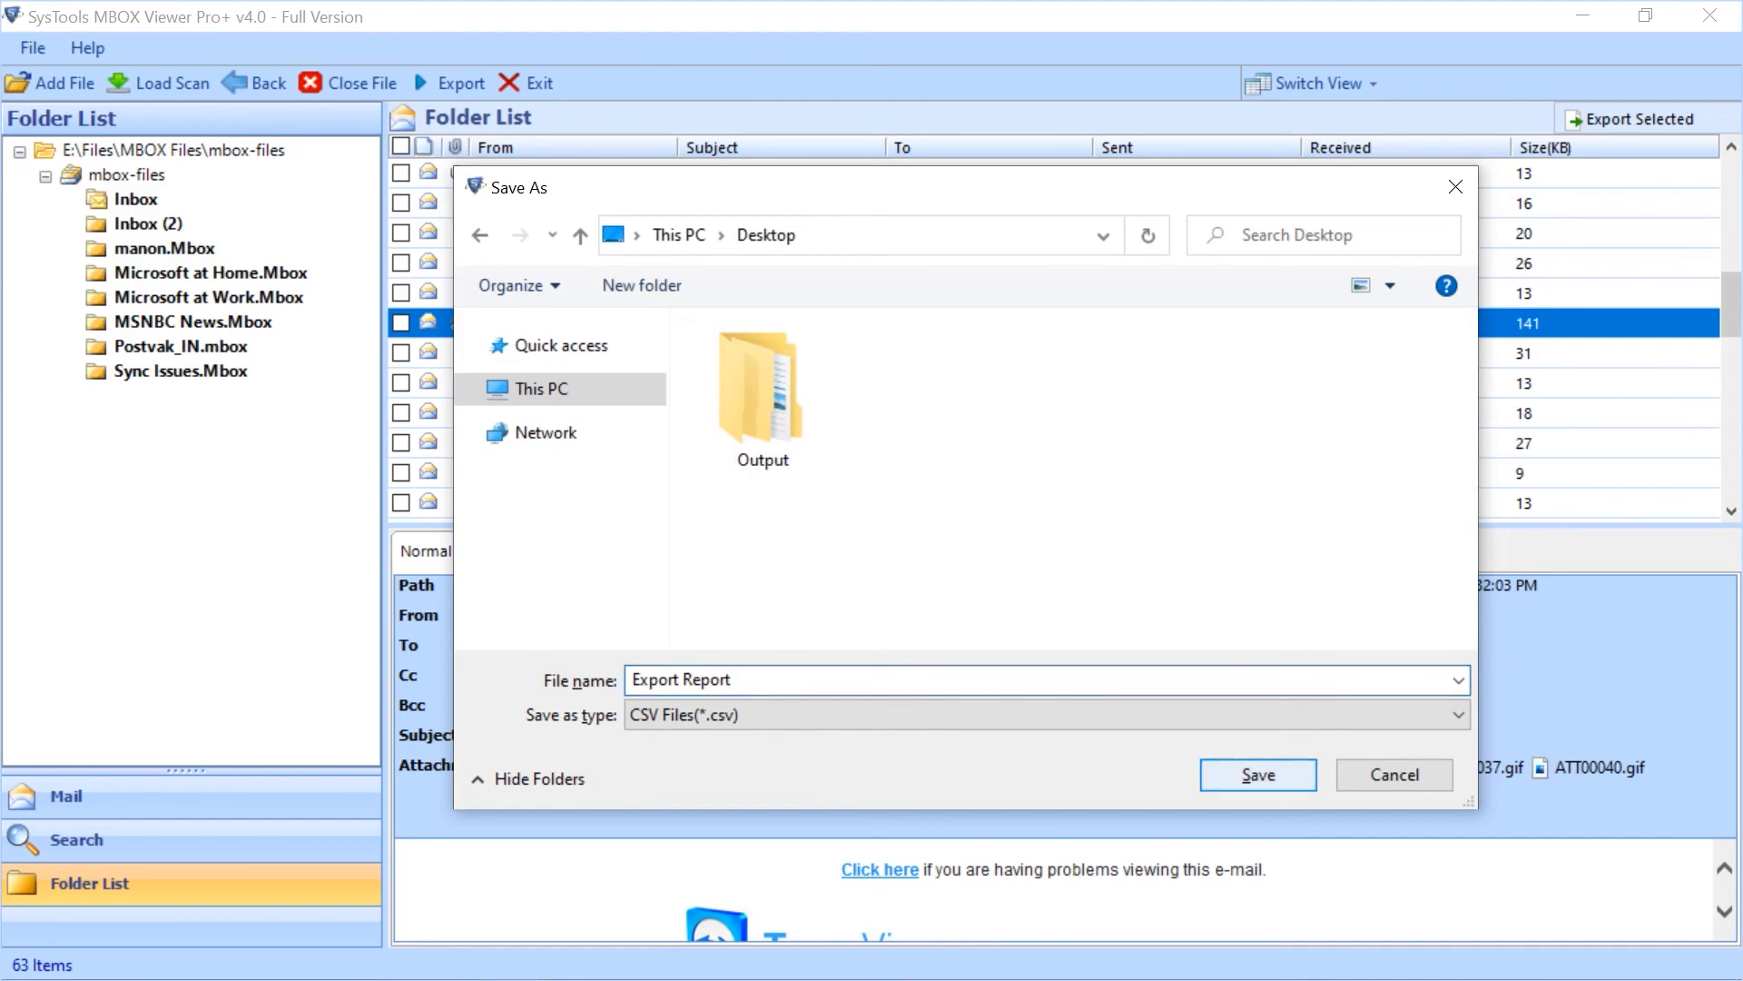
click(1256, 774)
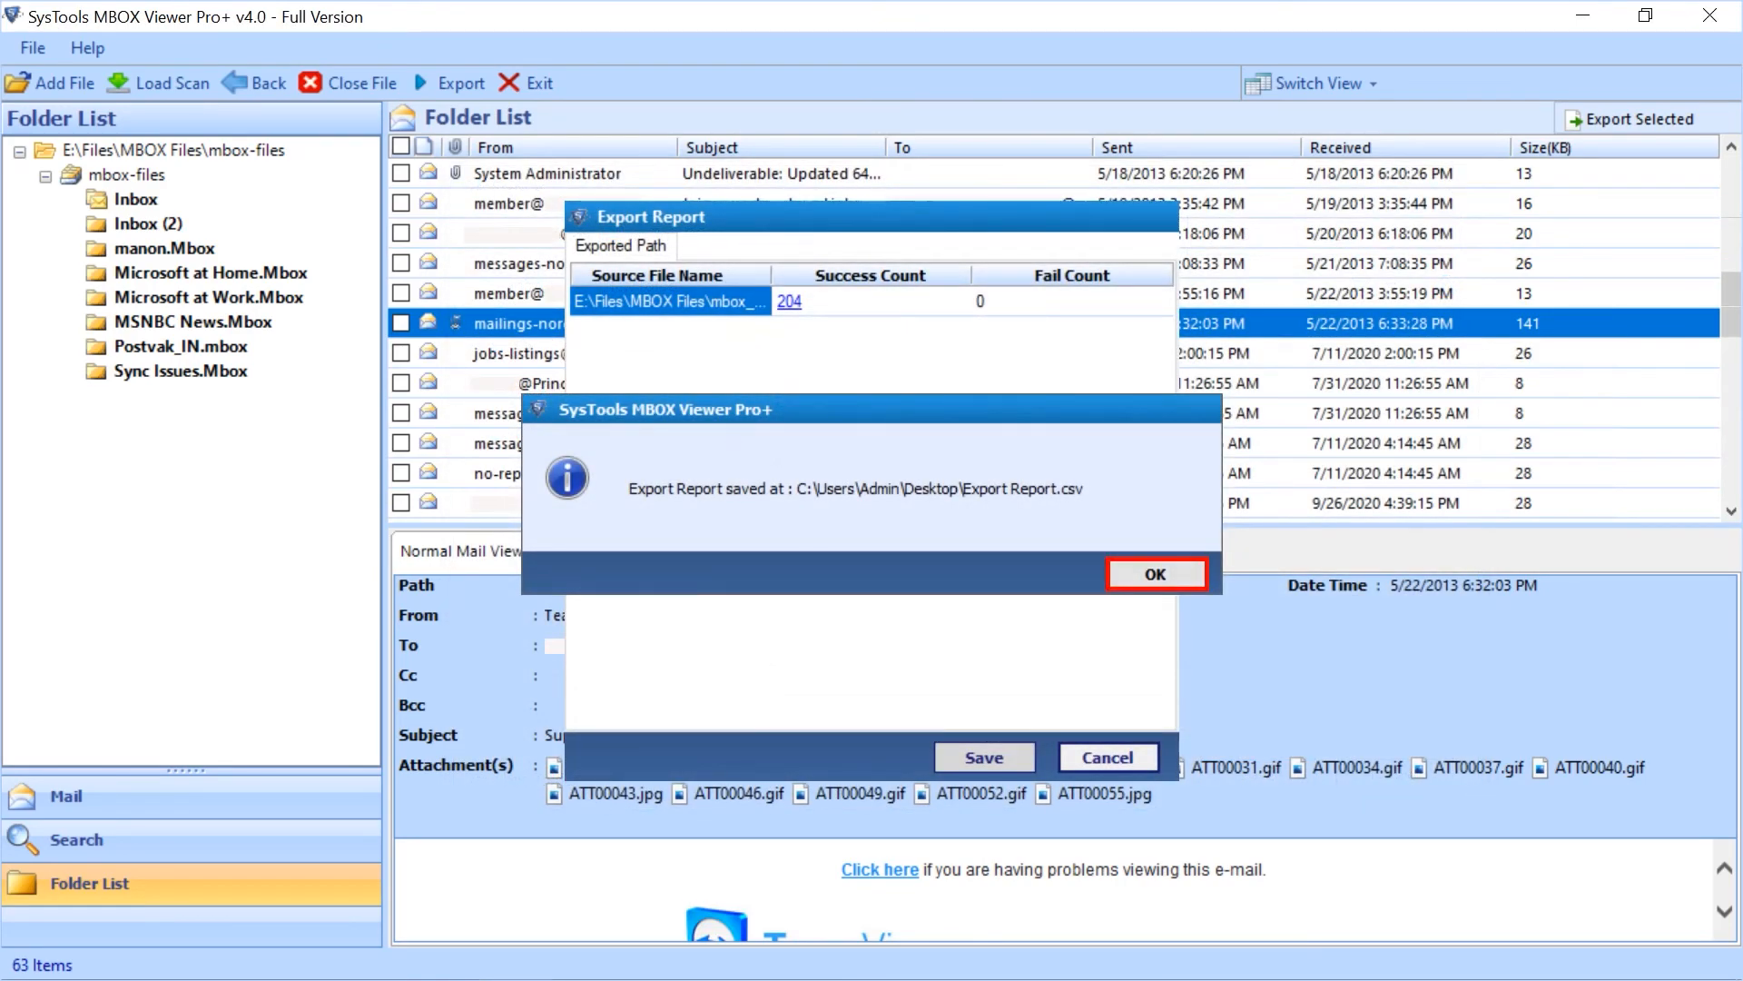
click(1155, 573)
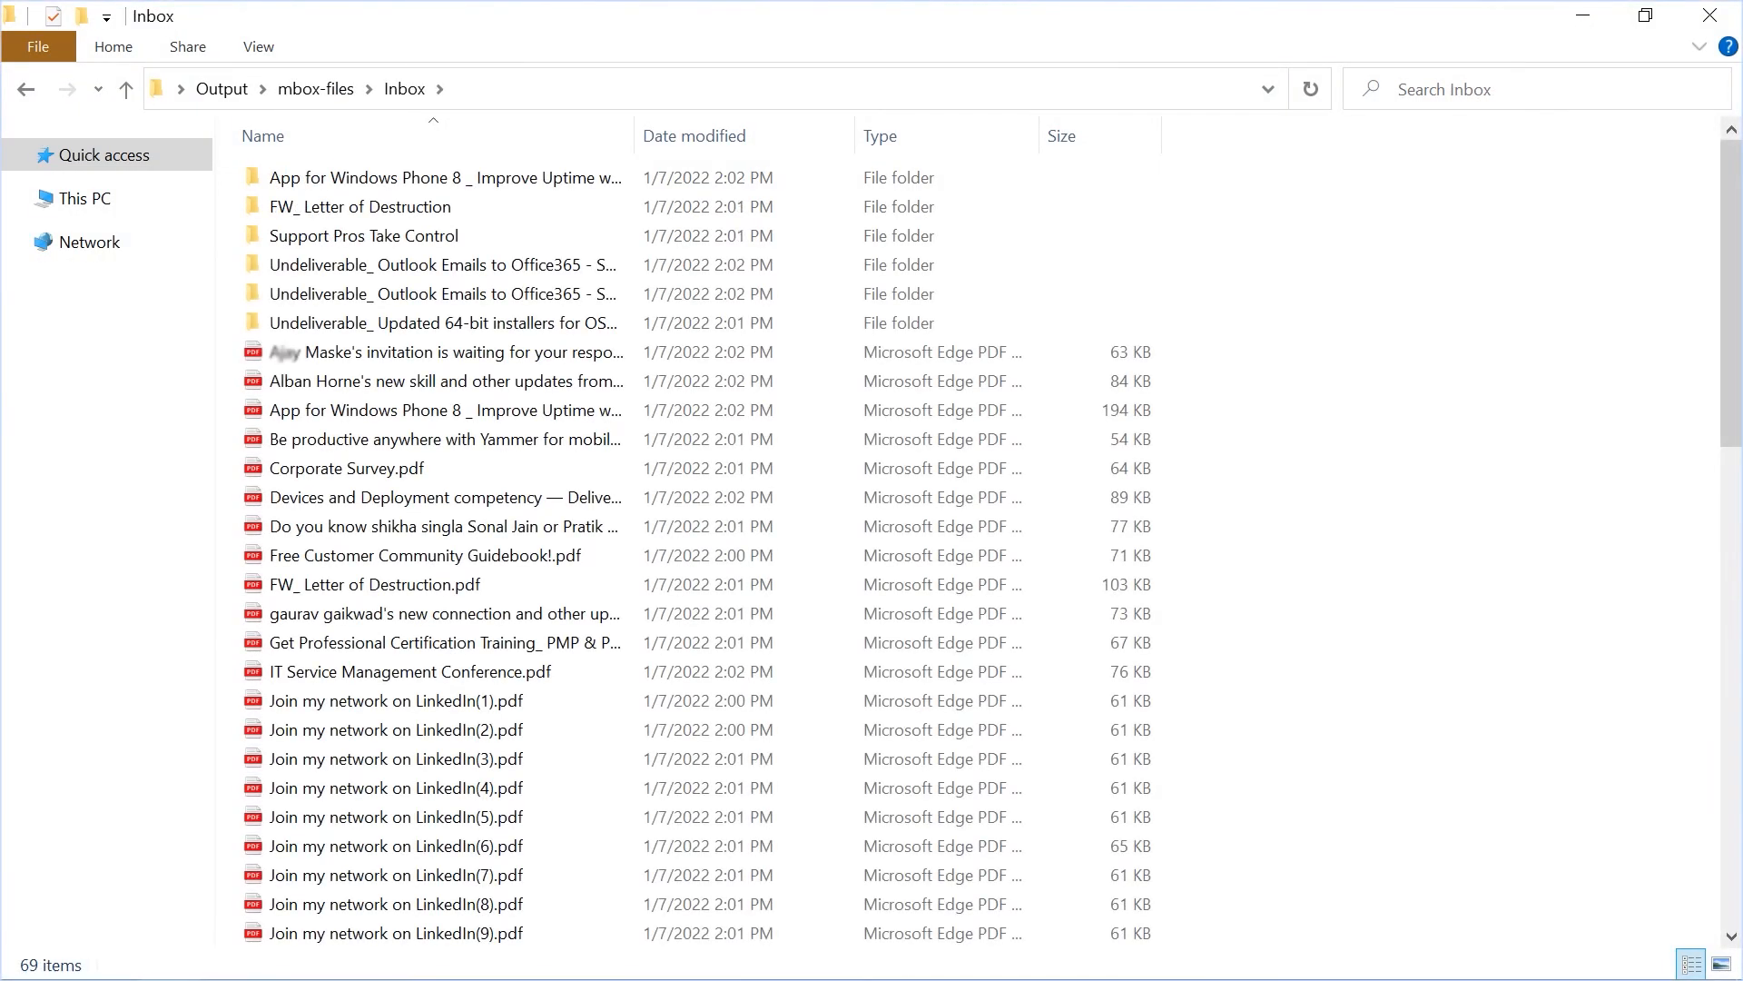
Step: View an exported email PDF from the Output Inbox folder to verify the result
double_click(445, 351)
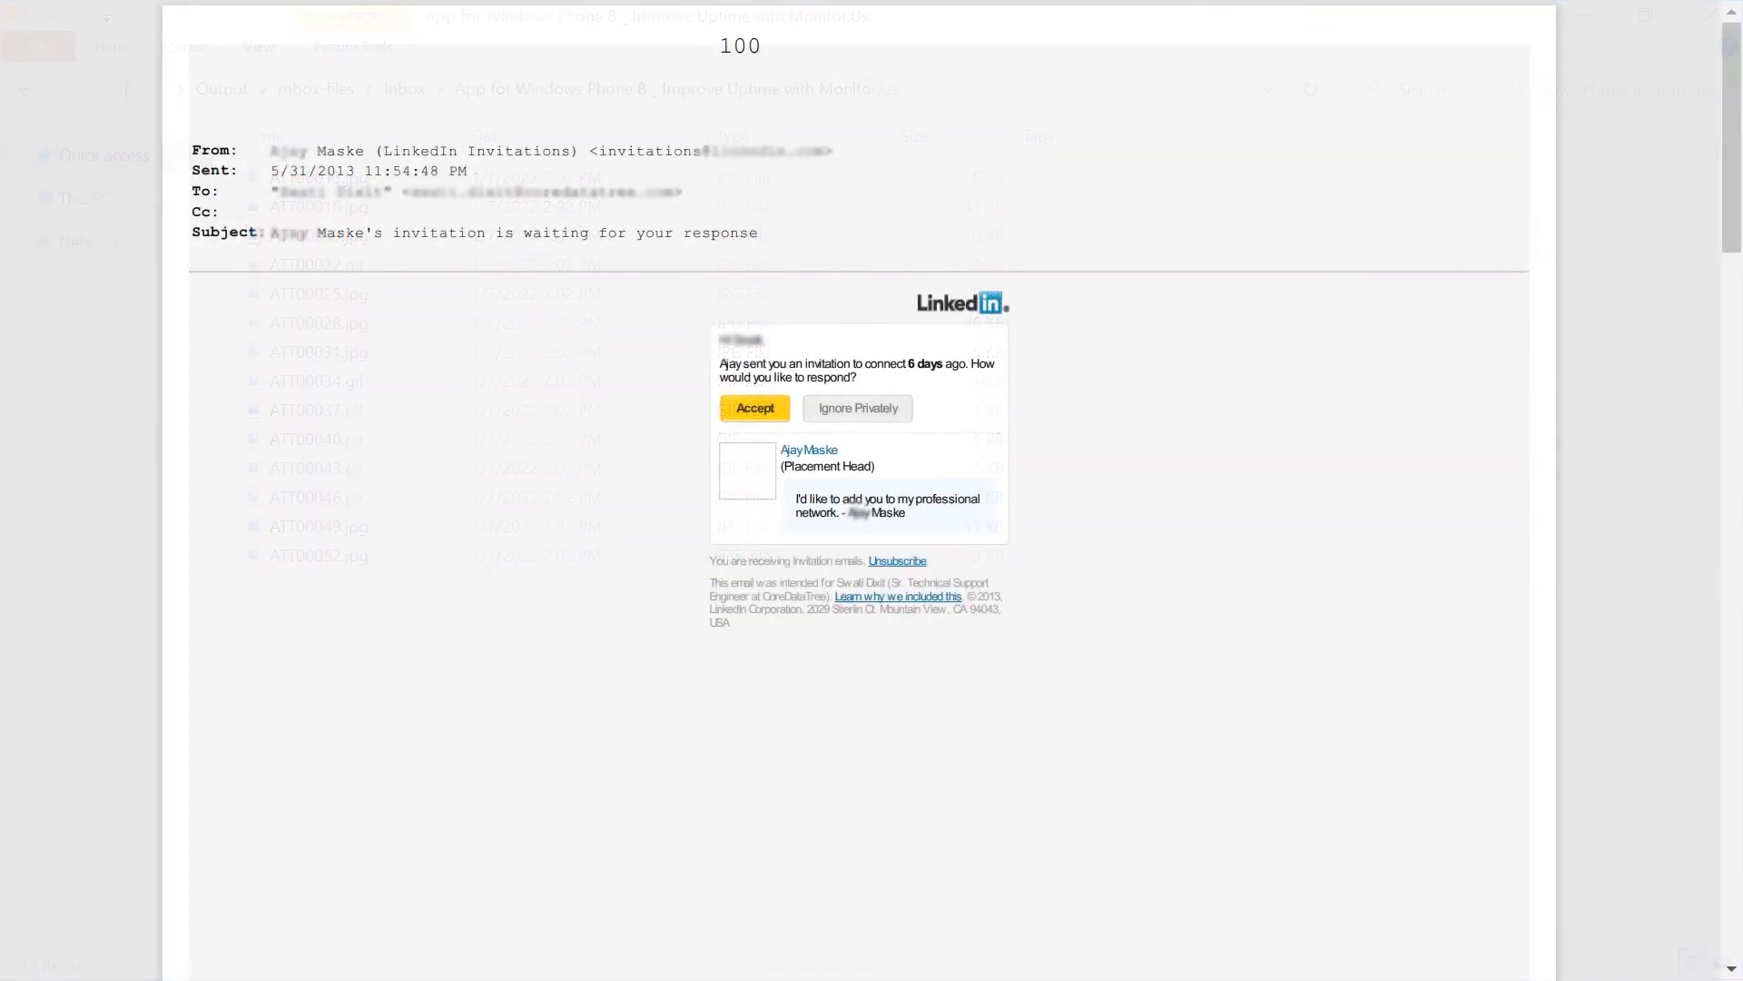